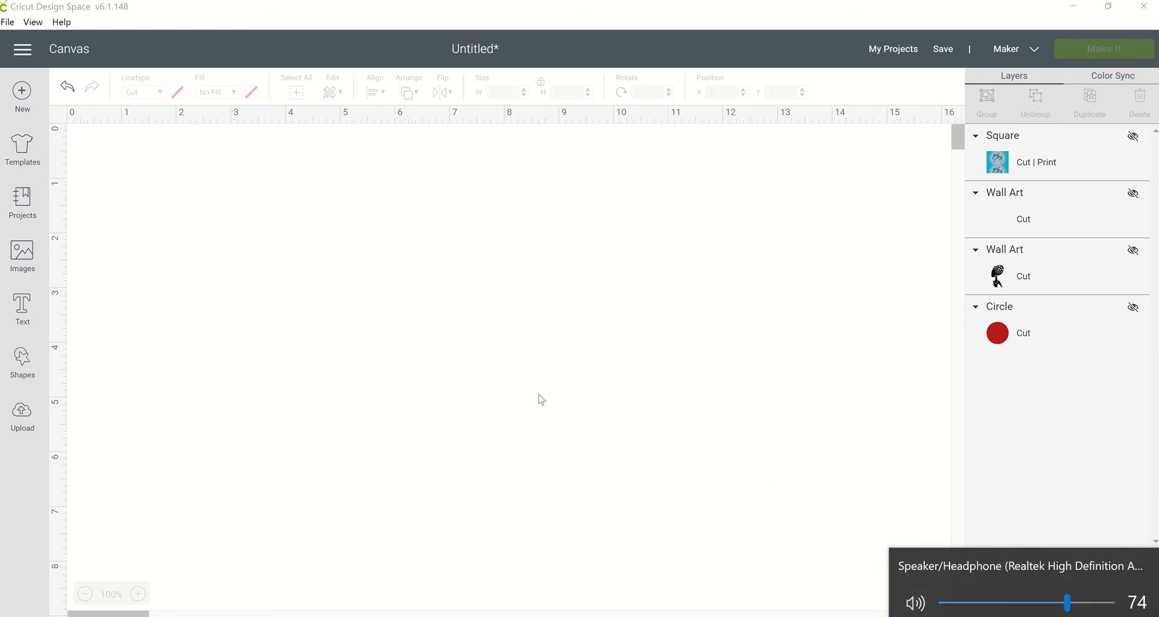
mouse_move(541, 397)
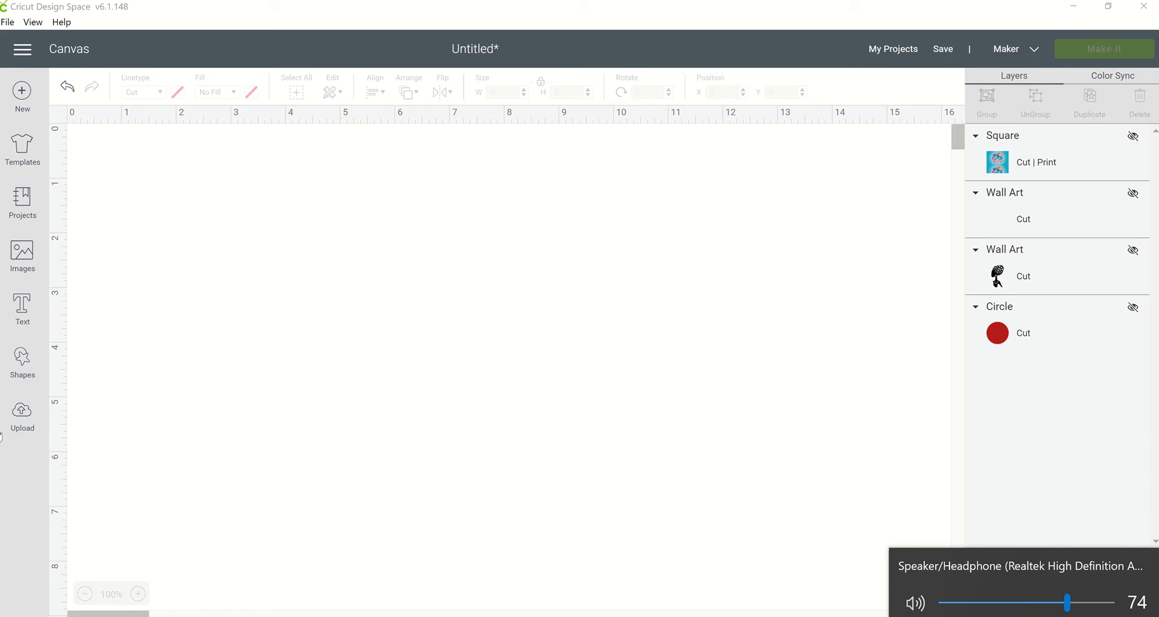
Step: Browse all 717 uploaded images and pick the woman-in-pink-headwrap portrait
left_click(22, 413)
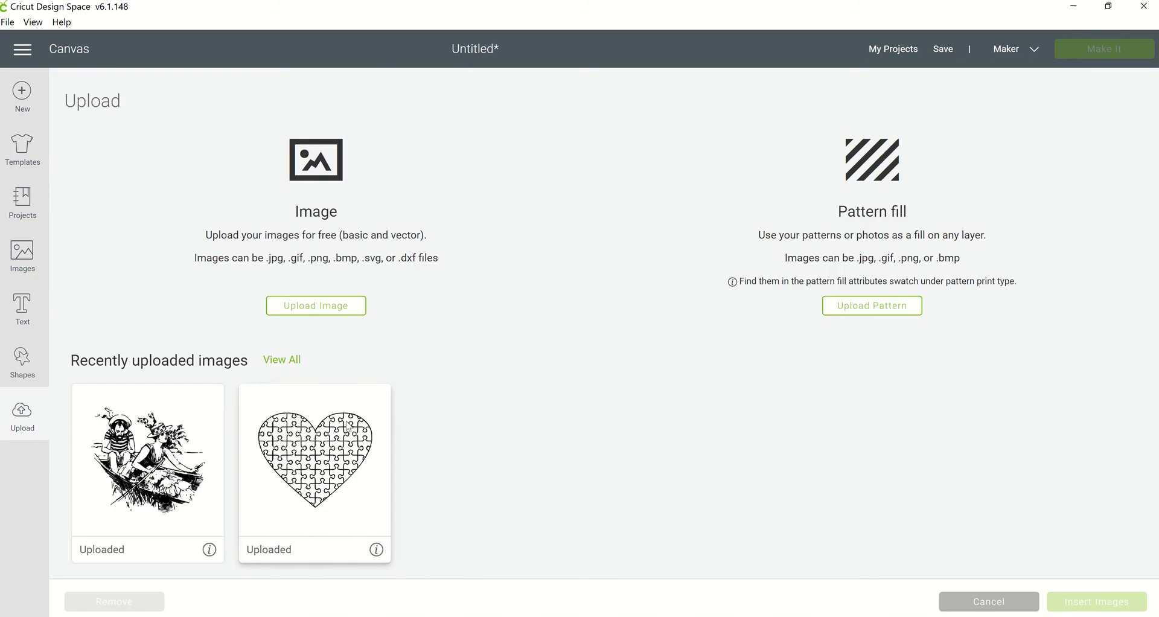
mouse_move(429, 375)
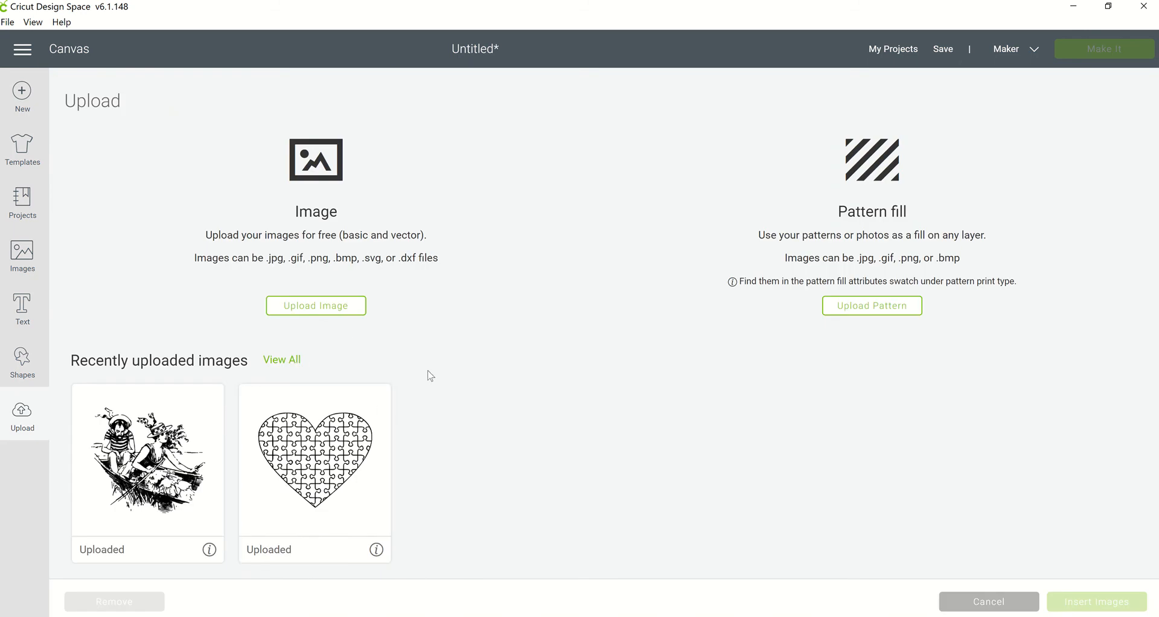
left_click(282, 360)
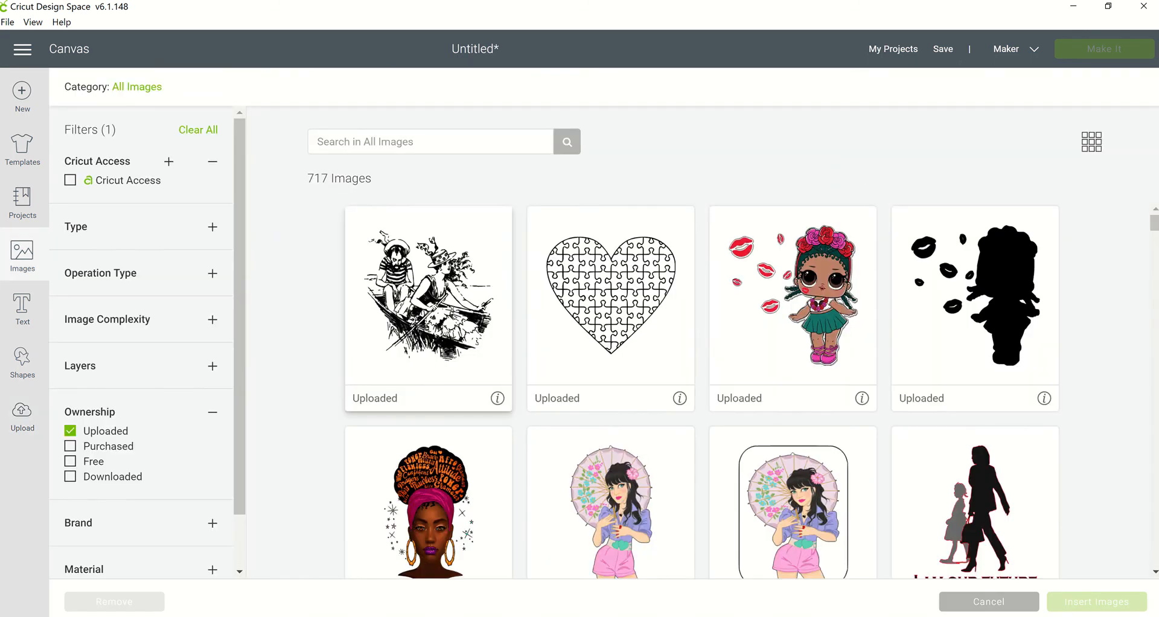
scroll("down", 3)
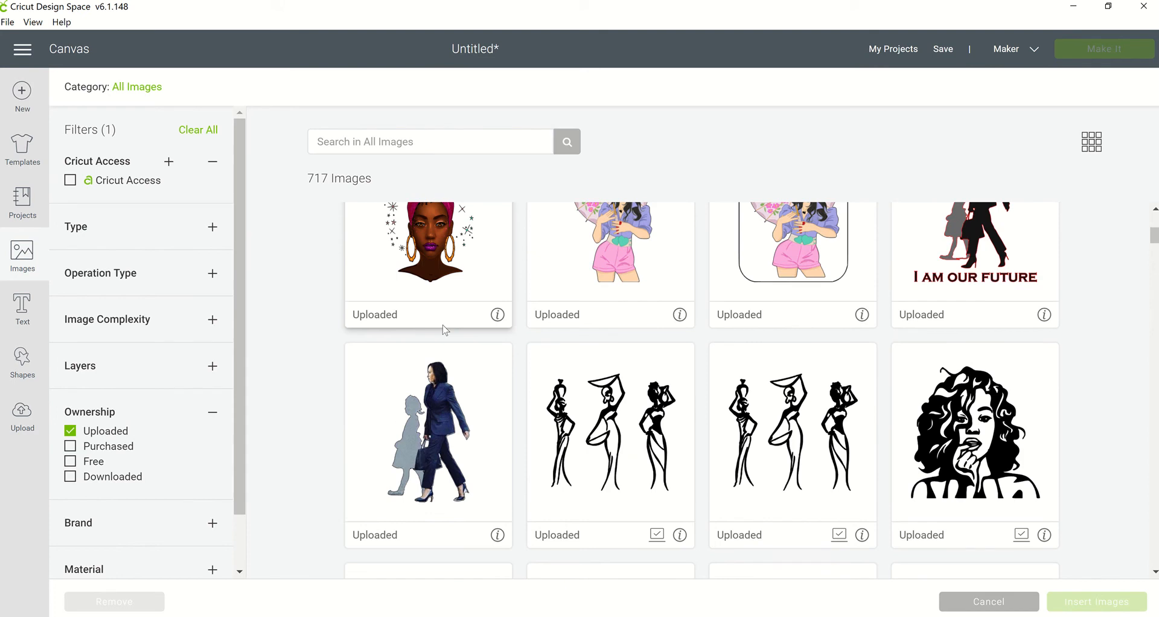
scroll("down", 3)
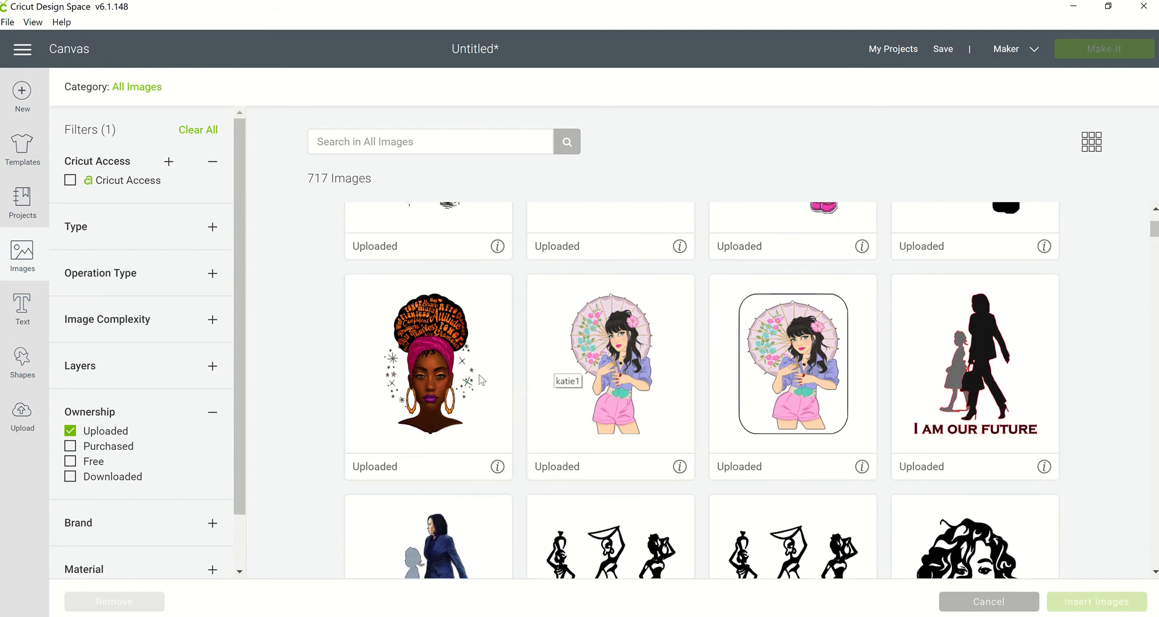
left_click(427, 362)
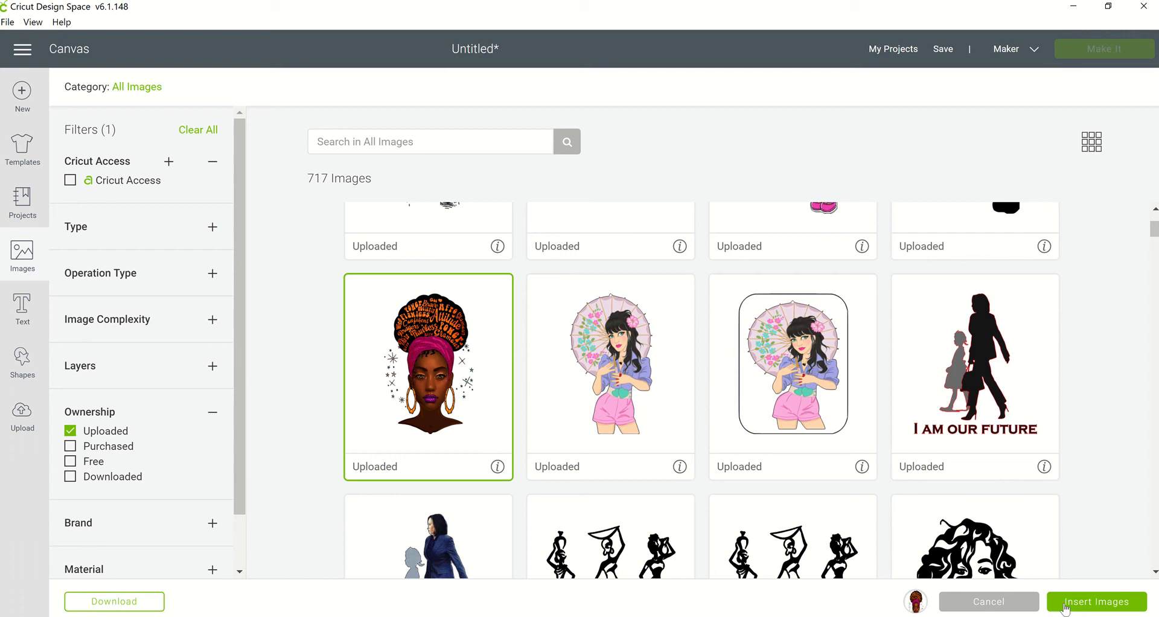
Step: Insert the headwrap portrait as a 5×5 inch Cut | Print layer and reselect it
left_click(1095, 600)
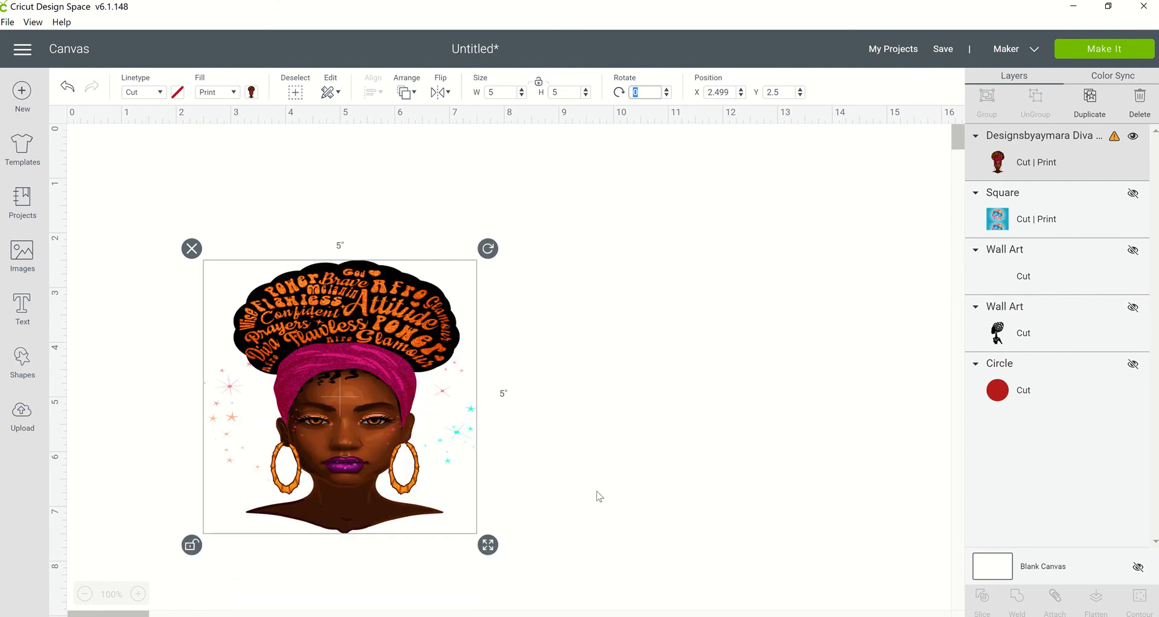
left_click(599, 495)
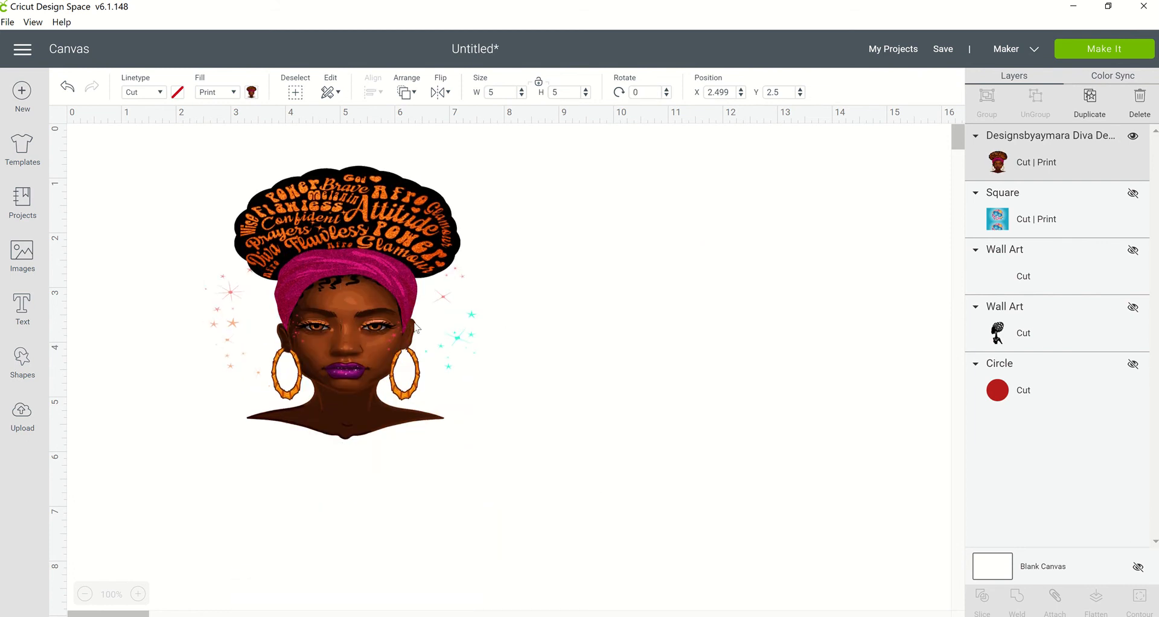
left_click(339, 326)
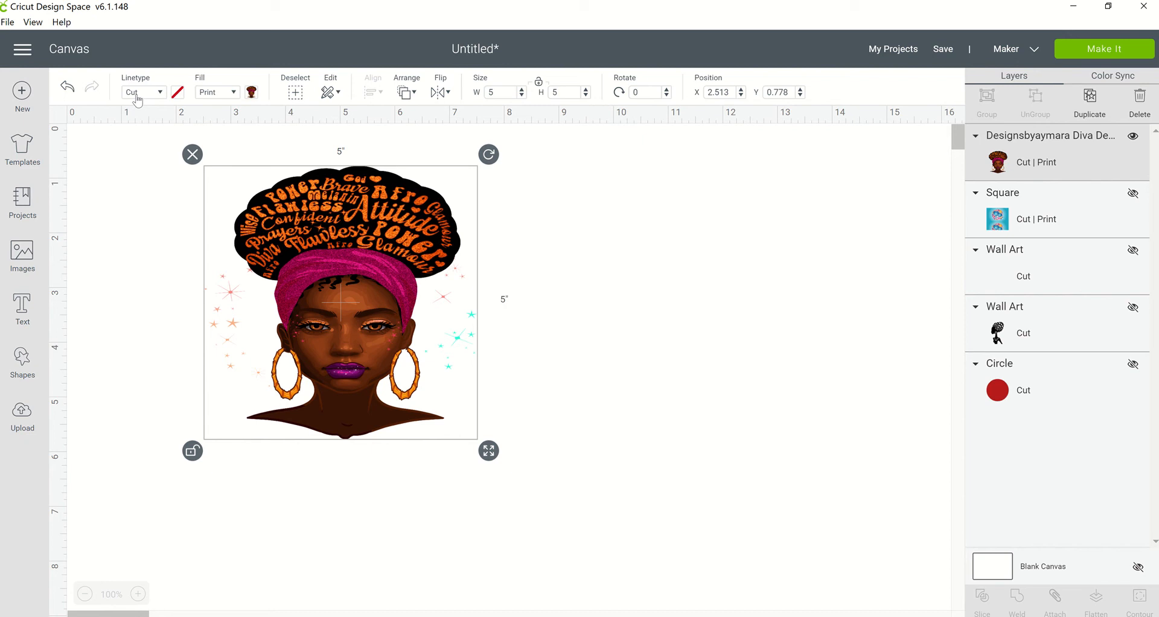
mouse_move(161, 139)
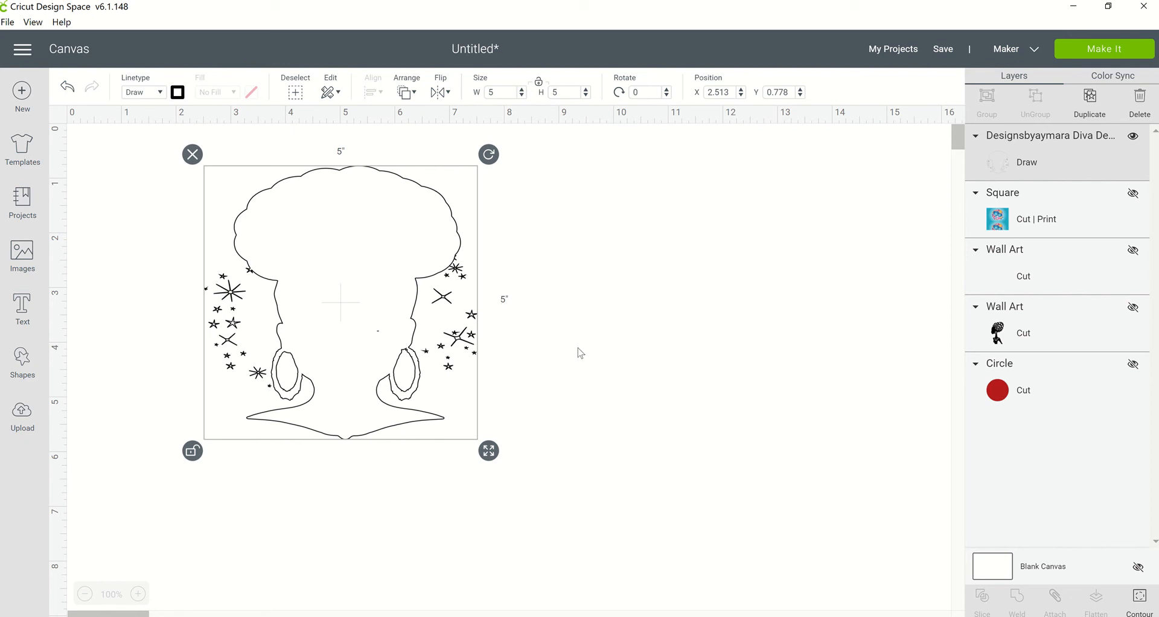
mouse_move(515, 283)
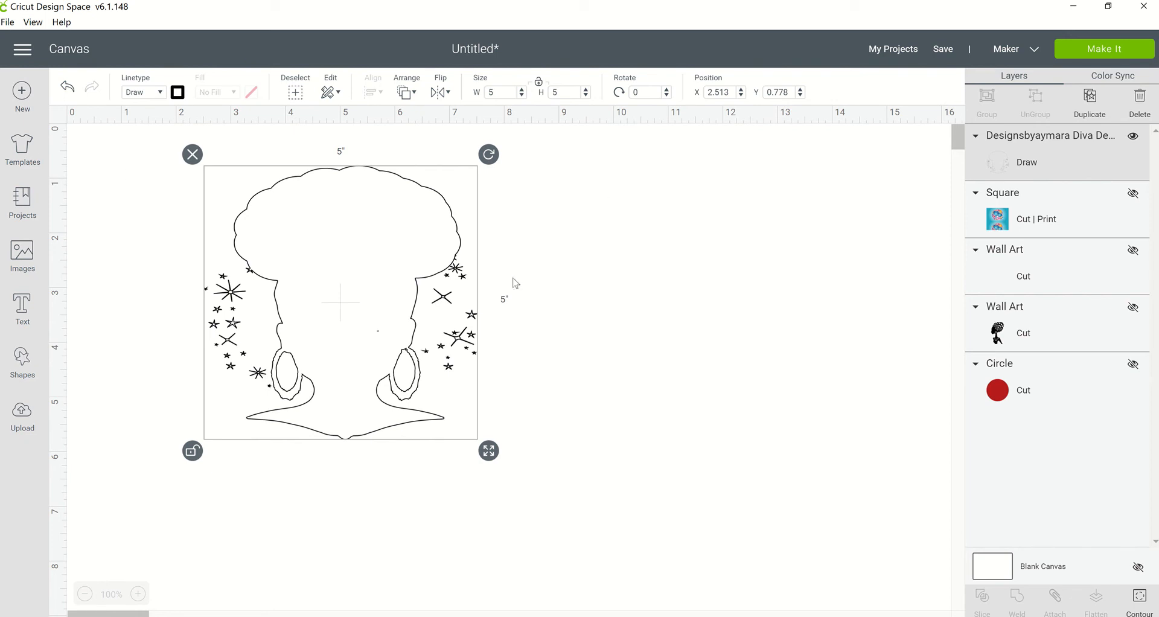
mouse_move(414, 242)
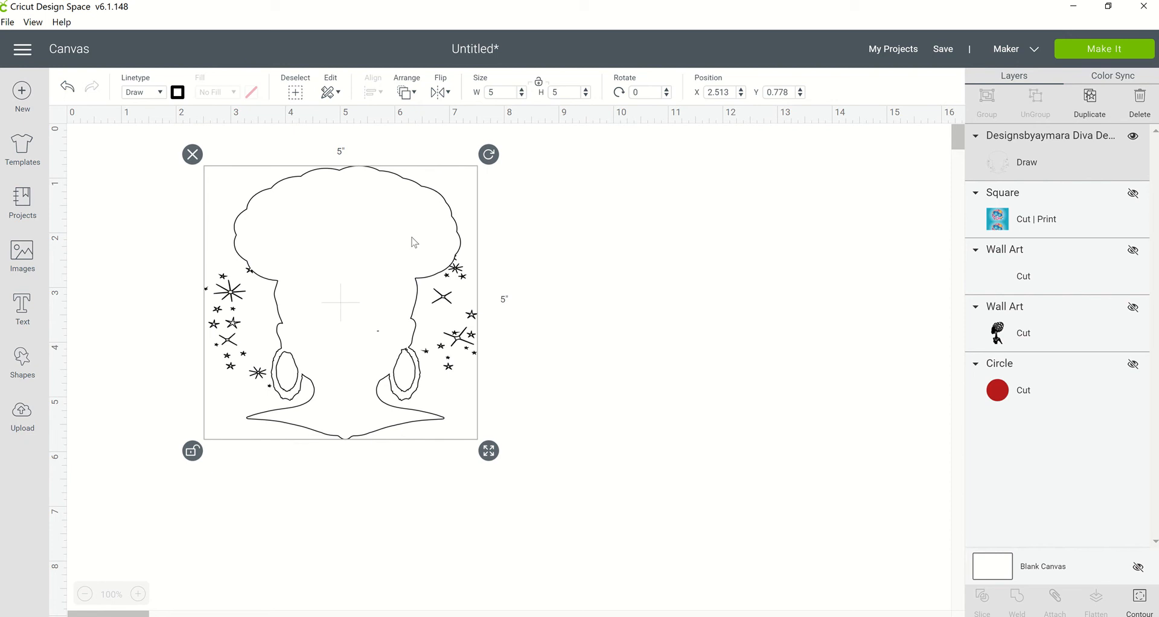
mouse_move(576, 257)
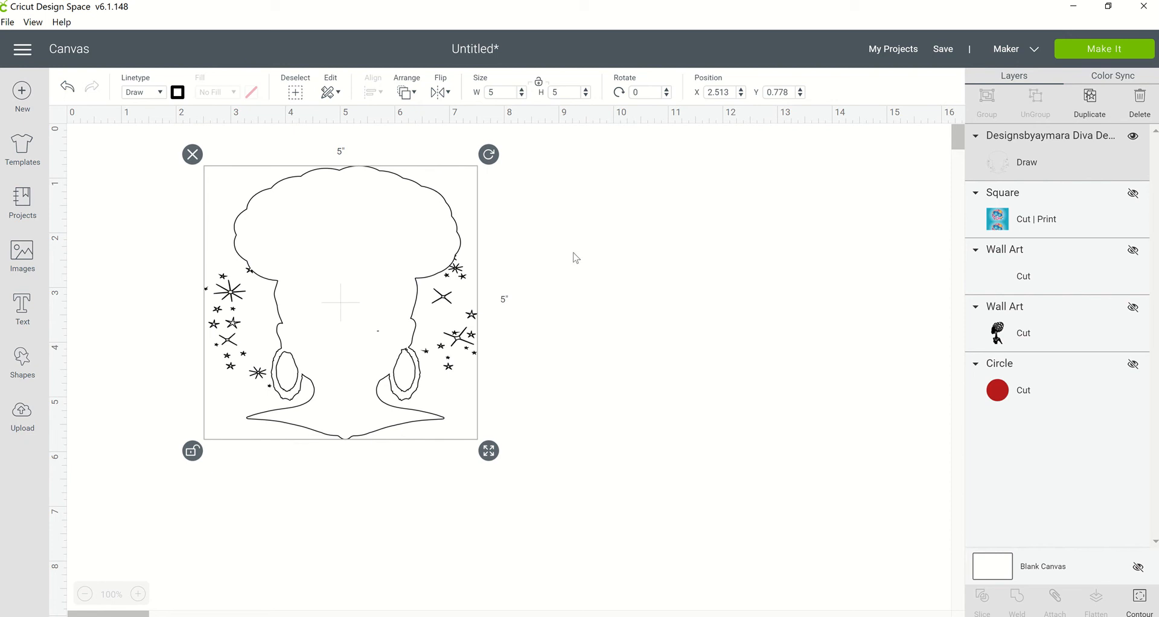
Step: Deselect the Draw-layer portrait to view its head, earring and star outlines
left_click(576, 258)
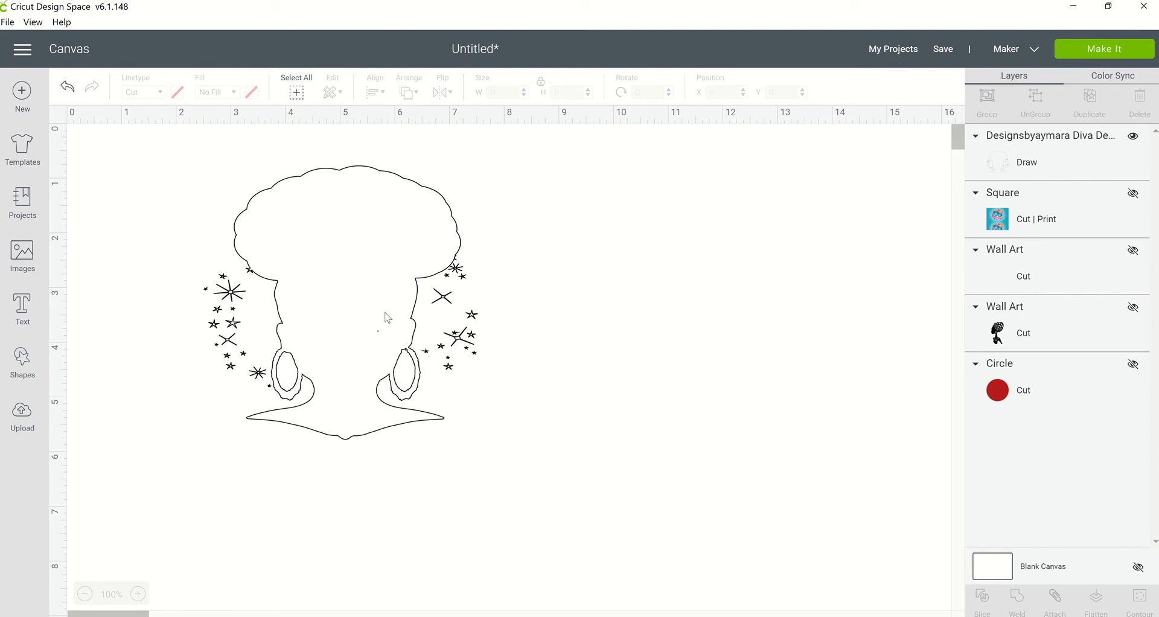
mouse_move(315, 333)
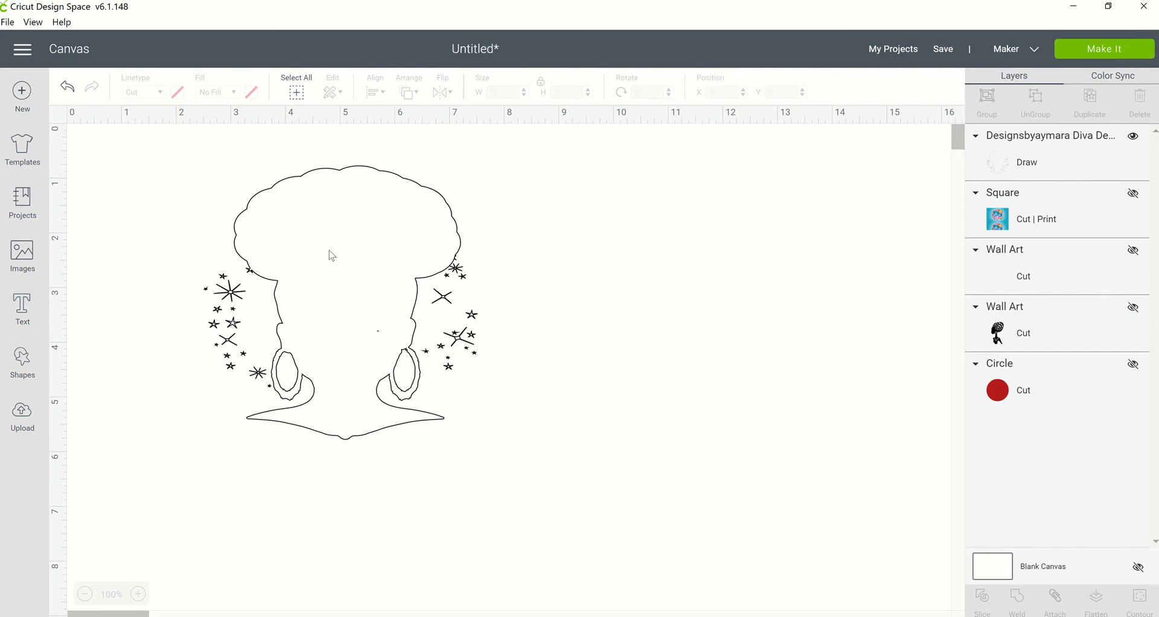
mouse_move(280, 185)
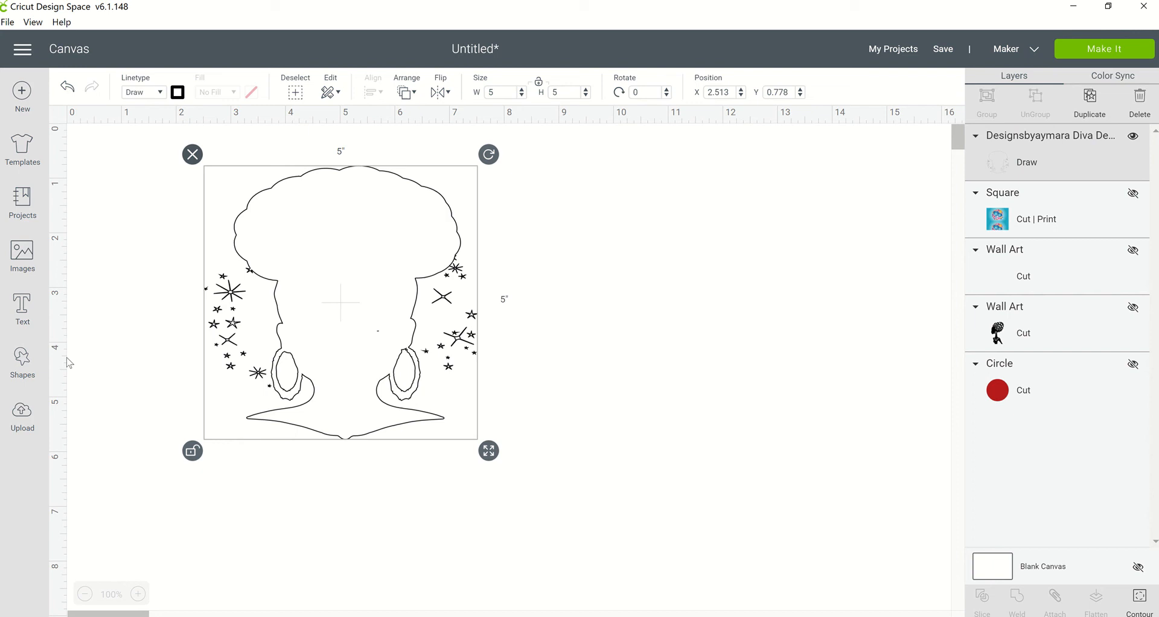
Step: Start a new image upload and choose african 2.png from the drawings folder
left_click(23, 414)
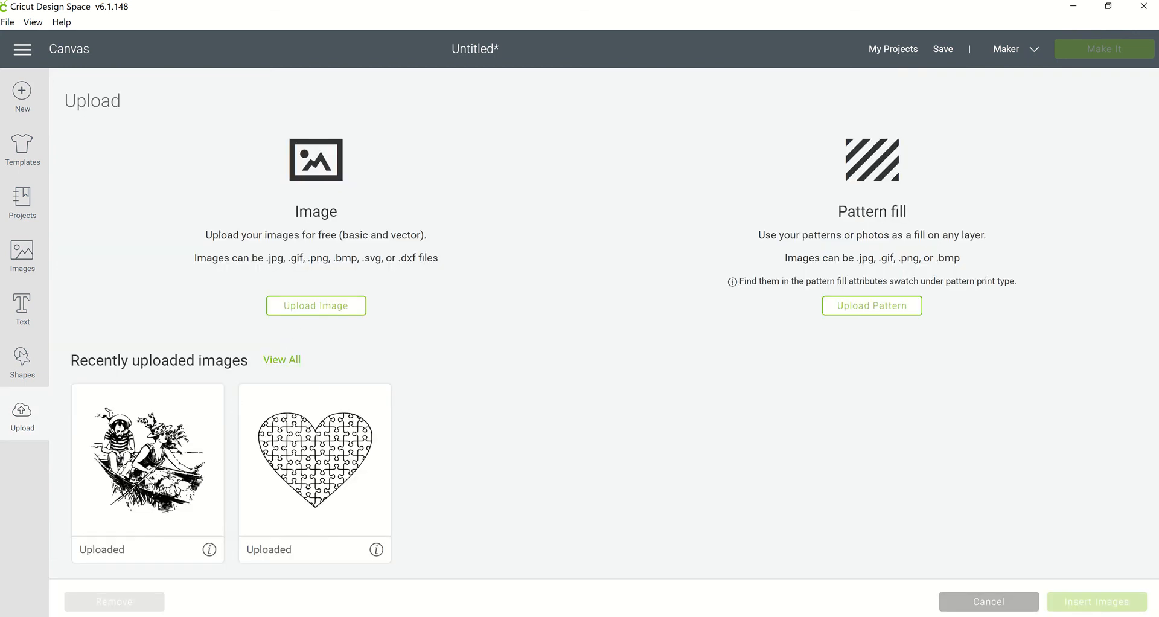
mouse_move(342, 316)
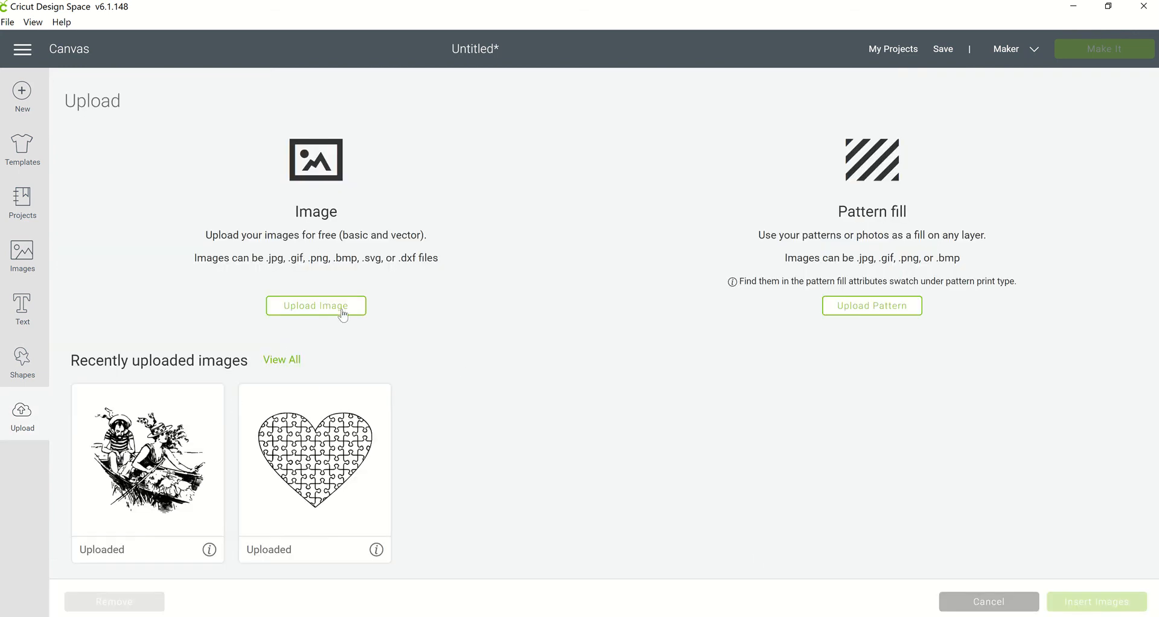
left_click(316, 305)
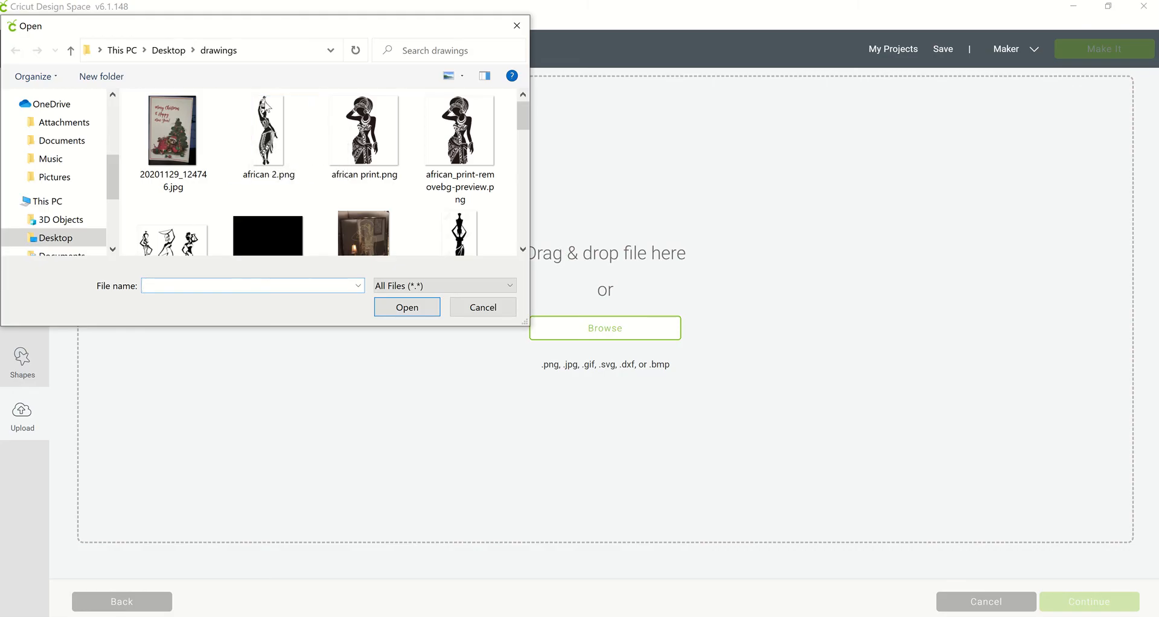
left_click(268, 131)
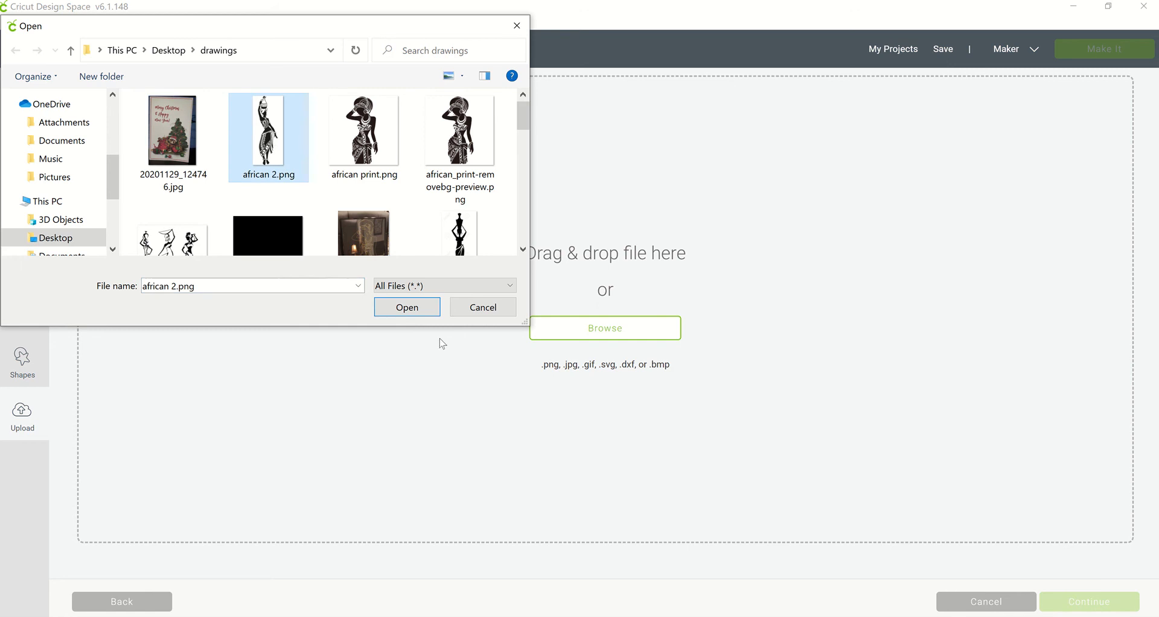
Step: Open african 2.png, mark it Complex, and continue to select-and-erase
left_click(406, 307)
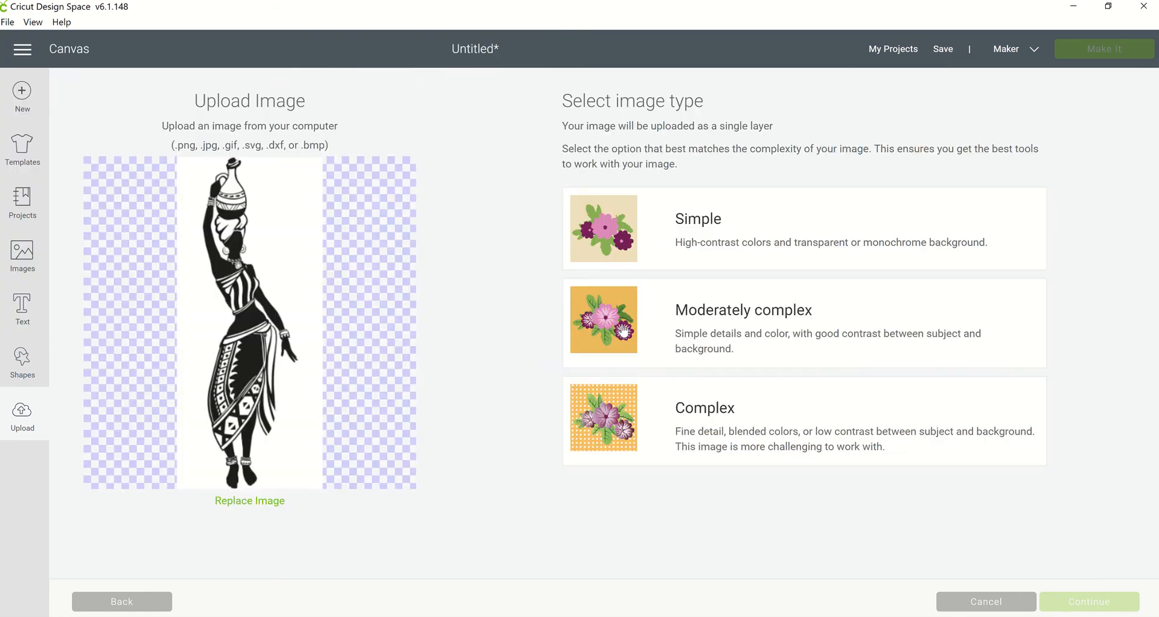
mouse_move(293, 371)
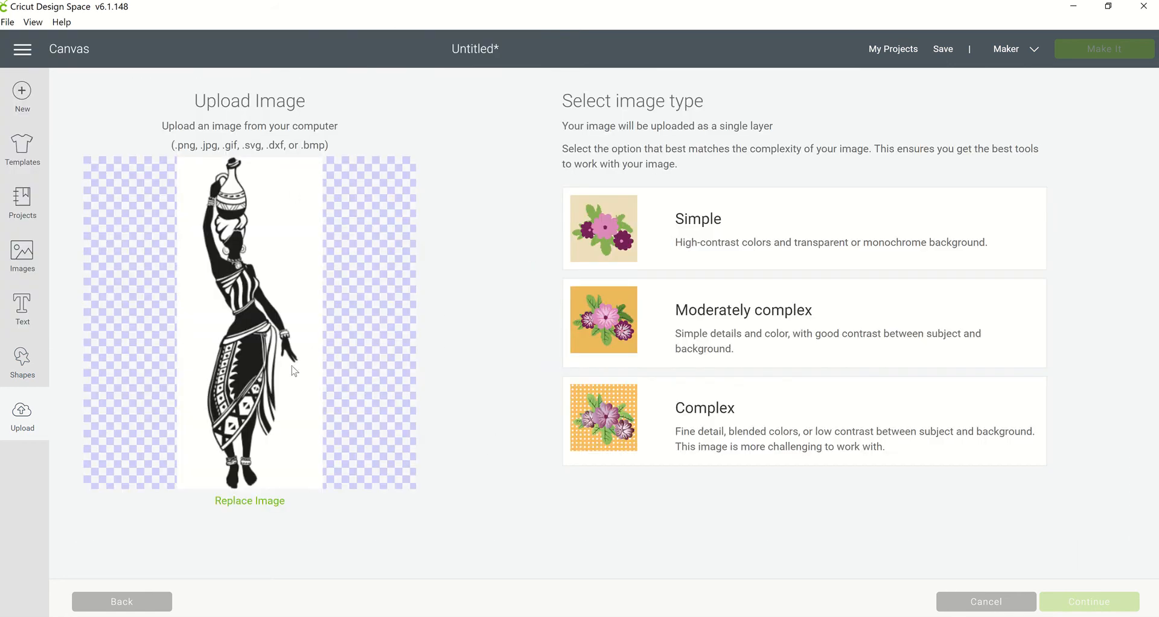
mouse_move(561, 411)
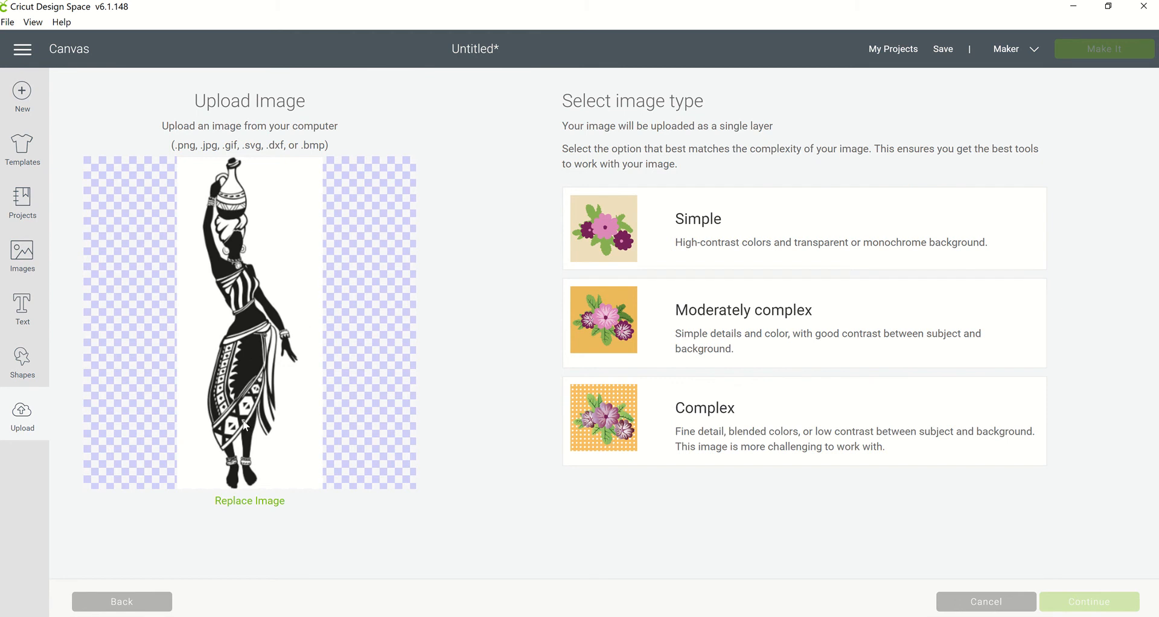
mouse_move(610, 426)
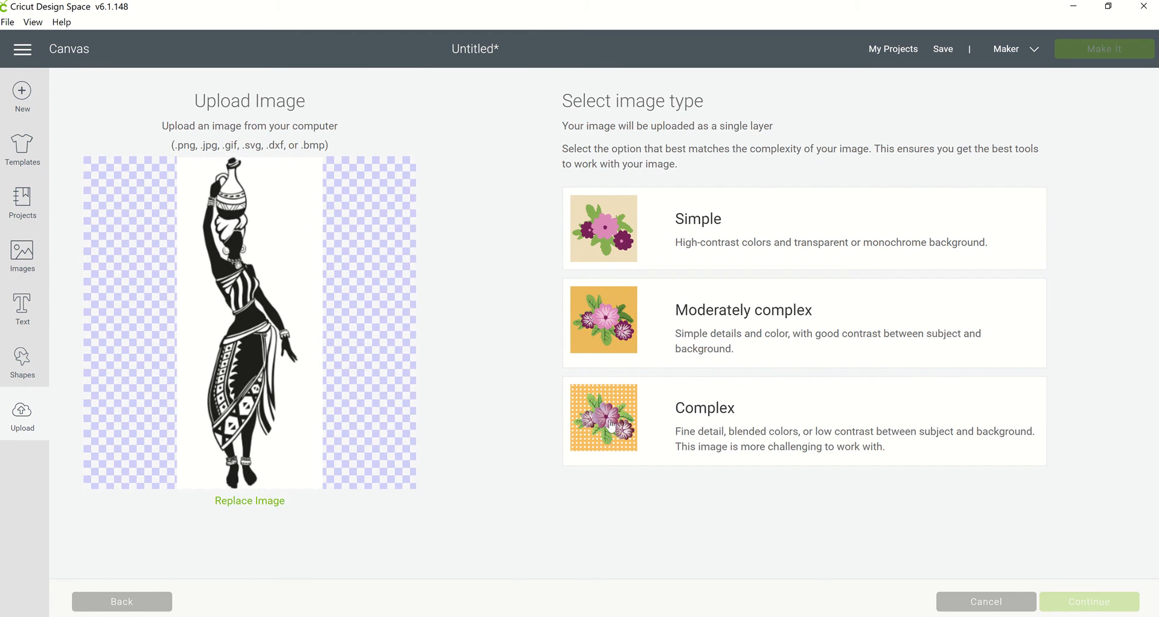
left_click(613, 429)
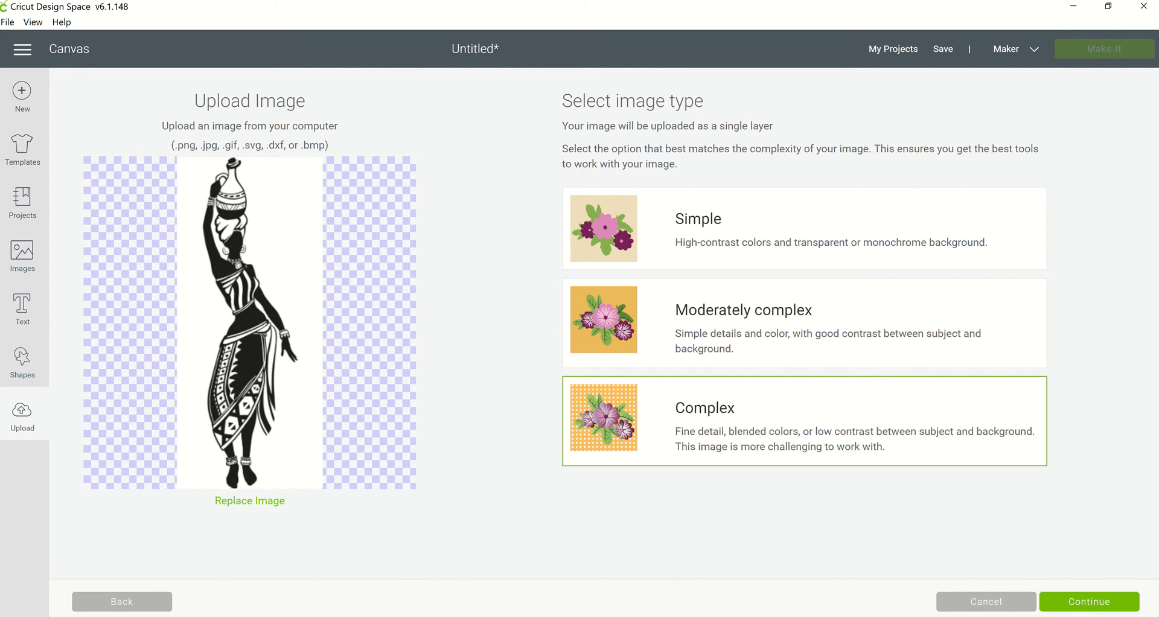
left_click(1087, 601)
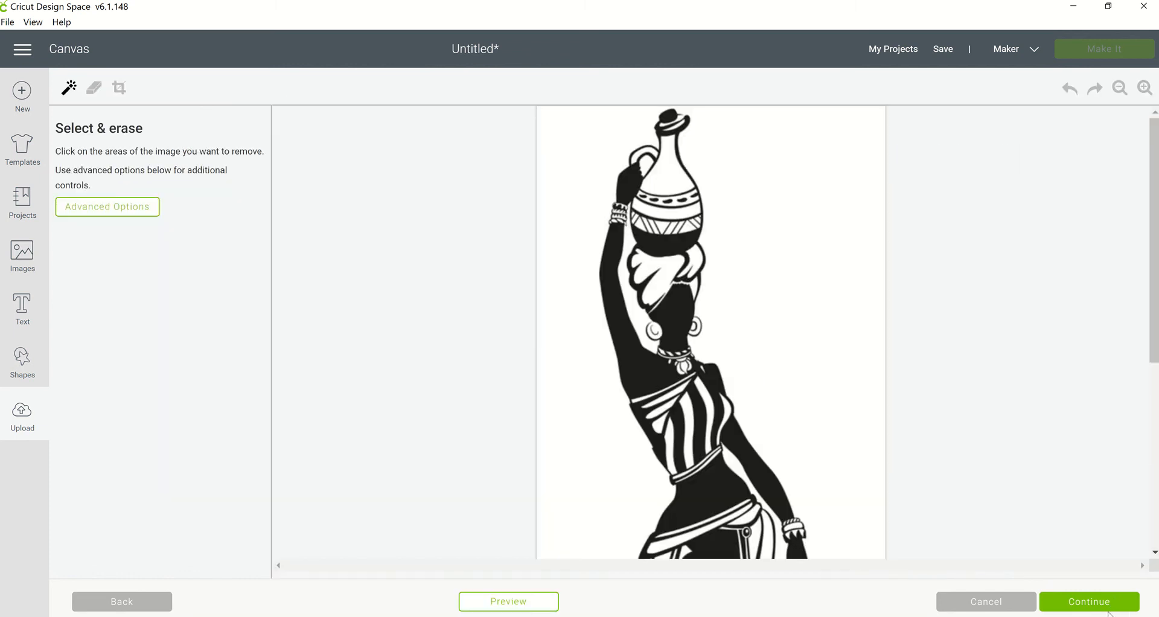
Step: Skip erasing the white background and move on to naming 'african 2'
left_click(1088, 601)
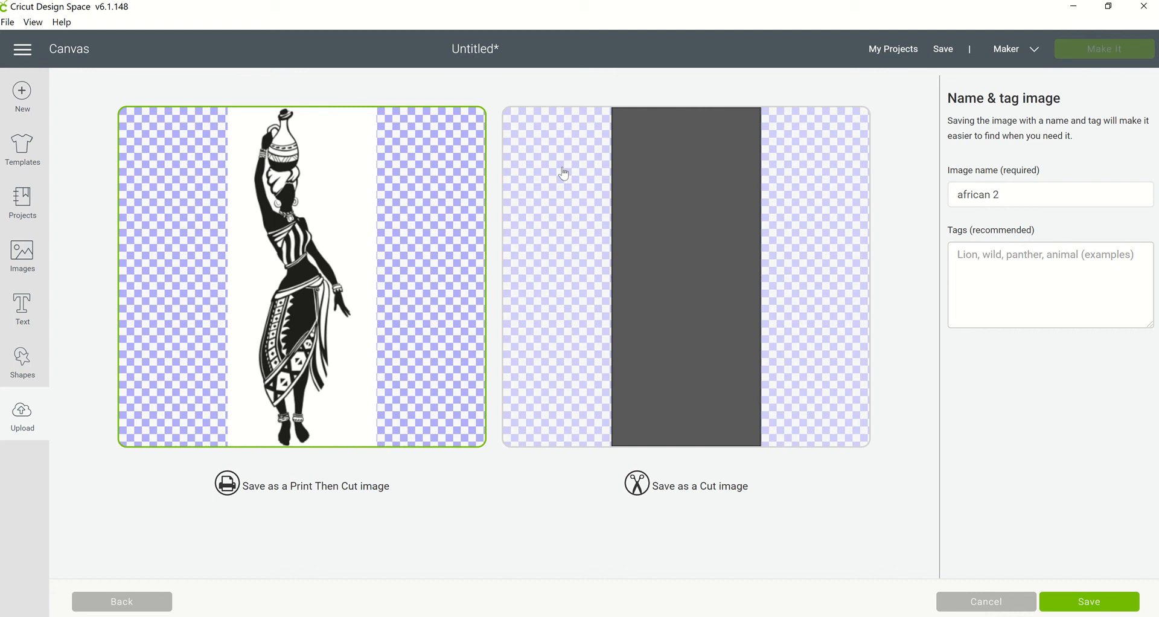
mouse_move(518, 289)
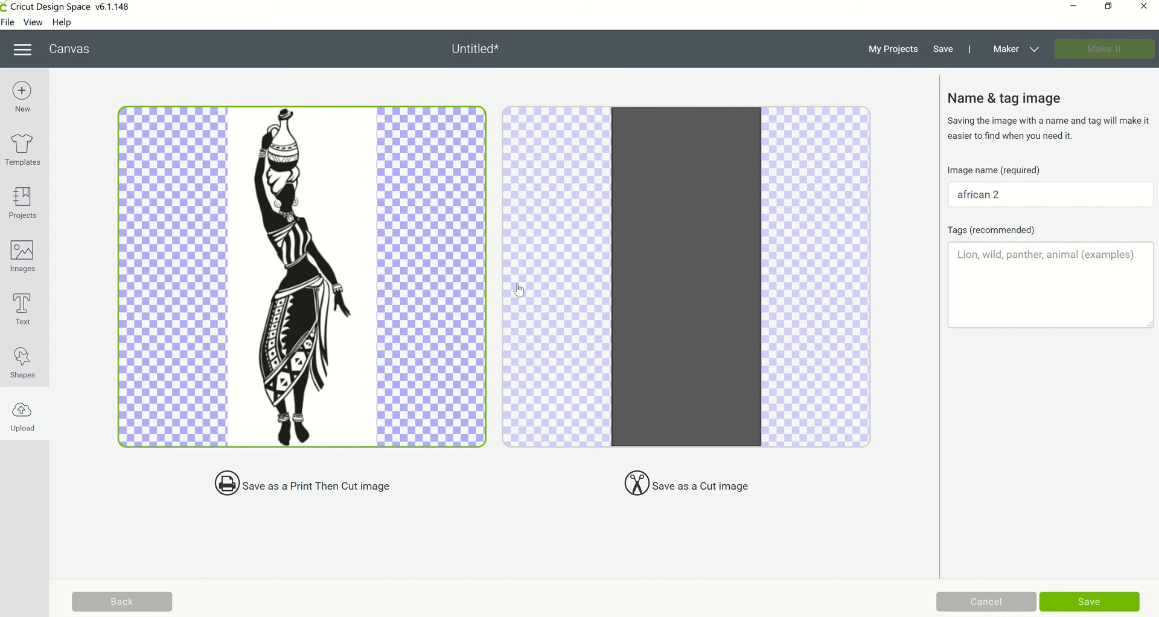
mouse_move(515, 287)
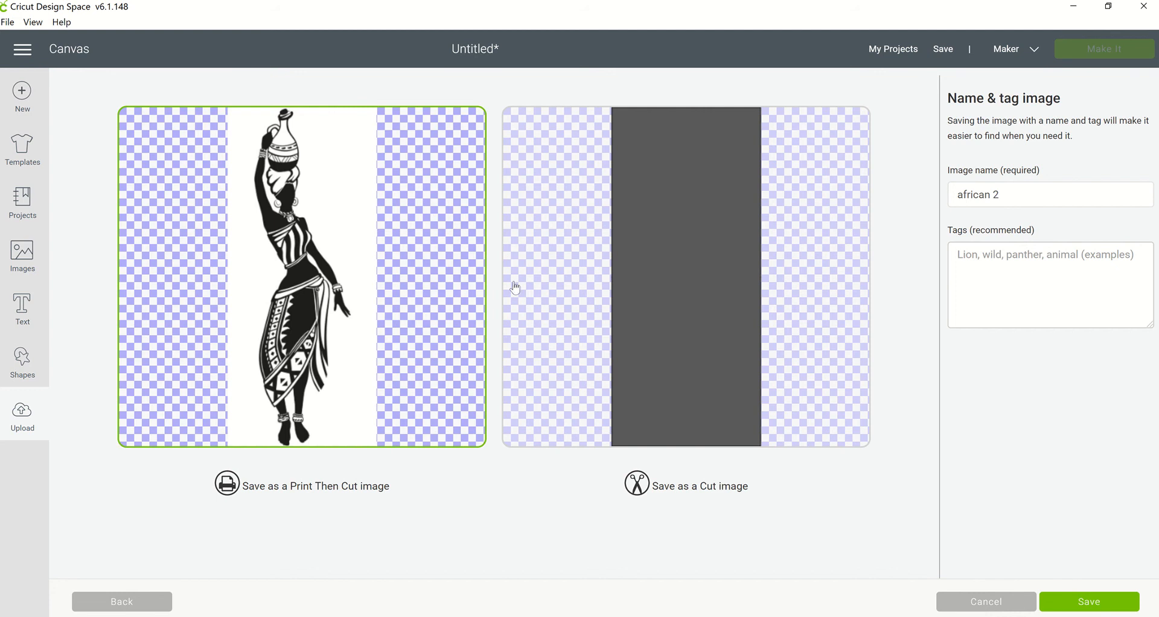
mouse_move(700, 153)
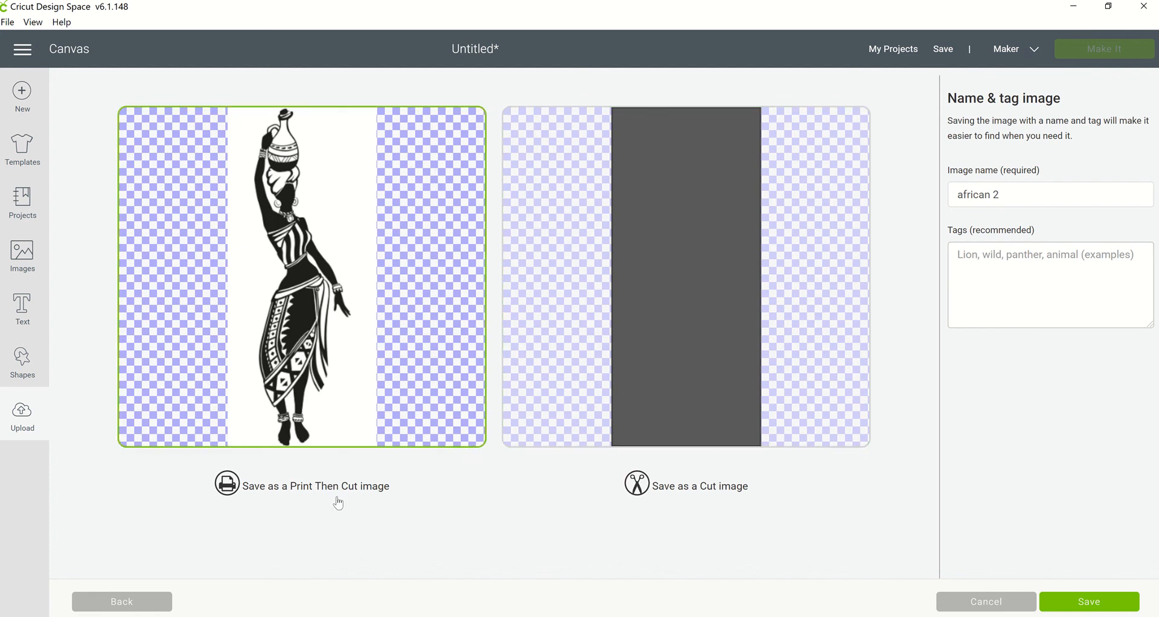
mouse_move(353, 495)
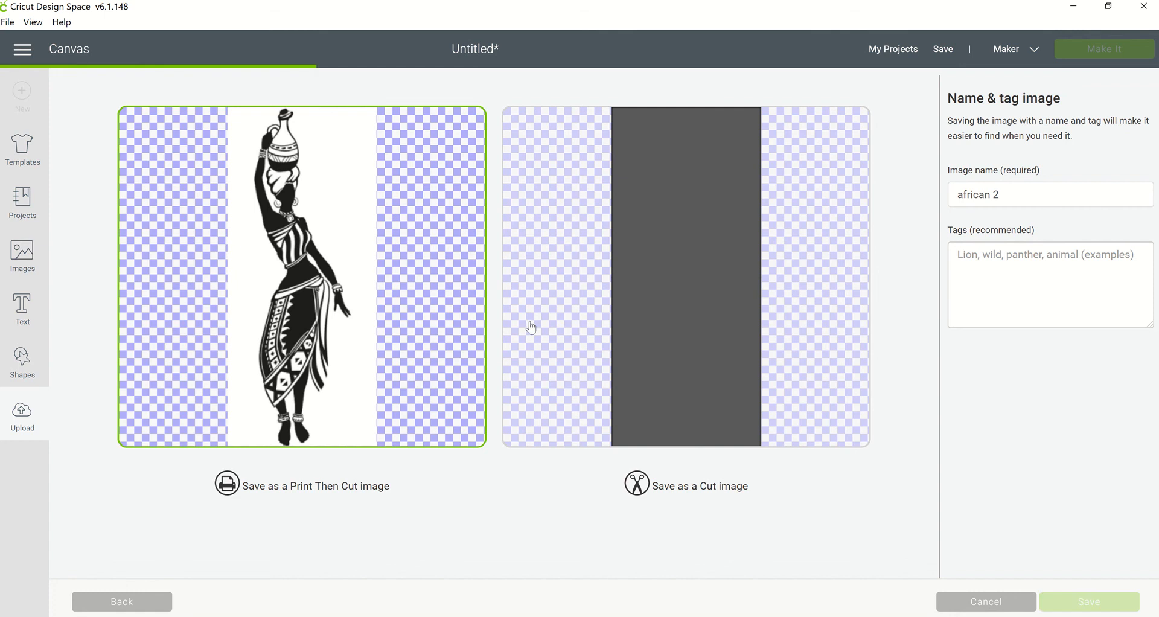
Step: Save the african 2 upload, insert it, and move it near the top
left_click(1087, 601)
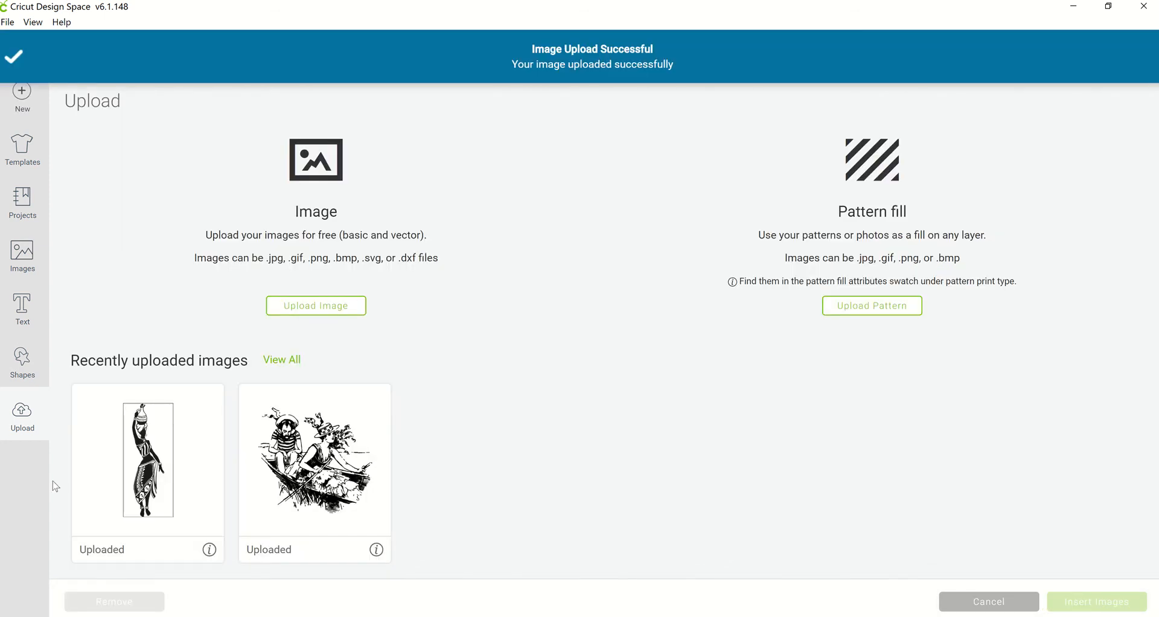
left_click(148, 458)
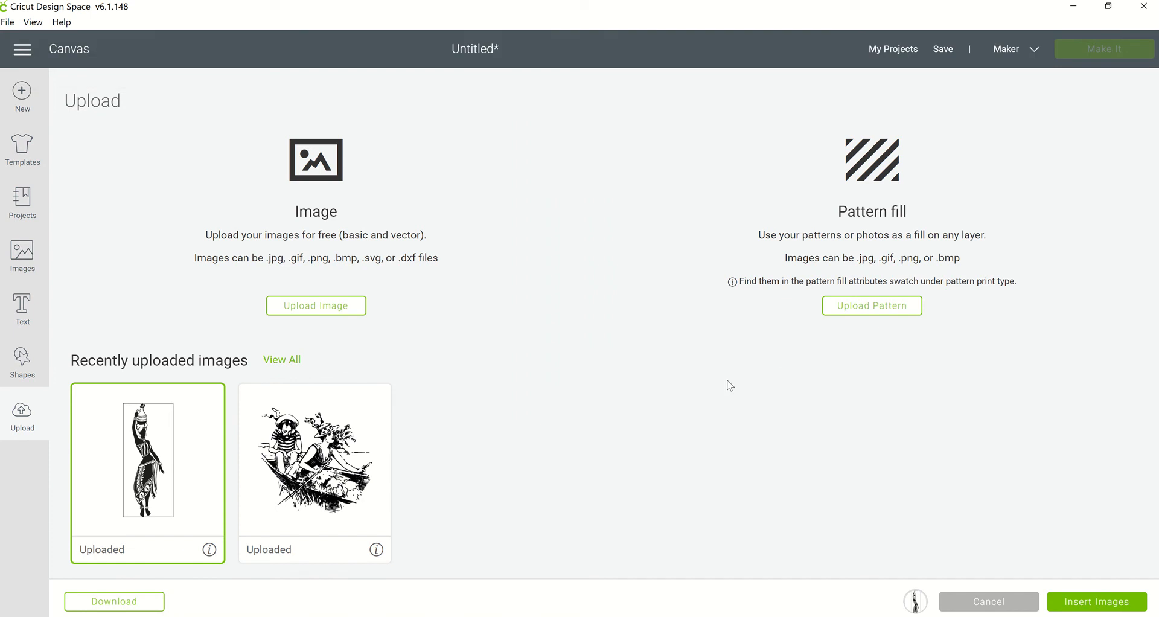
left_click(1096, 600)
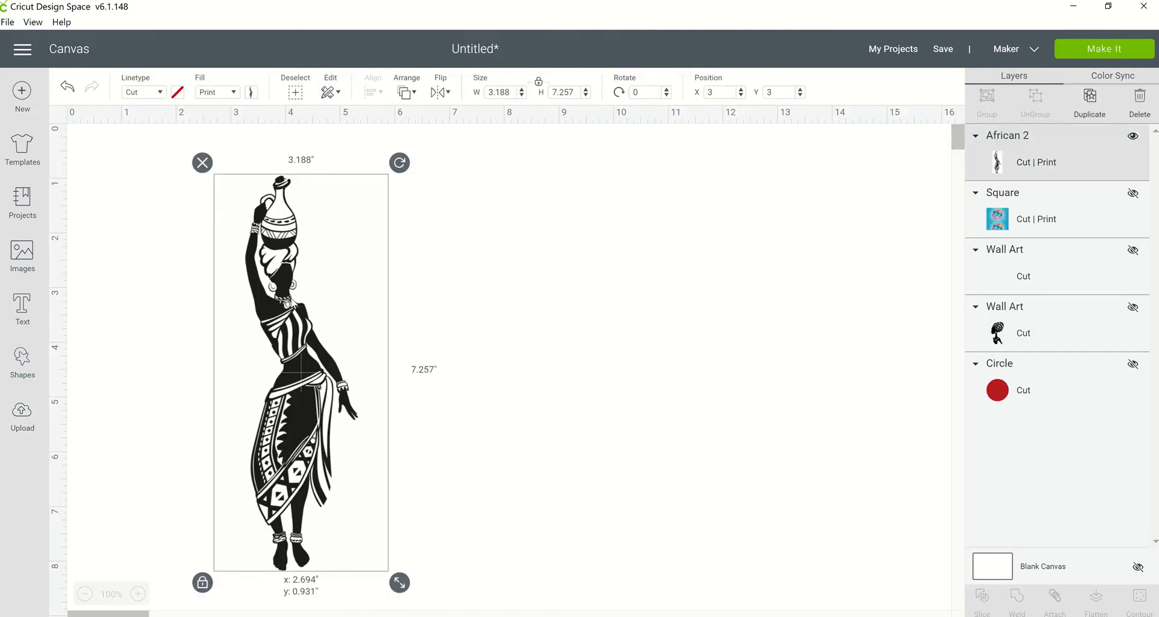
left_click_drag(300, 369, 291, 333)
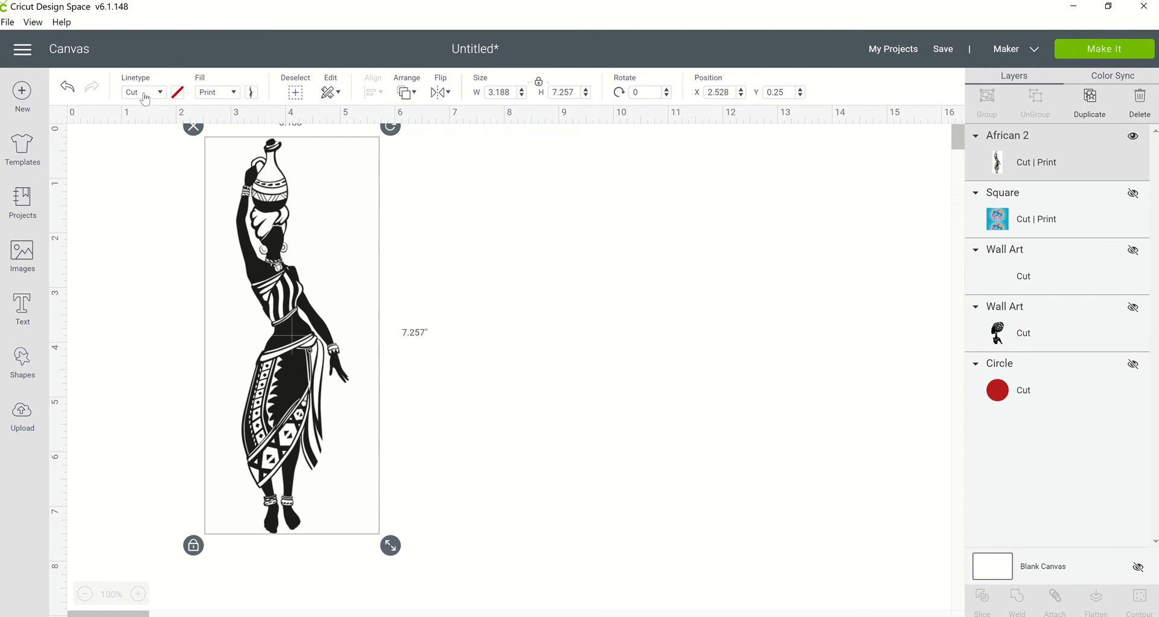
Step: Switch the african 2 layer's linetype to Draw, leaving a rectangular outline
left_click(144, 91)
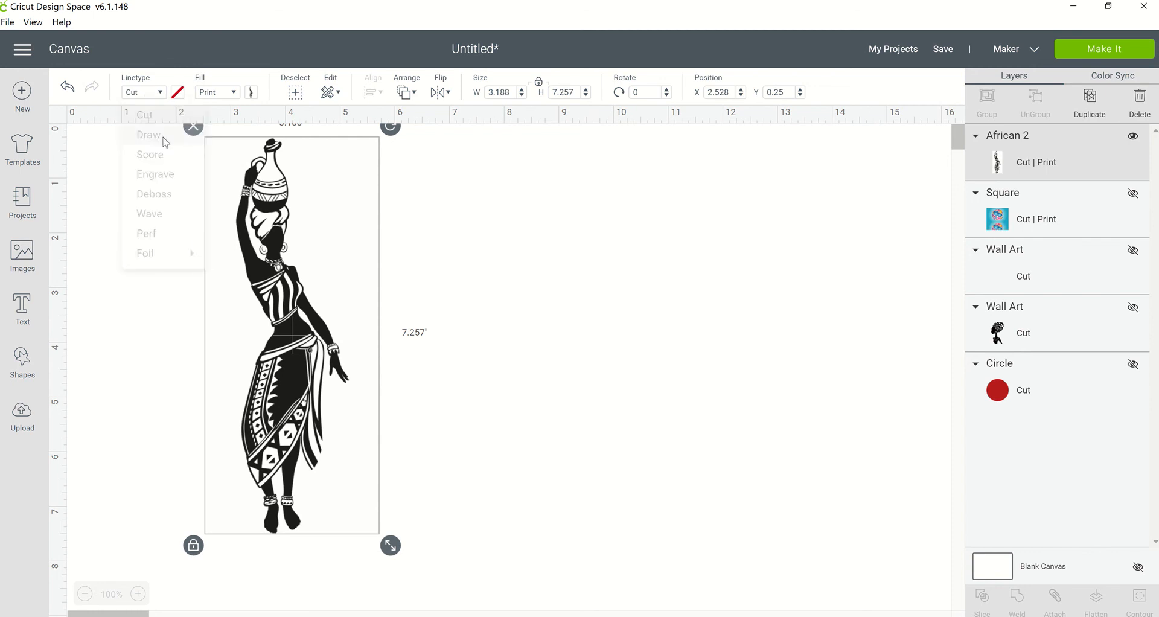
left_click(148, 135)
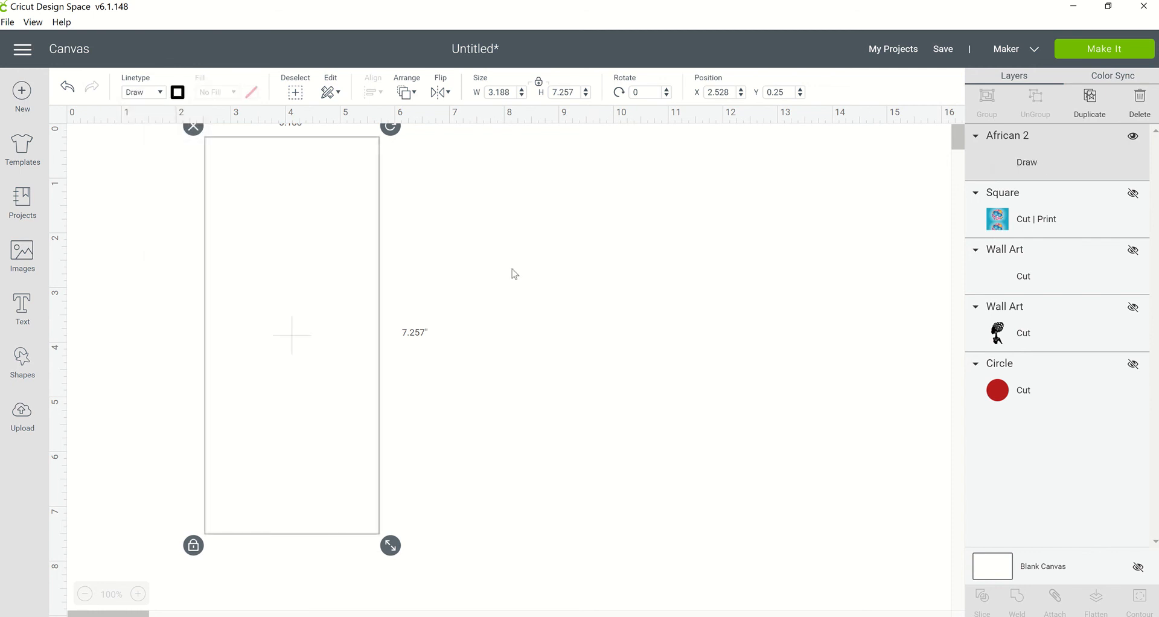
left_click(521, 286)
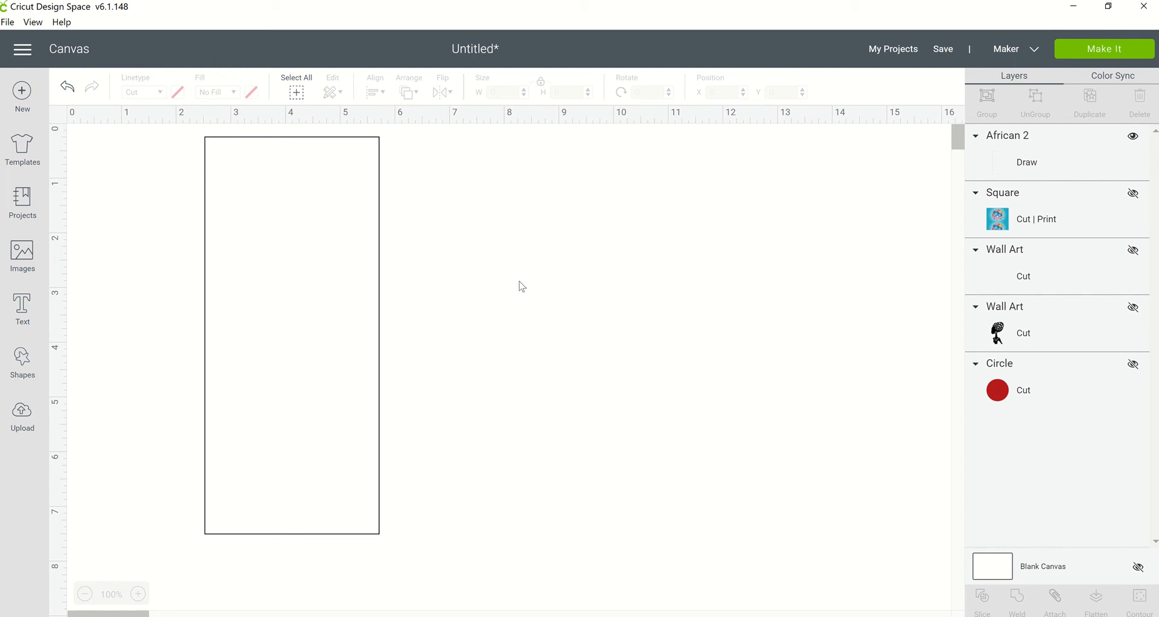
mouse_move(200, 486)
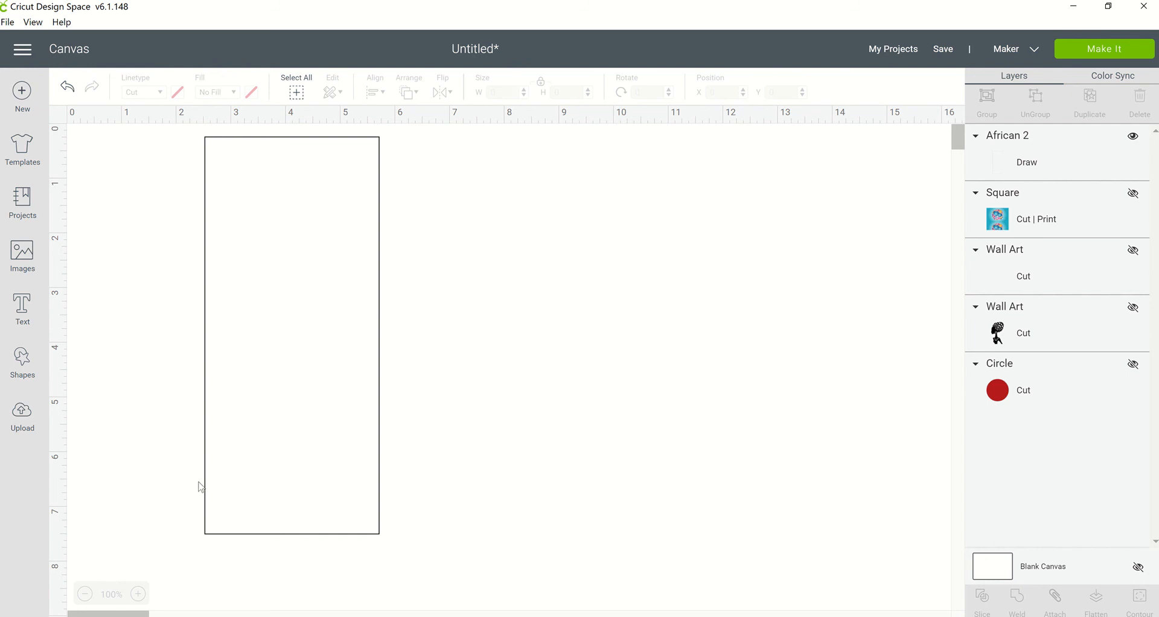
mouse_move(245, 521)
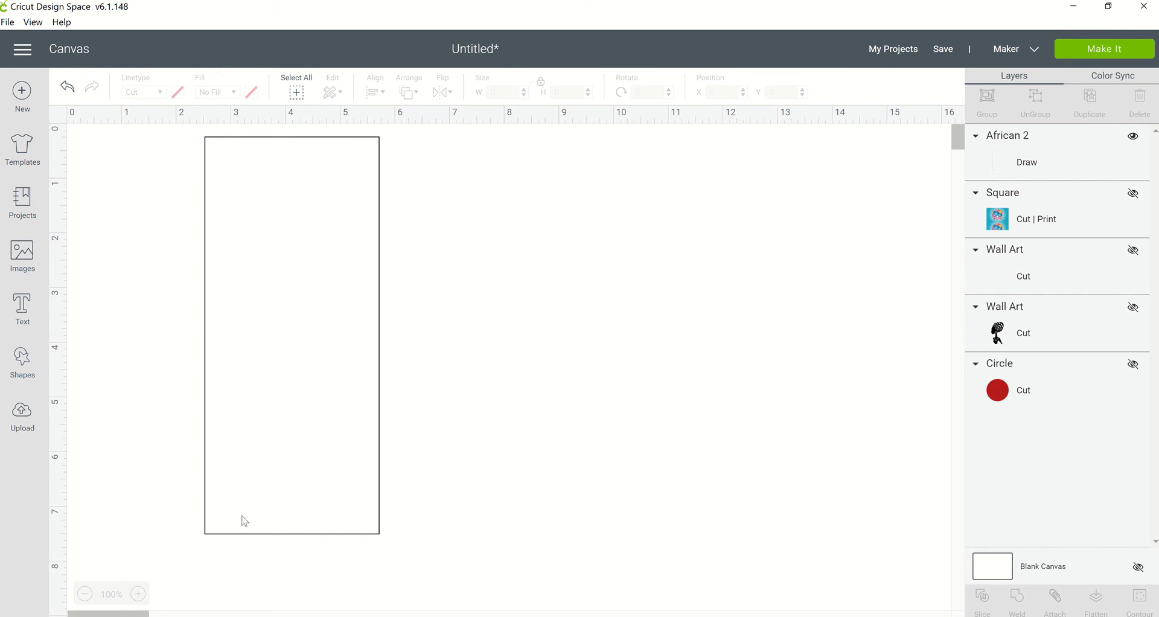
mouse_move(296, 250)
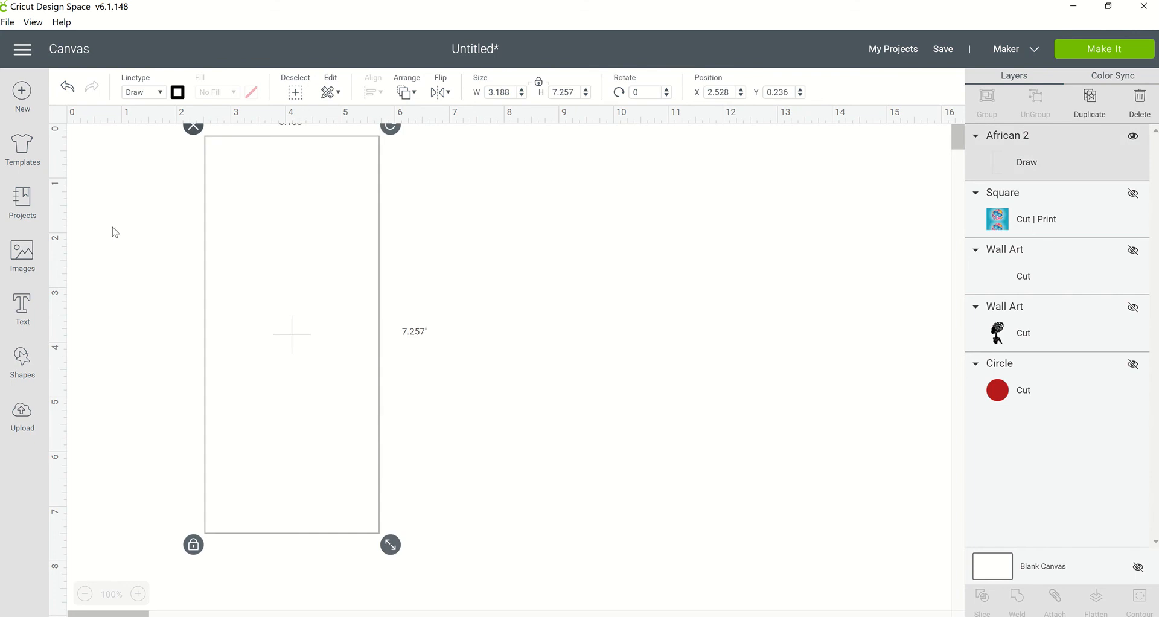
Step: Upload african 2.png again and proceed to the background erasing step
left_click(23, 413)
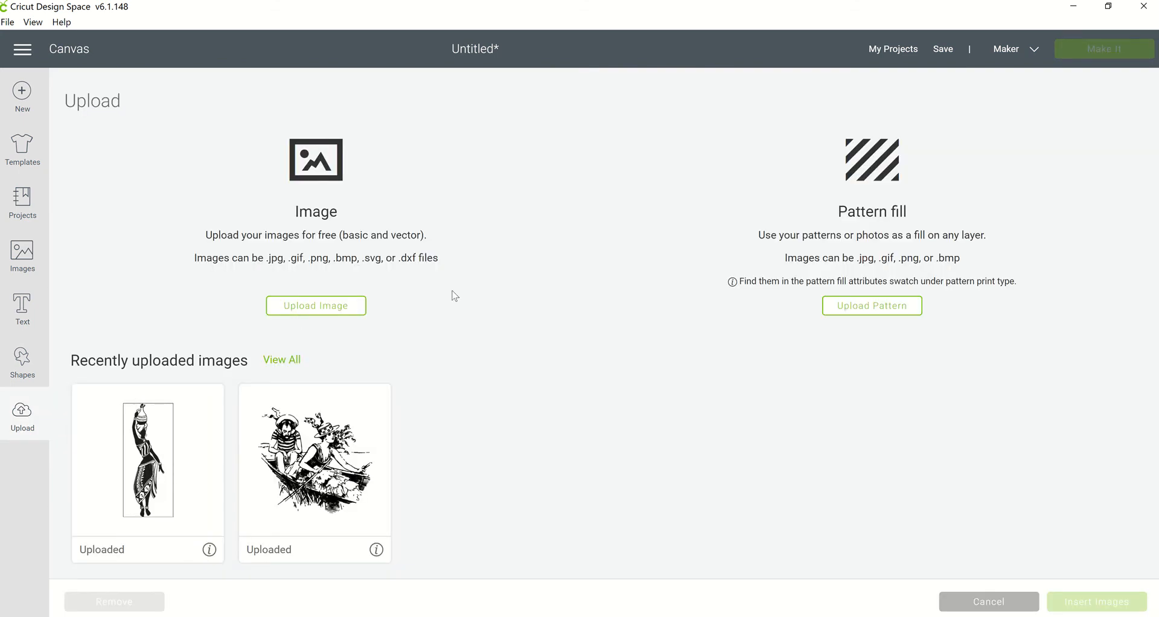
left_click(316, 305)
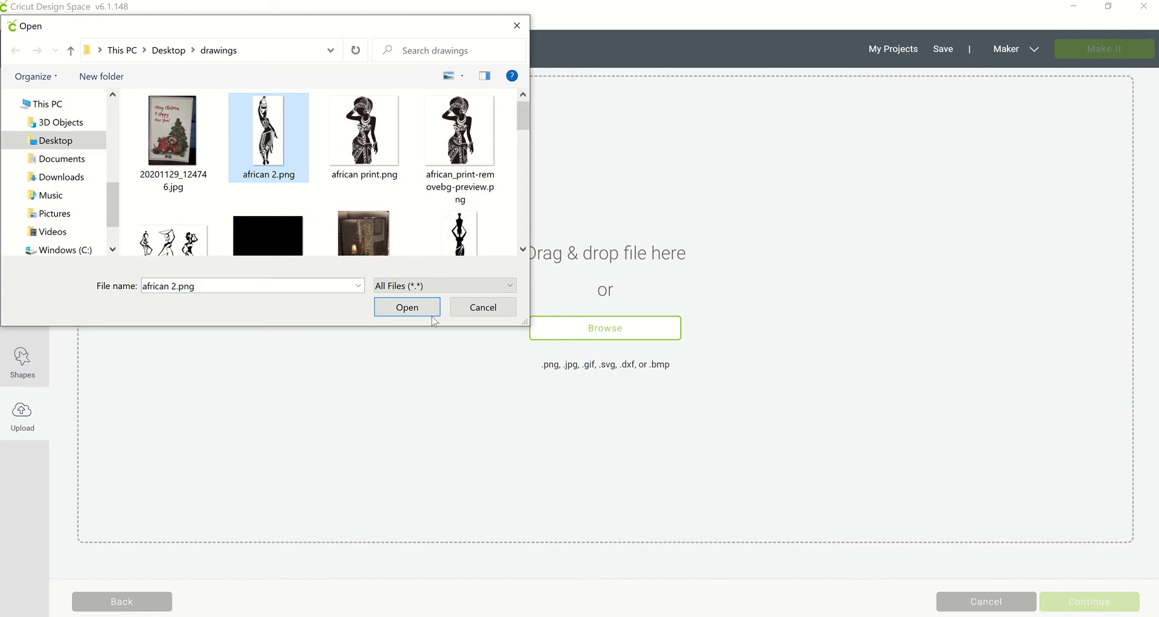
left_click(406, 307)
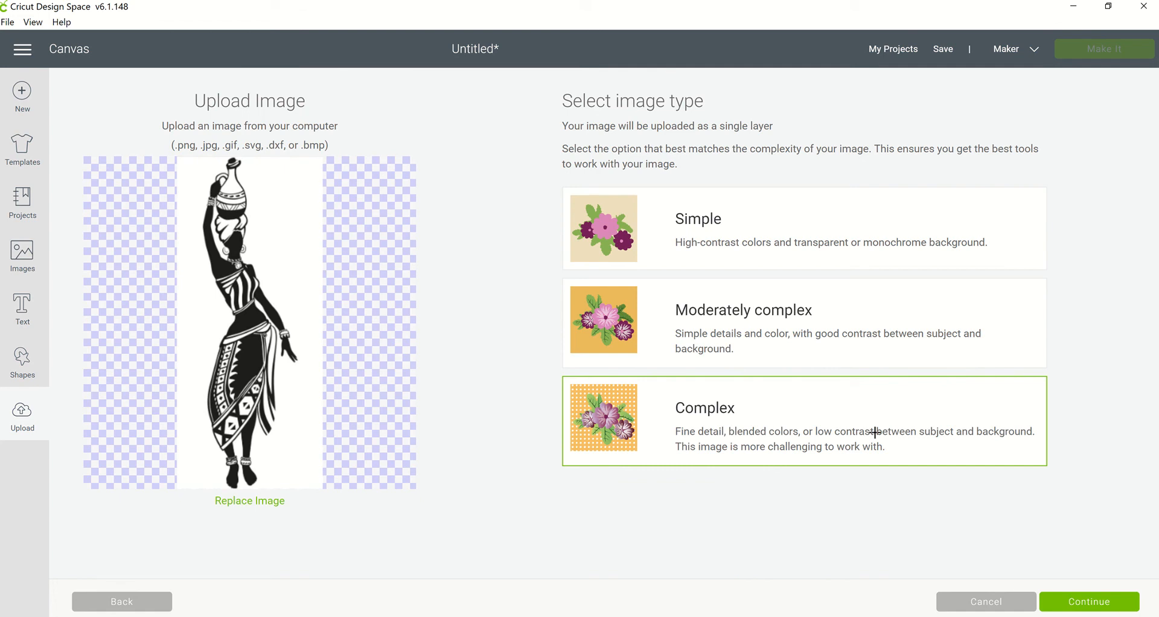
left_click(1088, 600)
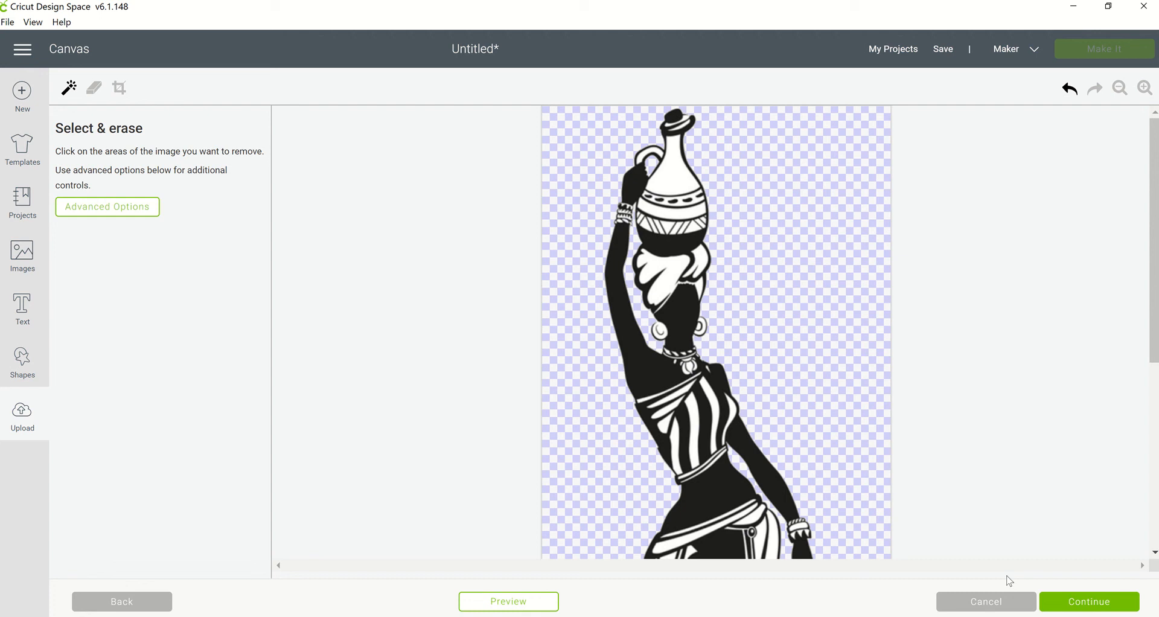
Step: Save the background-removed african 2 as a Print Then Cut image
left_click(1088, 601)
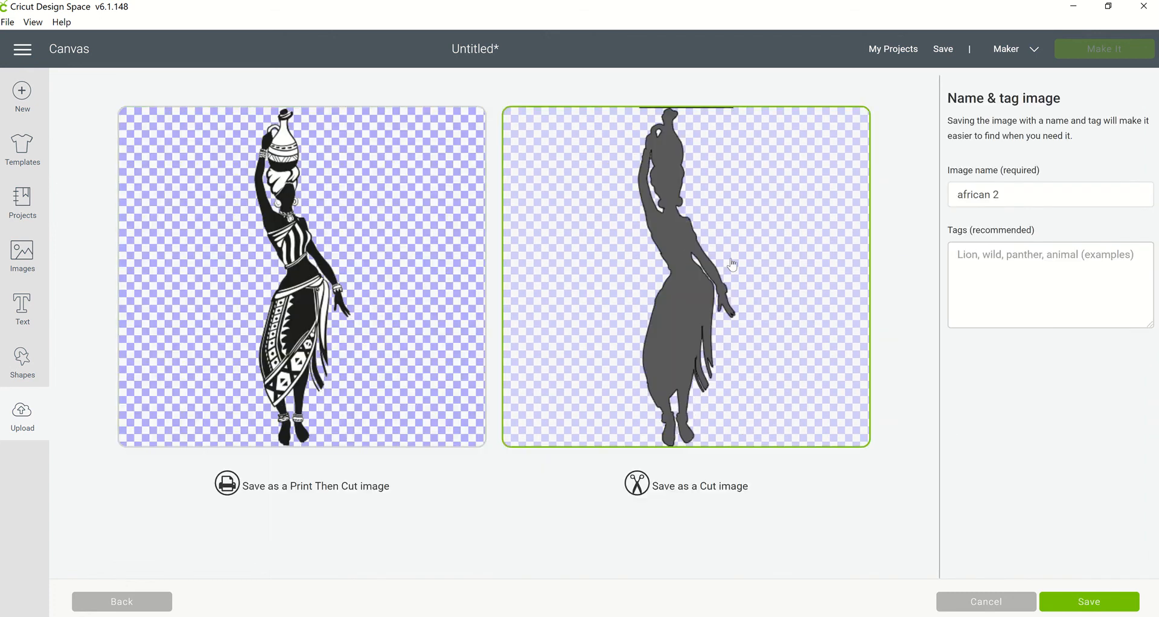
mouse_move(687, 192)
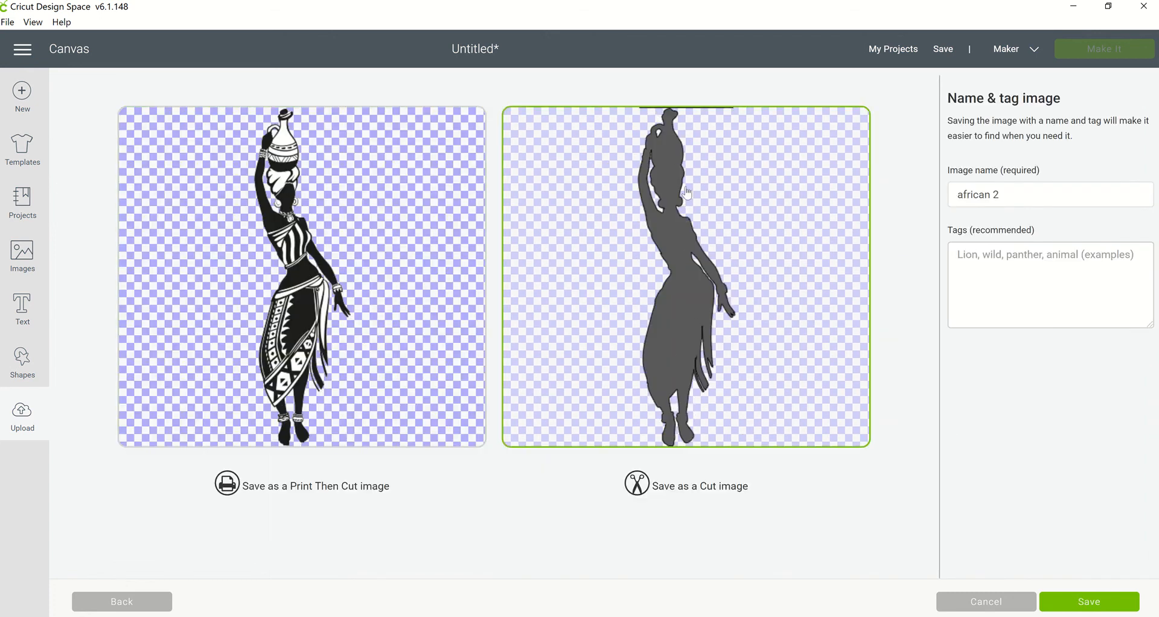
mouse_move(323, 248)
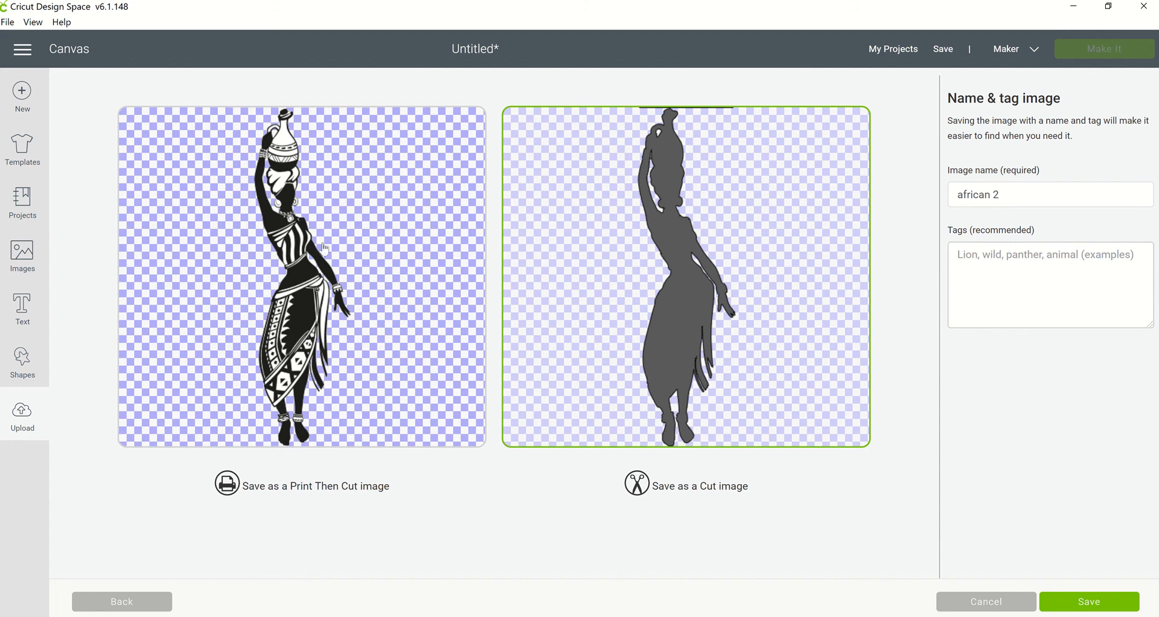
left_click(300, 277)
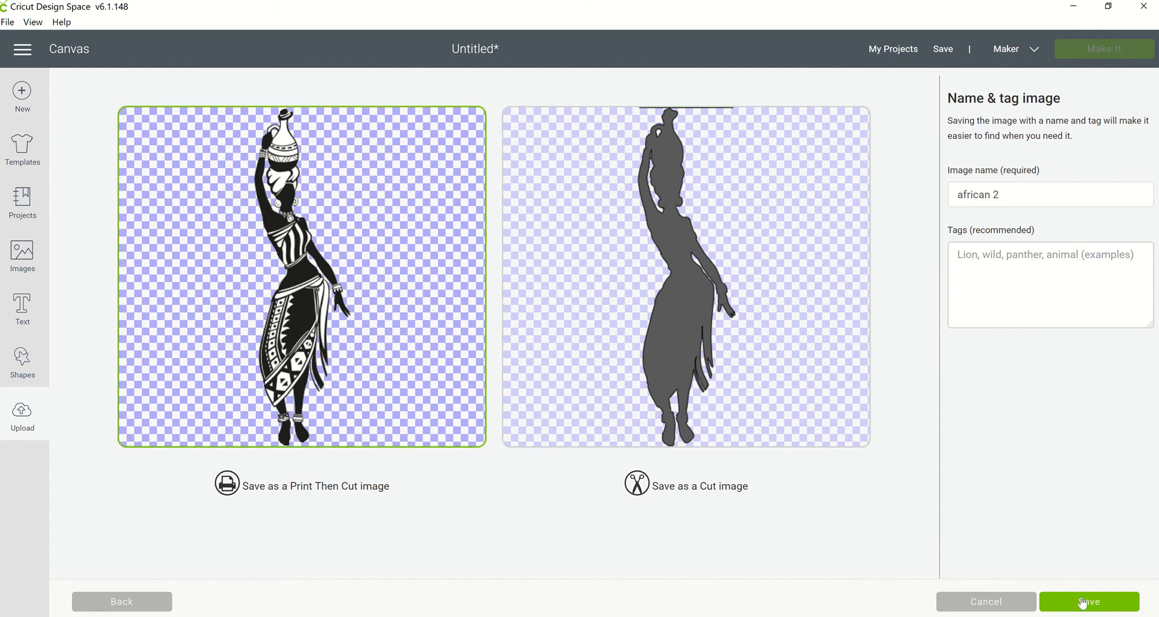
left_click(1088, 600)
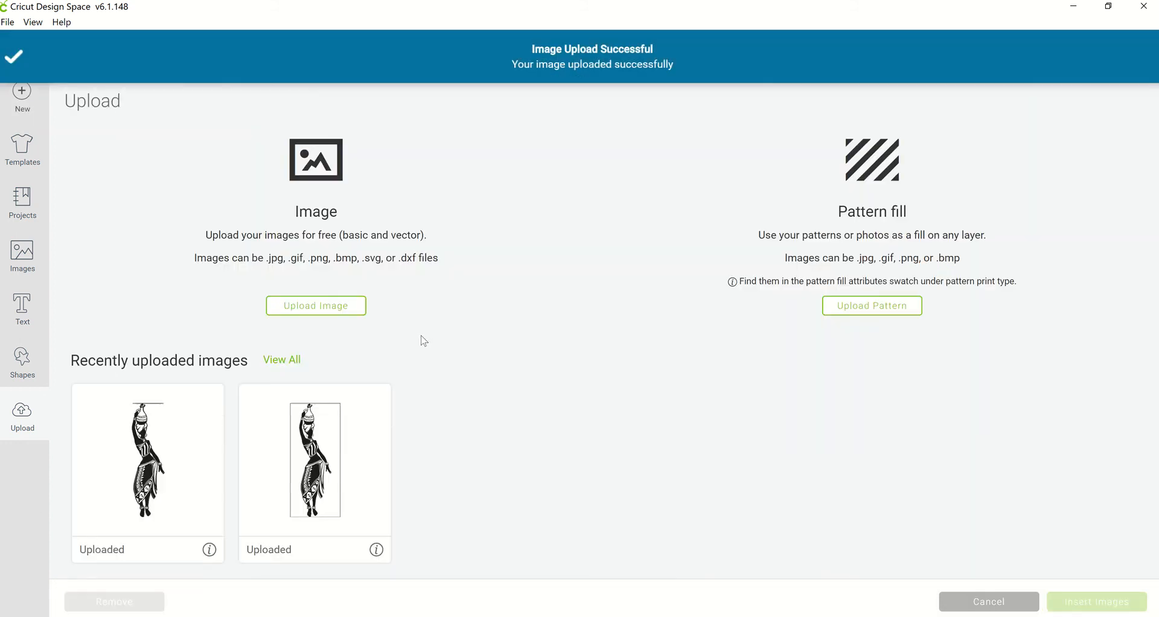
Step: Insert the background-free african 2 upload and set its linetype to Draw
left_click(147, 459)
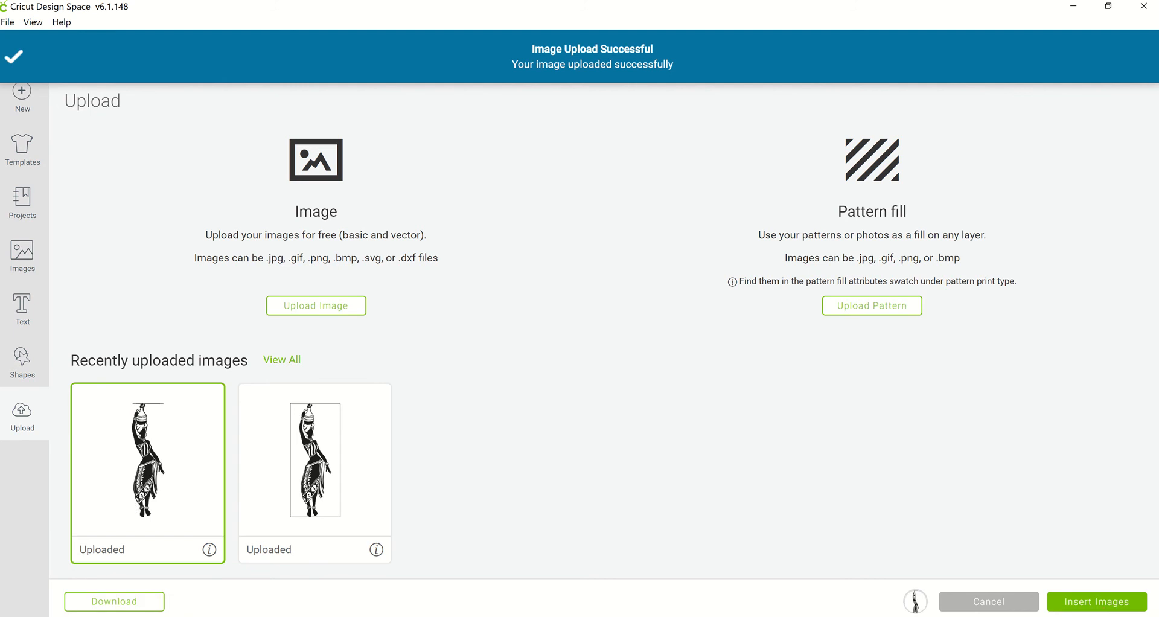
left_click(1095, 602)
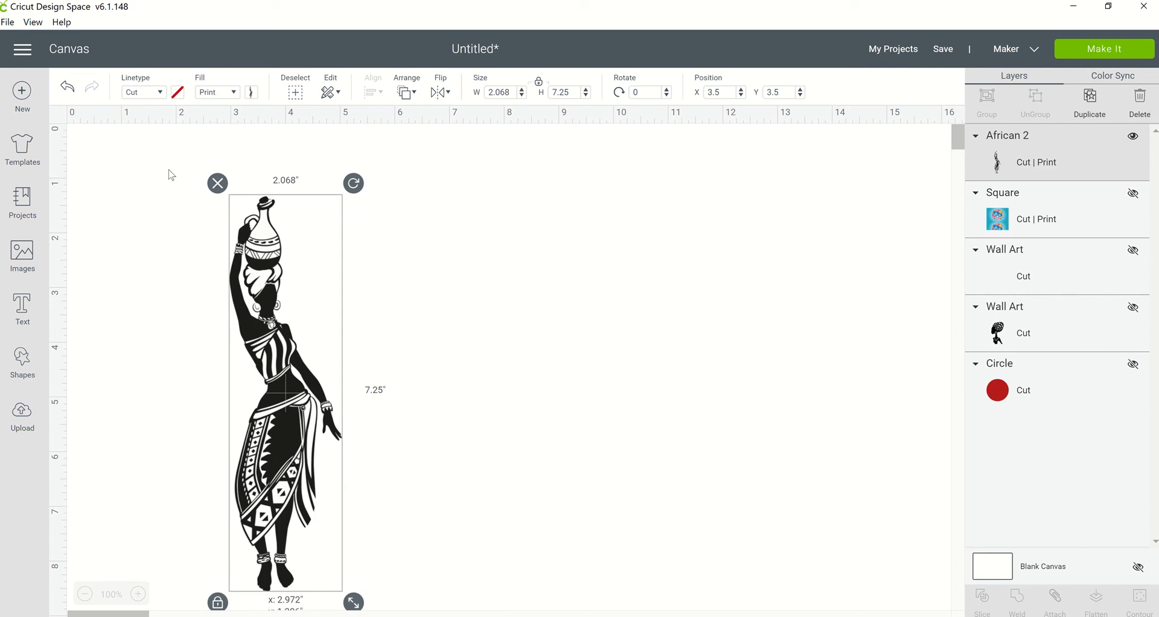
left_click(142, 92)
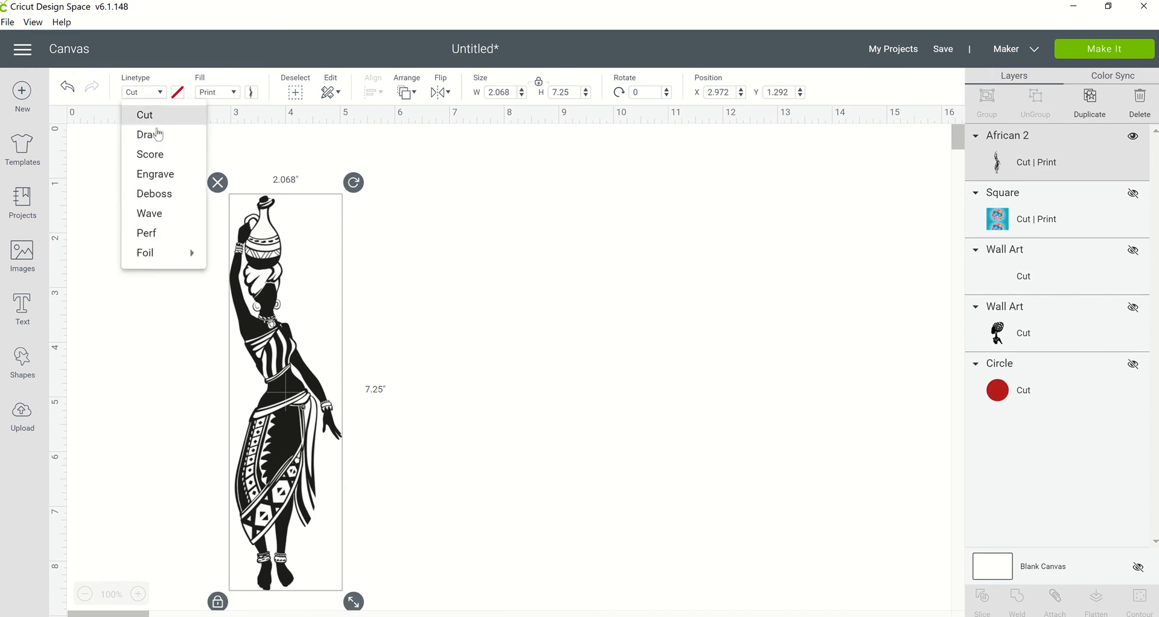
left_click(147, 134)
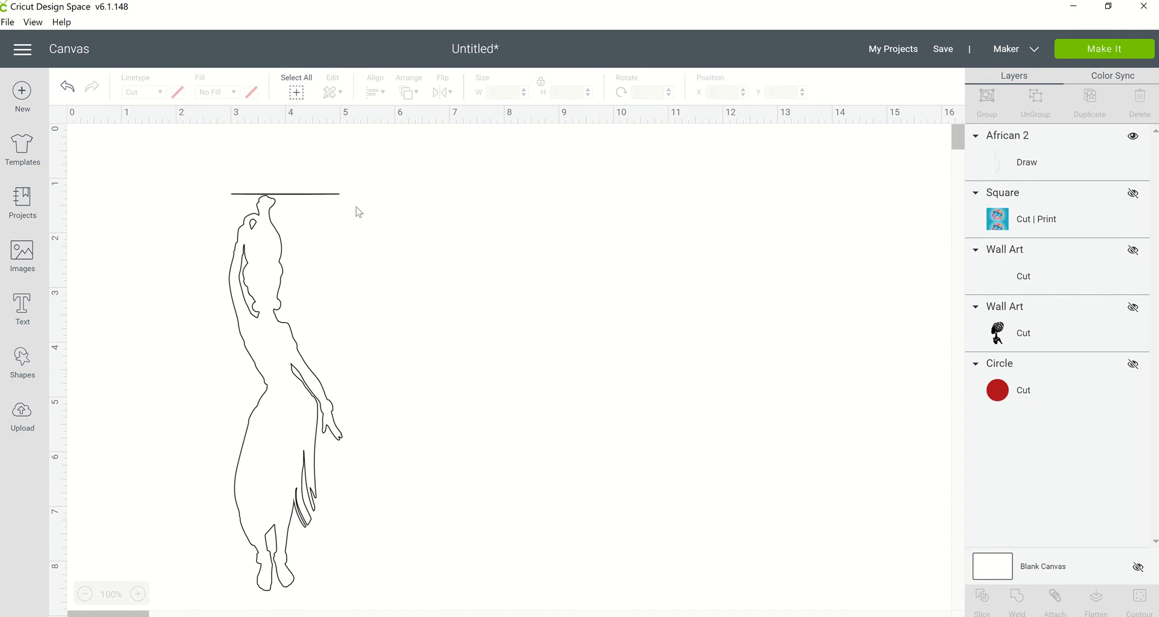
mouse_move(235, 285)
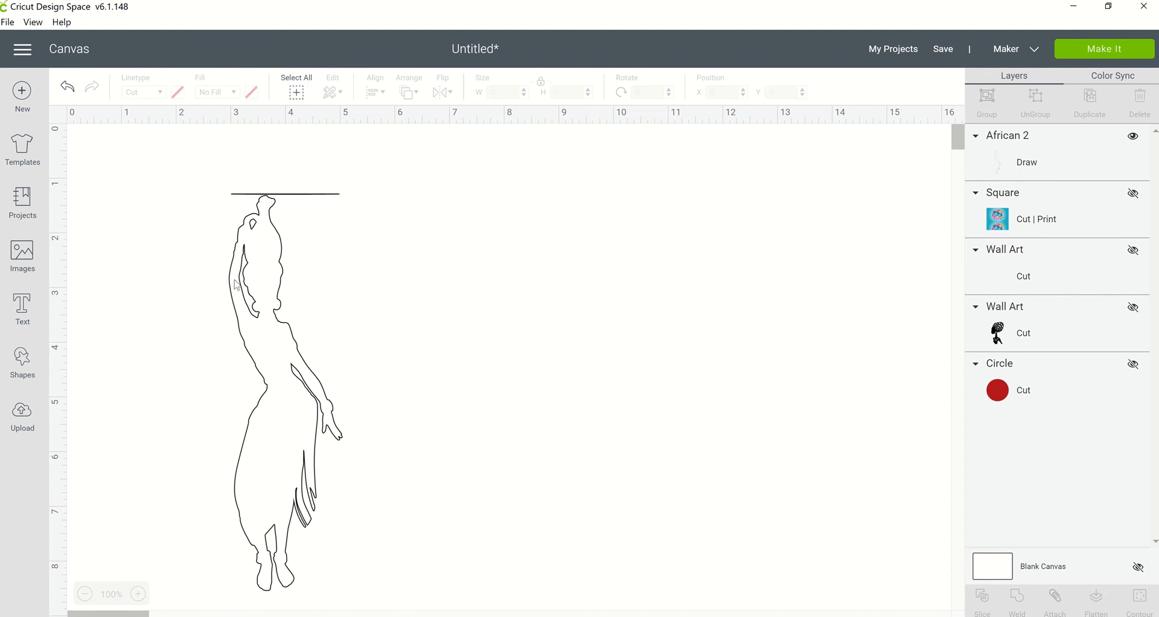
mouse_move(263, 597)
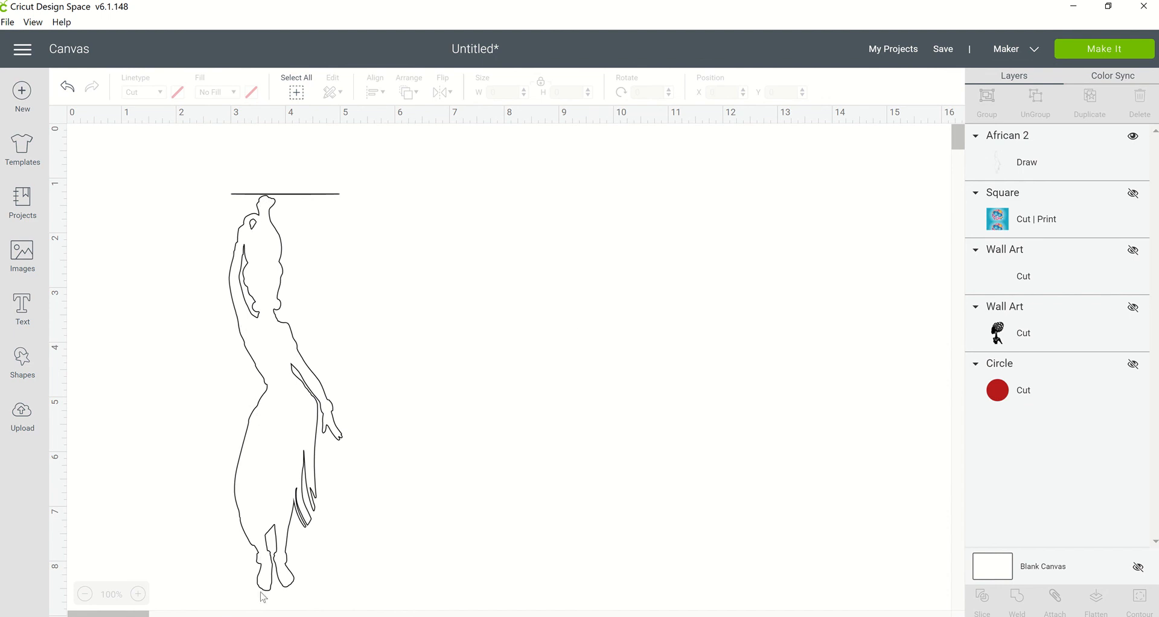
mouse_move(438, 214)
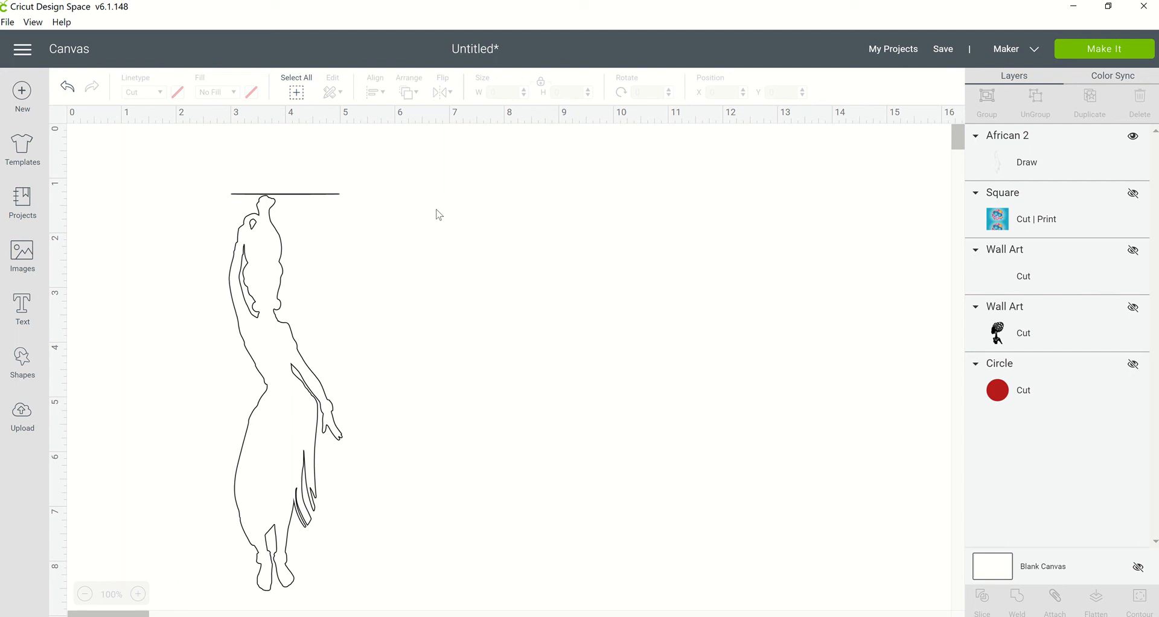
mouse_move(458, 220)
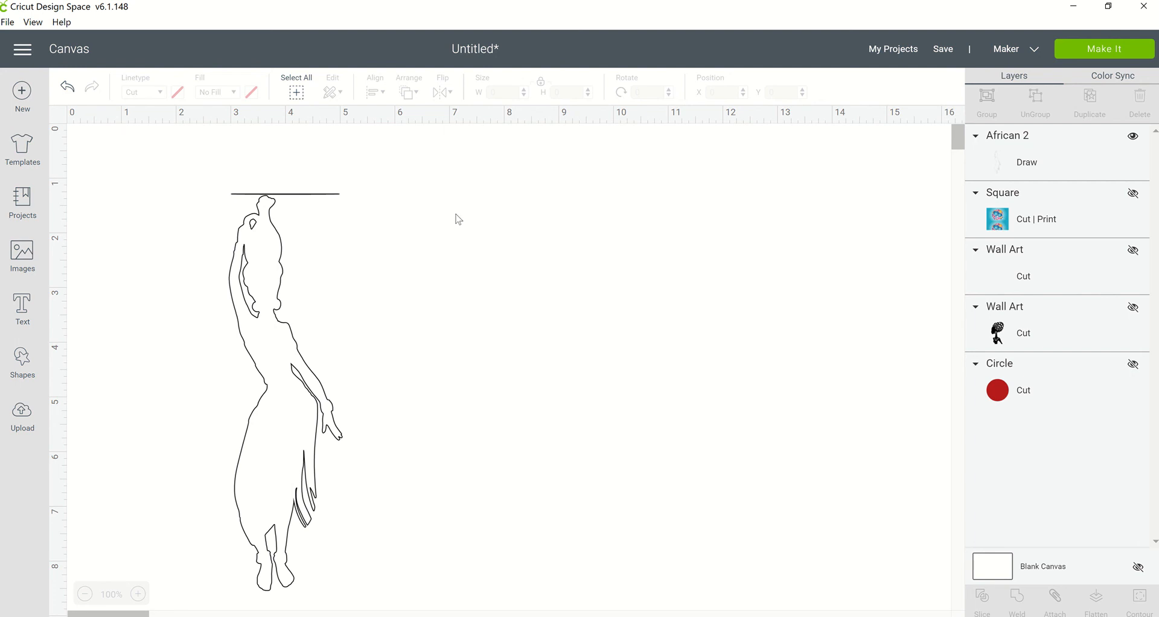
mouse_move(377, 268)
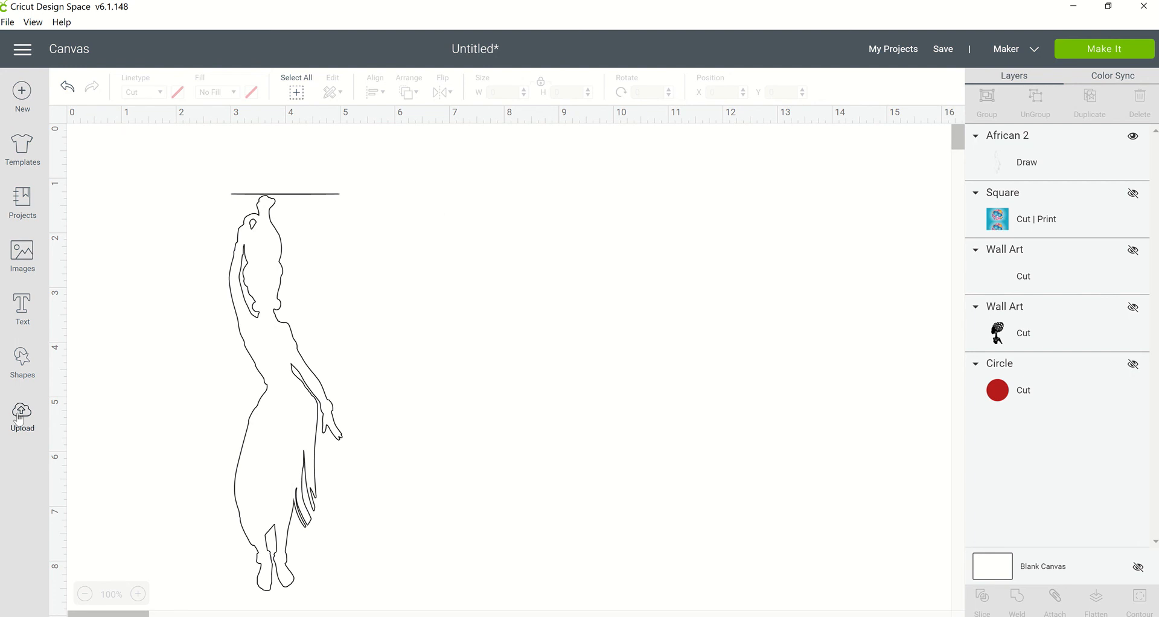
Step: Upload african 2.png a third time, loading it into select-and-erase
left_click(23, 414)
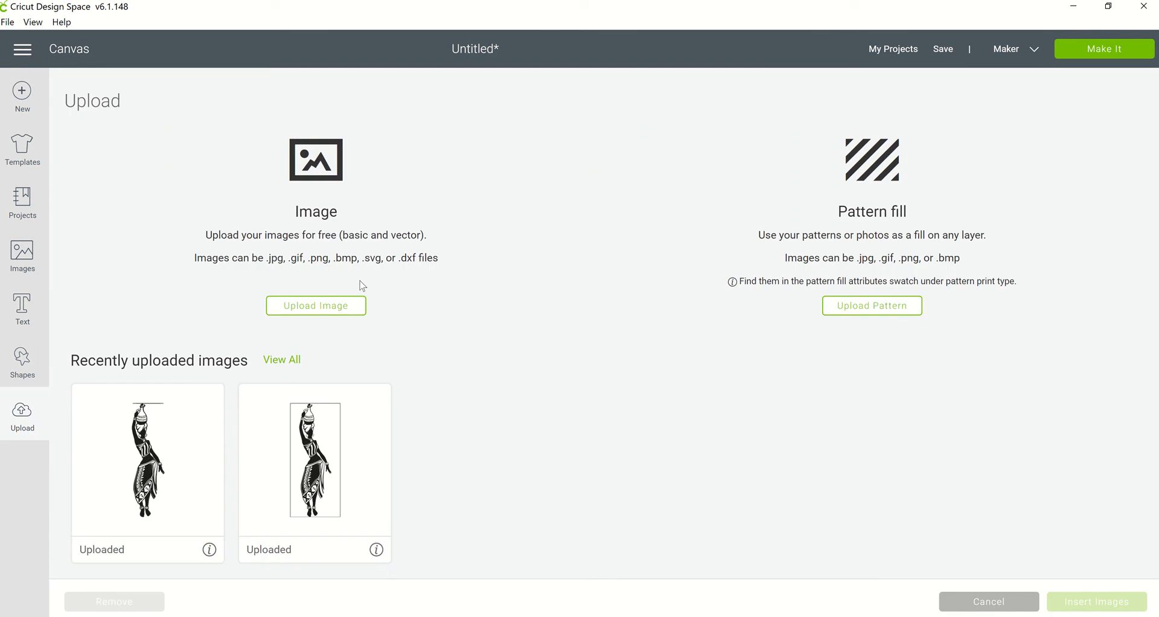
mouse_move(398, 313)
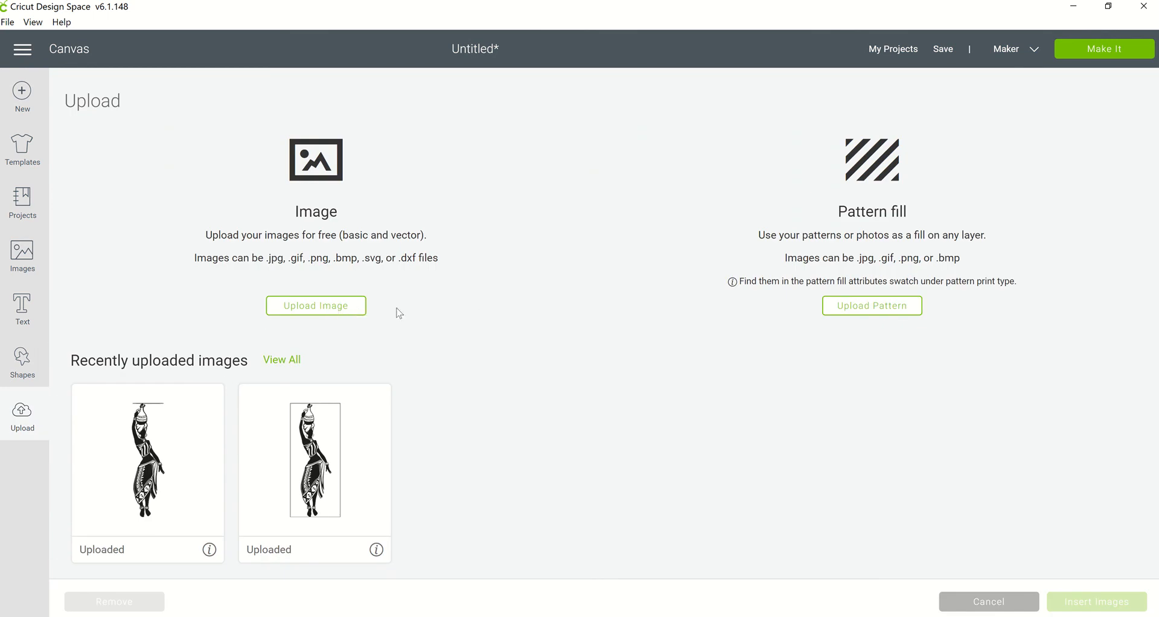
left_click(316, 305)
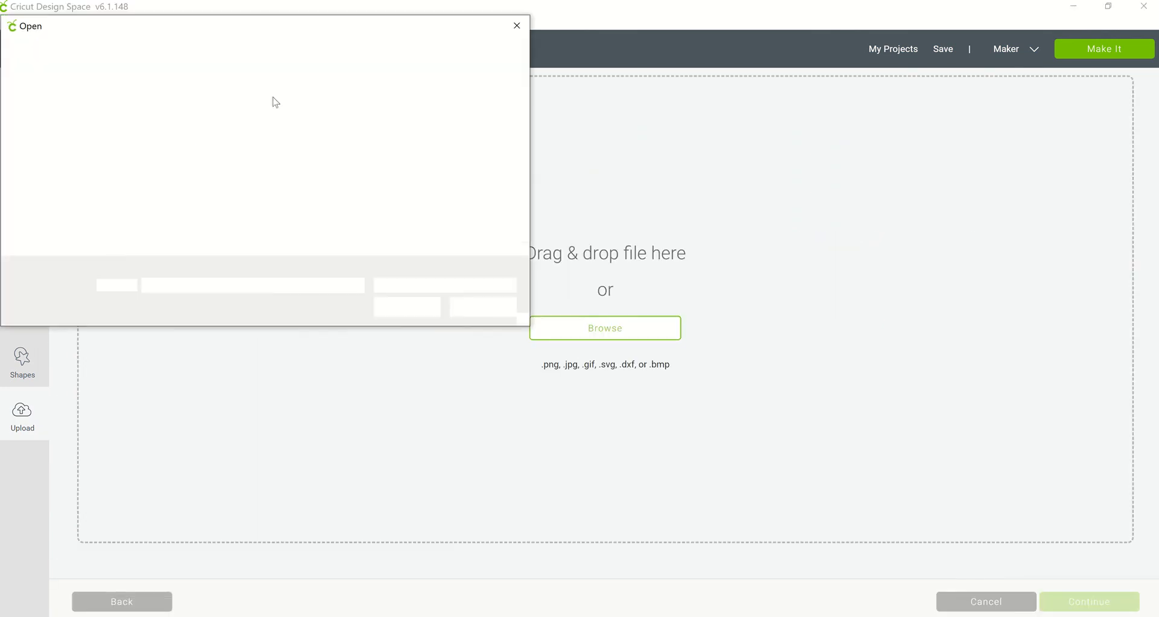
left_click(267, 132)
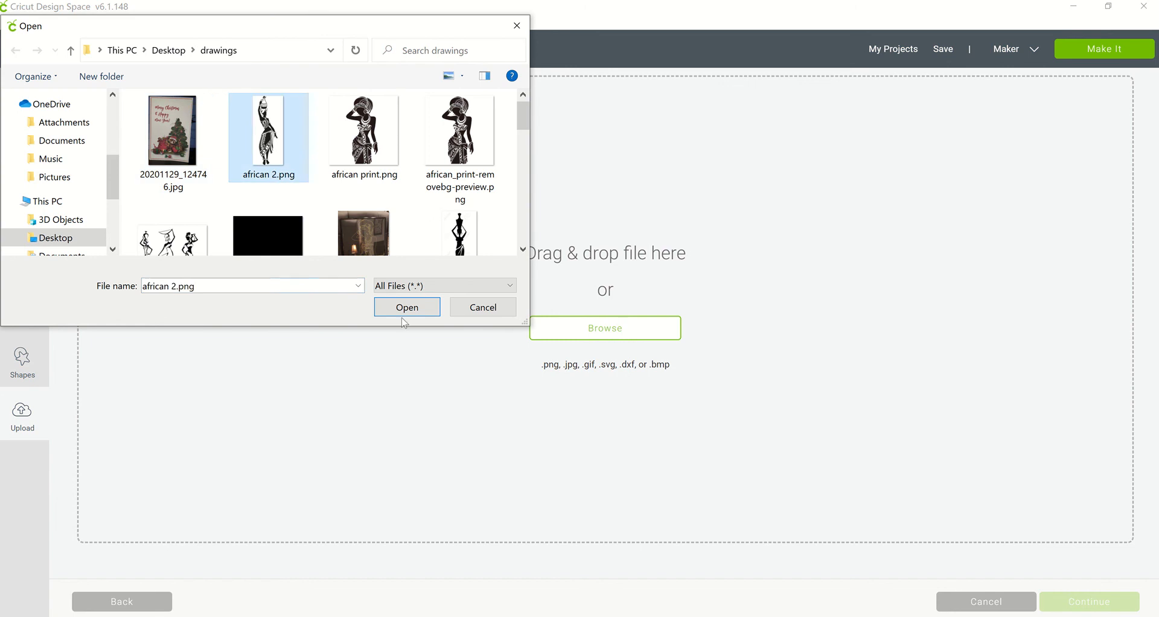
left_click(407, 307)
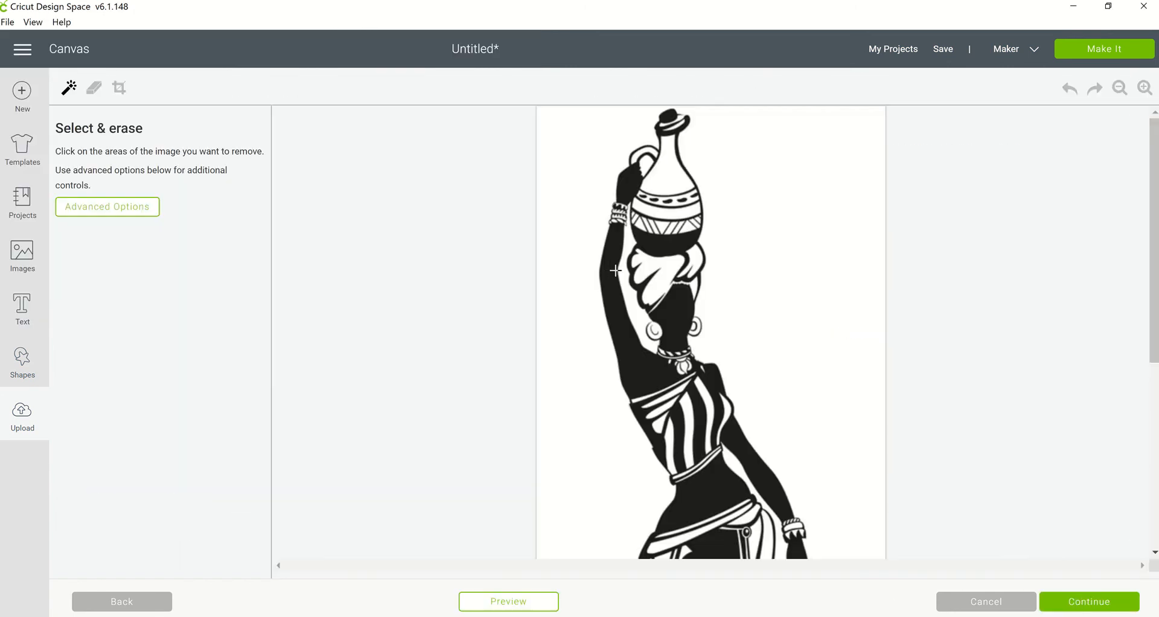
Step: Erase the white background around the african 2 figure, check the result, and continue
left_click(613, 270)
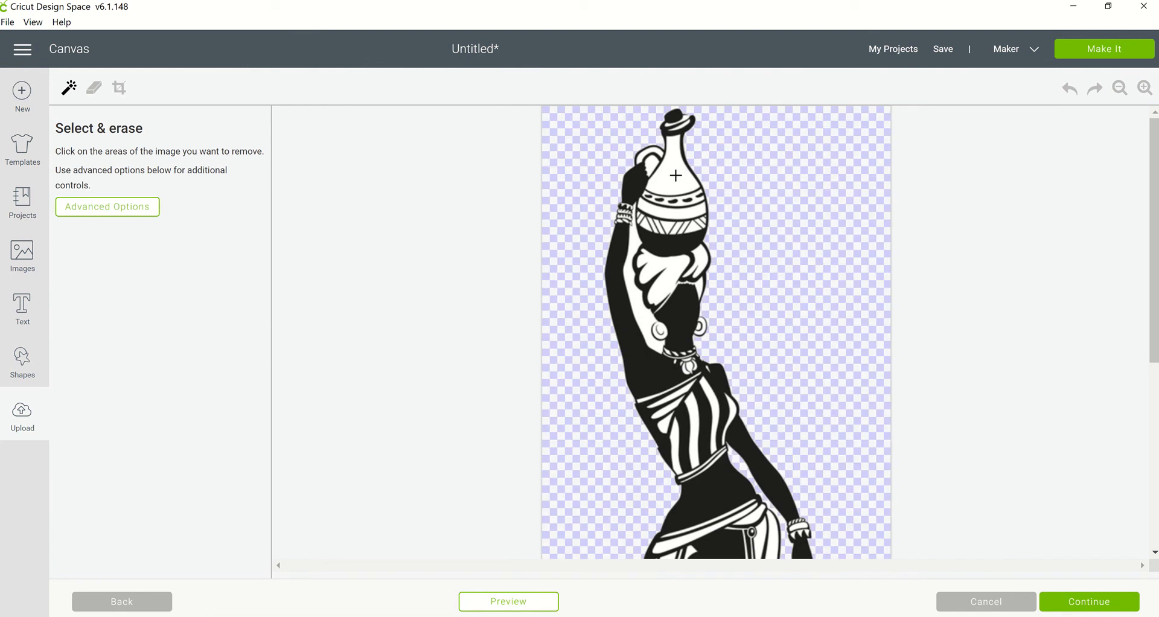
left_click(675, 176)
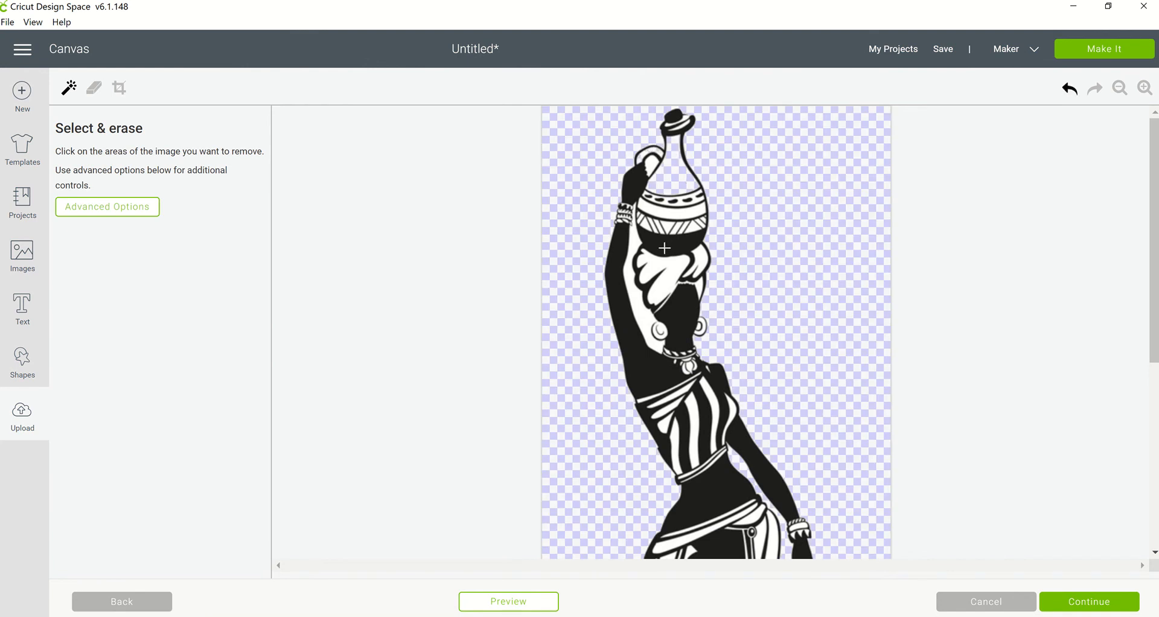
left_click(694, 229)
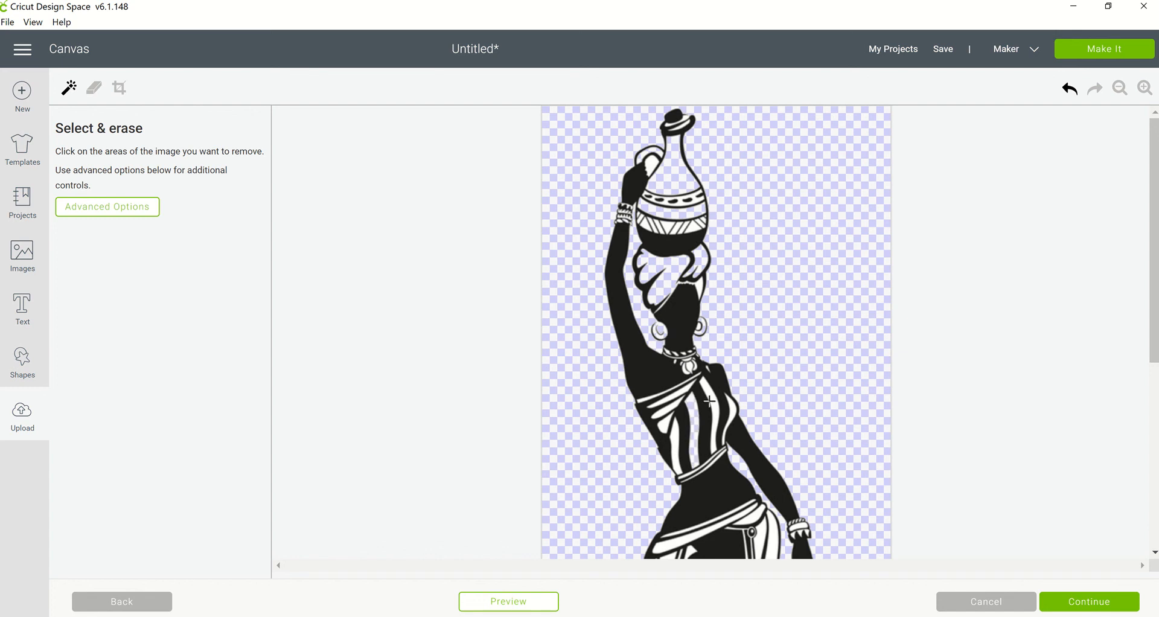
mouse_move(735, 406)
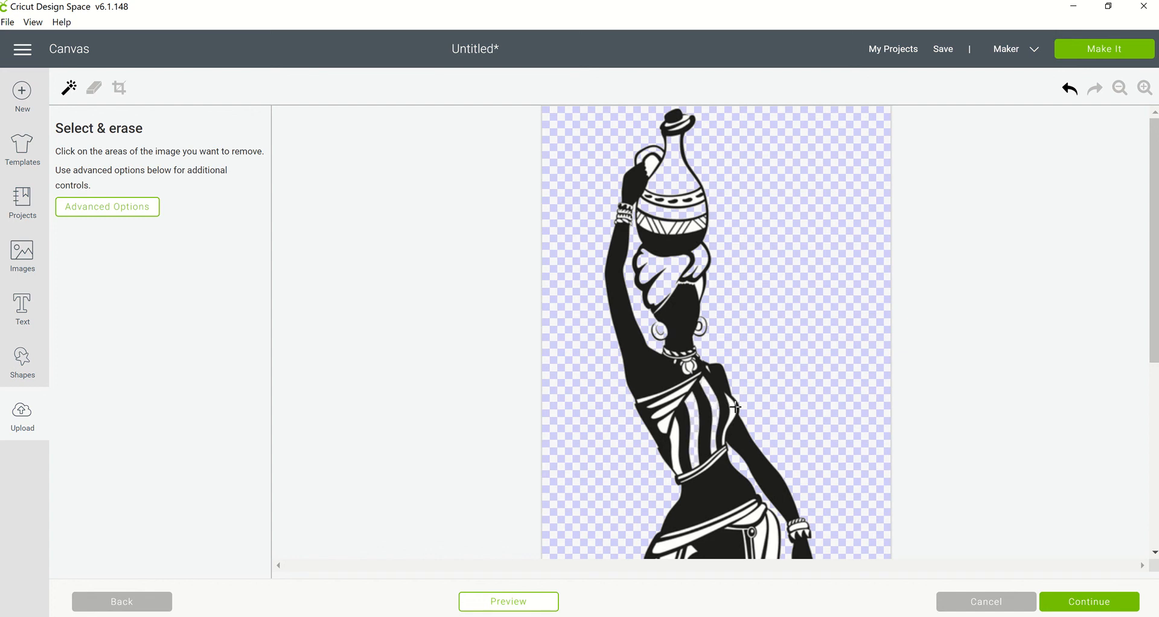
mouse_move(663, 425)
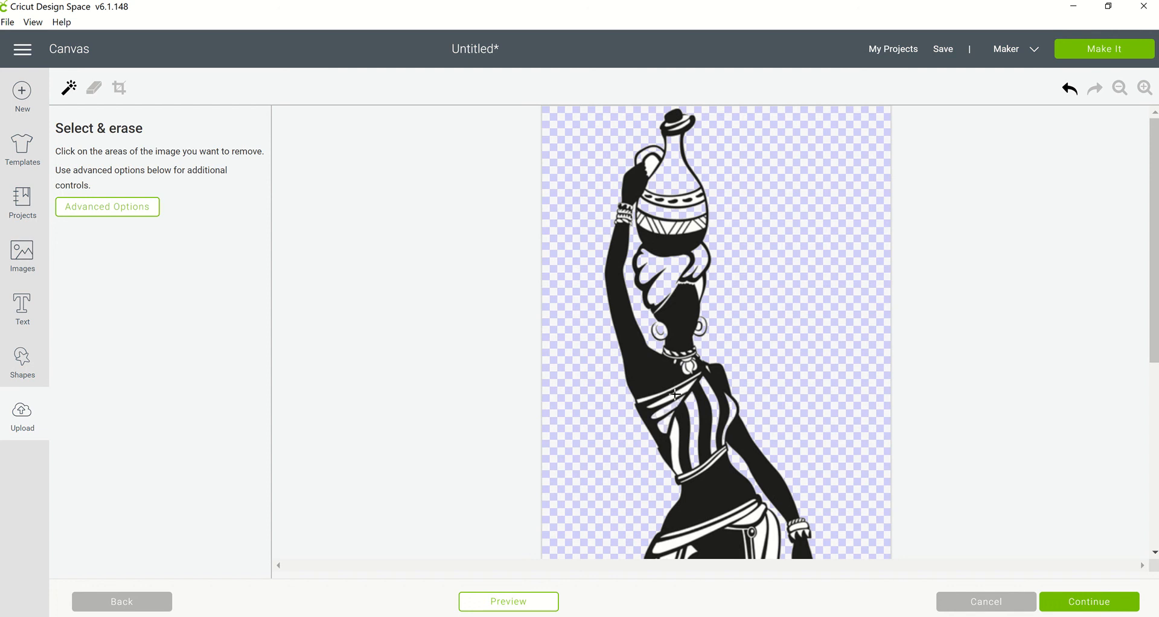
mouse_move(643, 400)
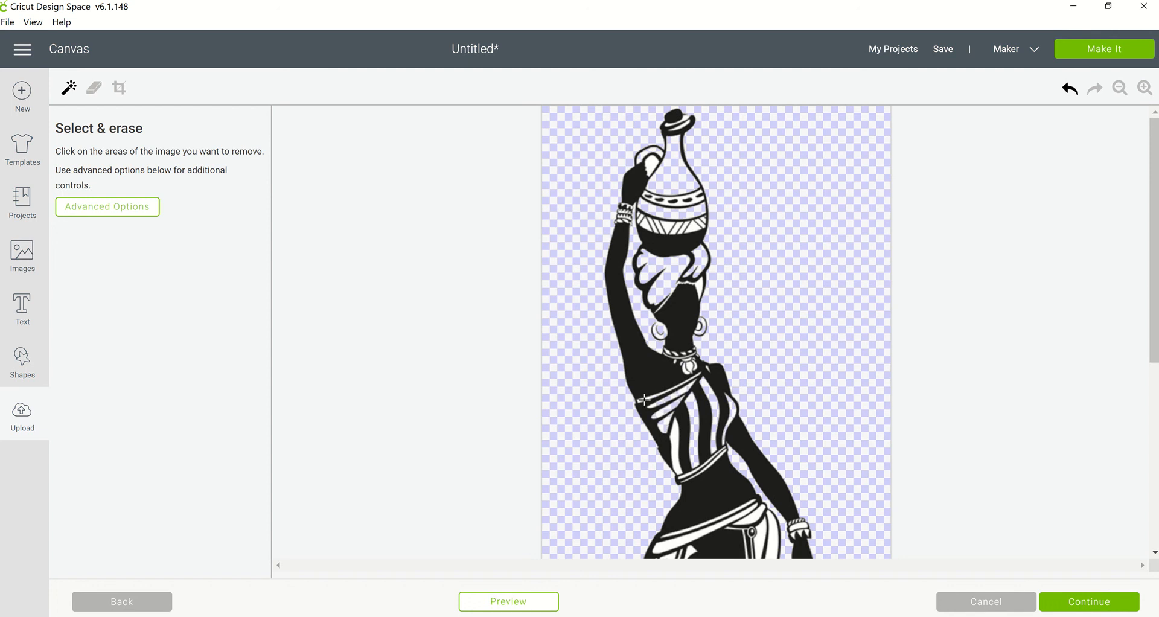
mouse_move(700, 530)
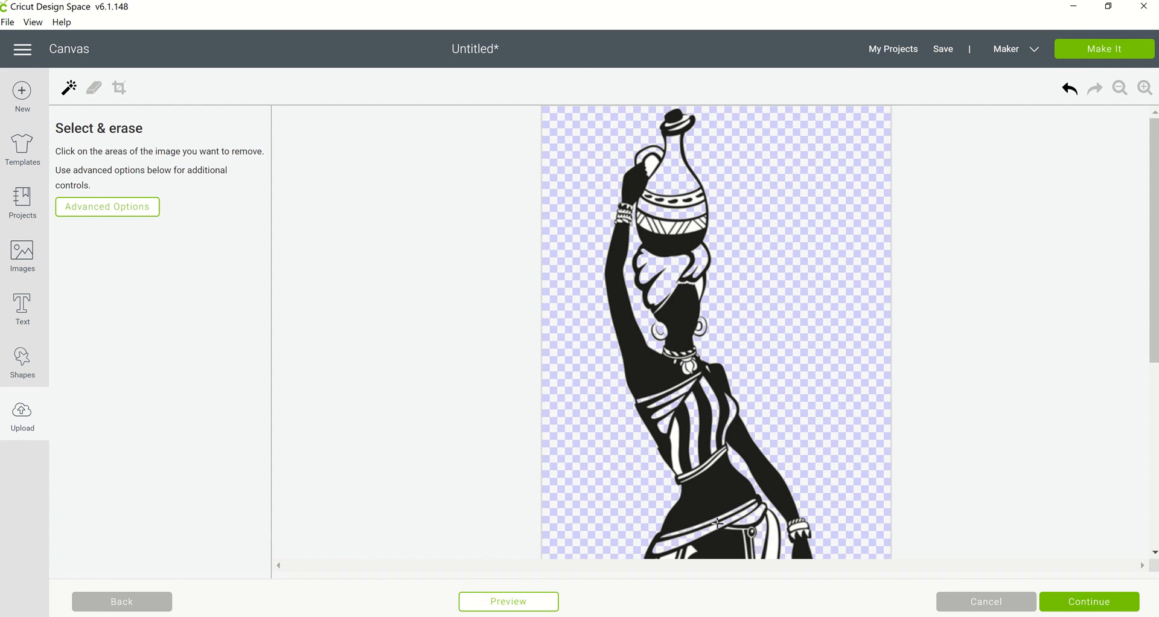
scroll("down", 3)
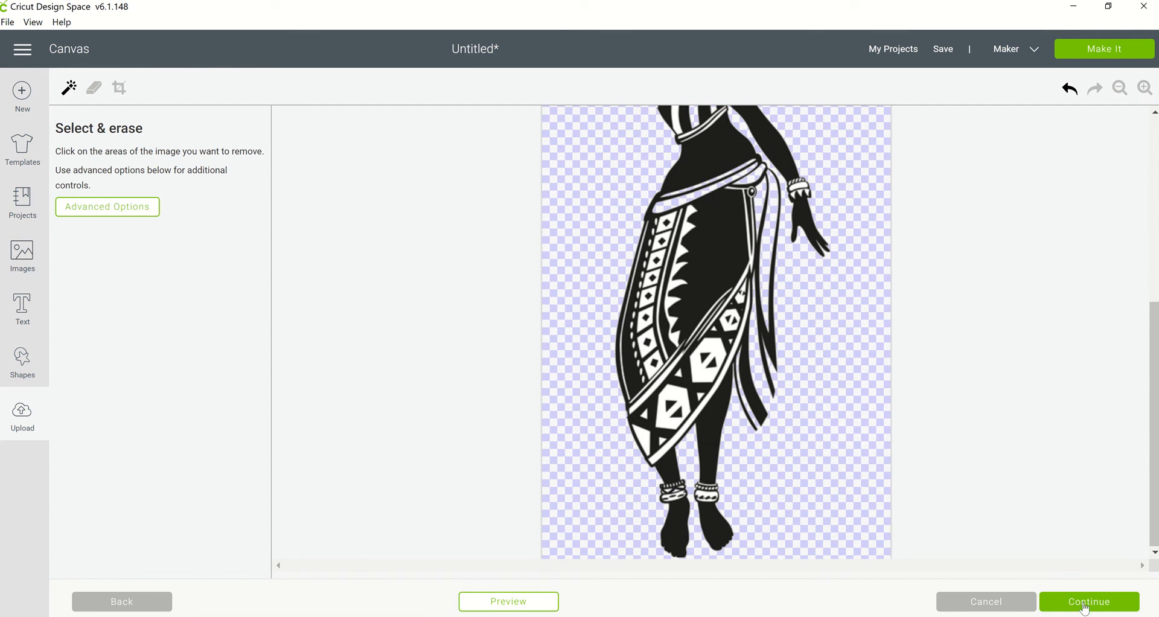
left_click(1088, 600)
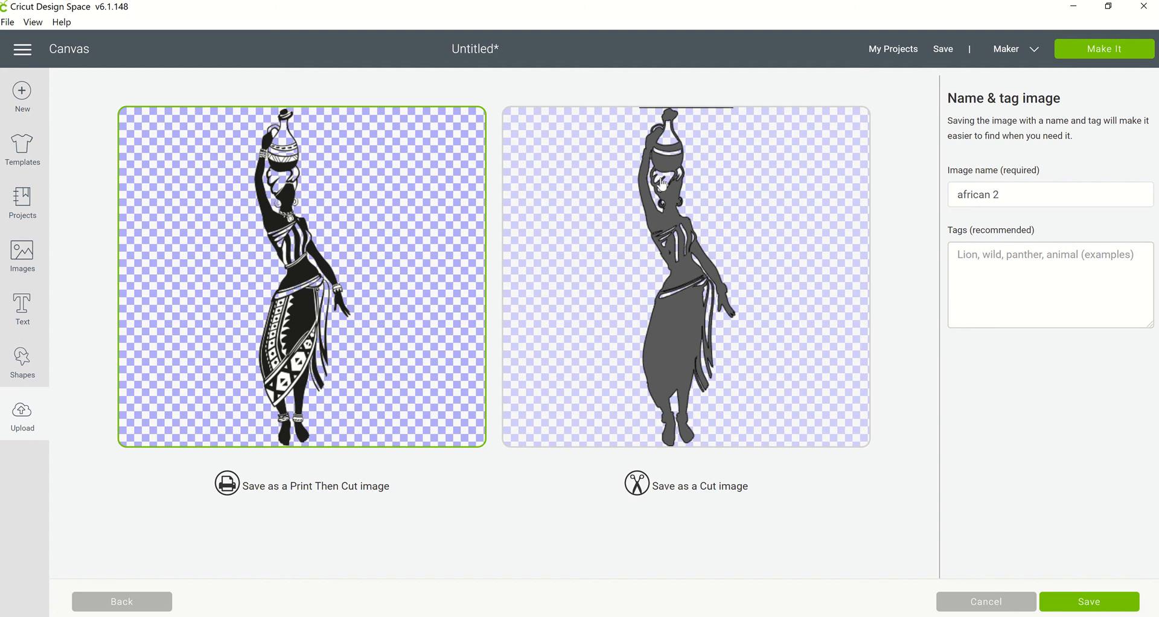
mouse_move(688, 389)
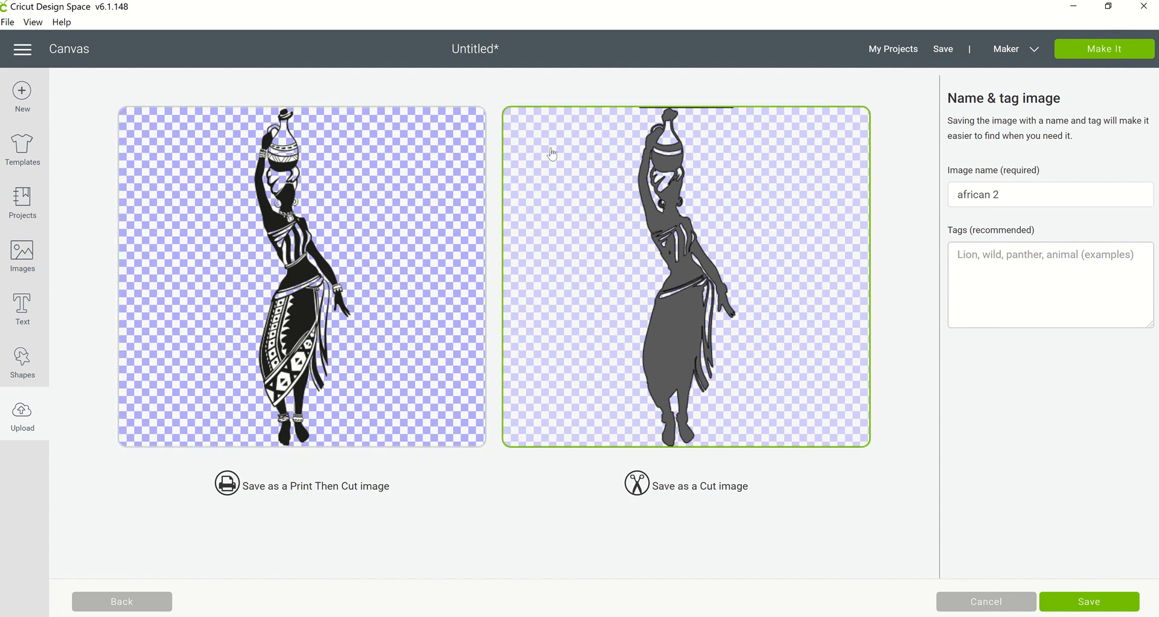
Step: Save the upload as a Print Then Cut image and insert it onto the canvas
left_click(301, 277)
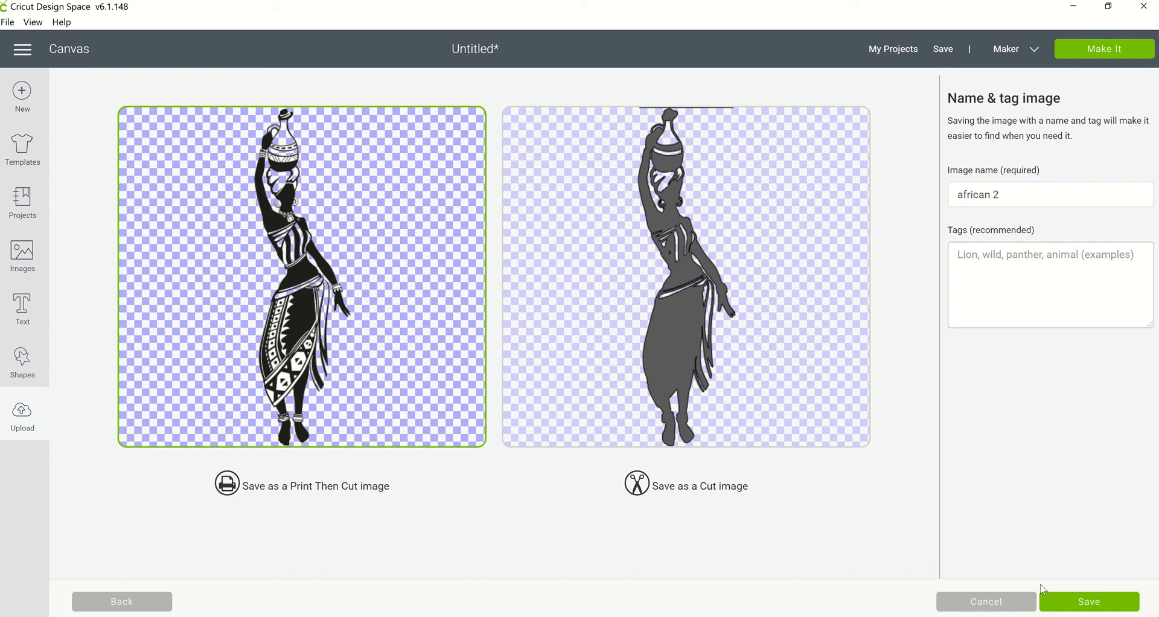
left_click(1087, 600)
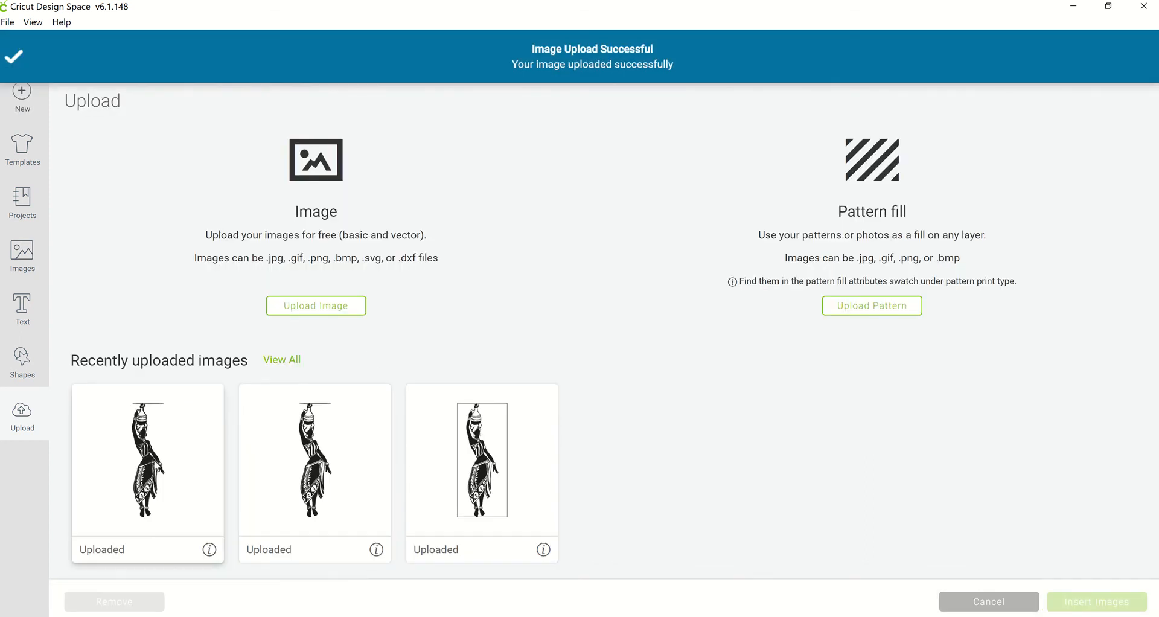
left_click(148, 458)
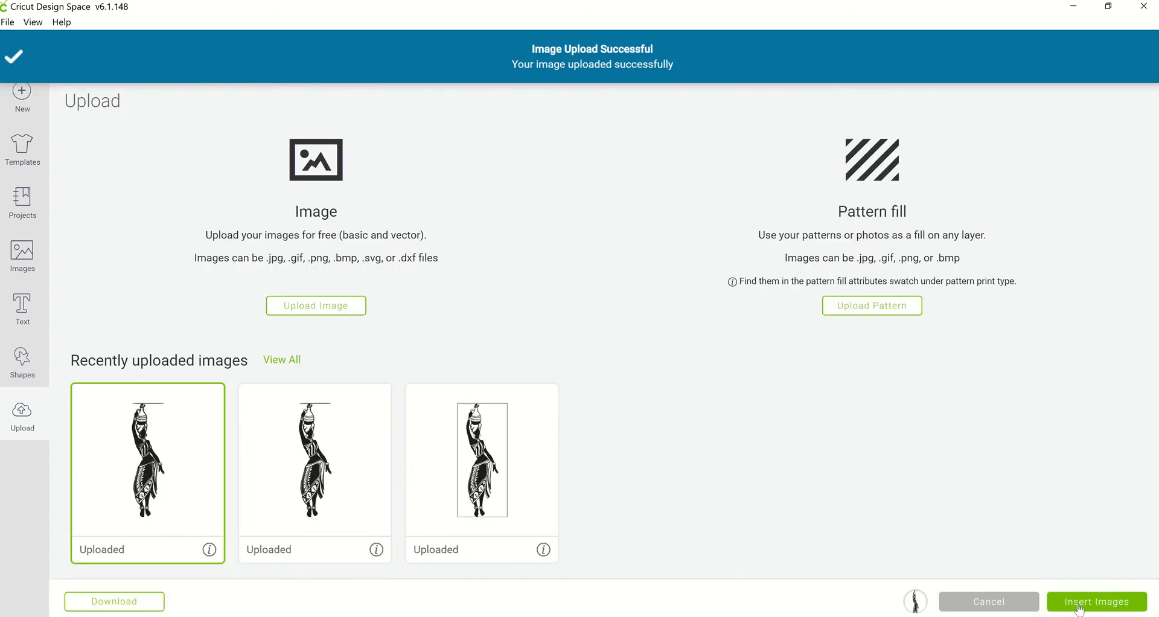
left_click(1095, 601)
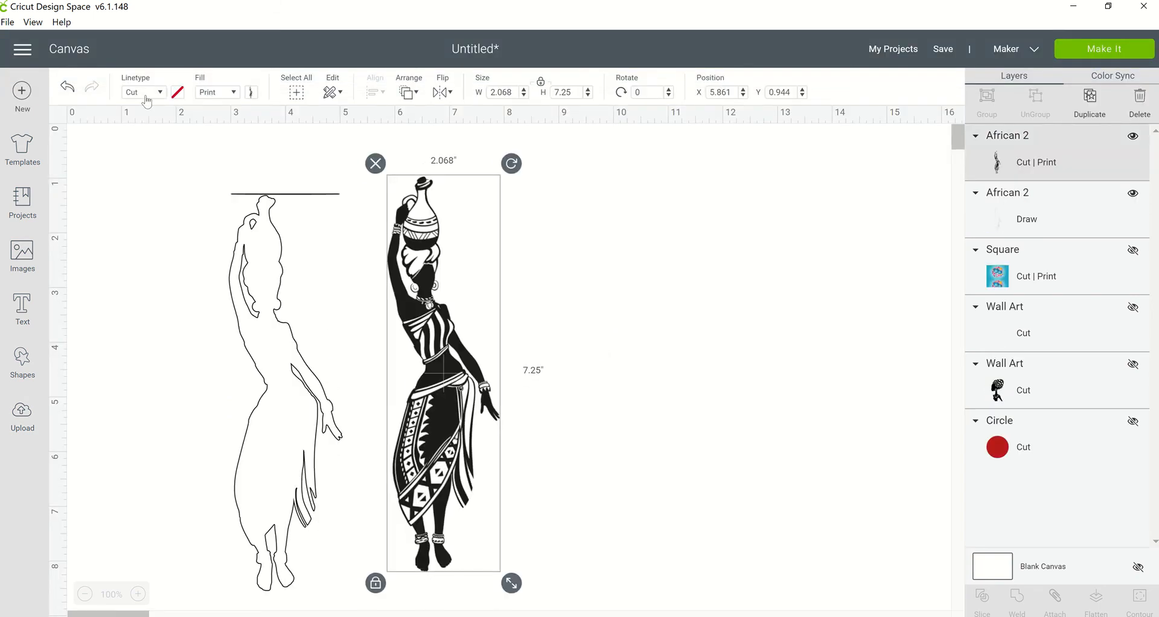
Step: Set the detailed figure's linetype to Draw and place it beside the outline drawing
left_click(140, 92)
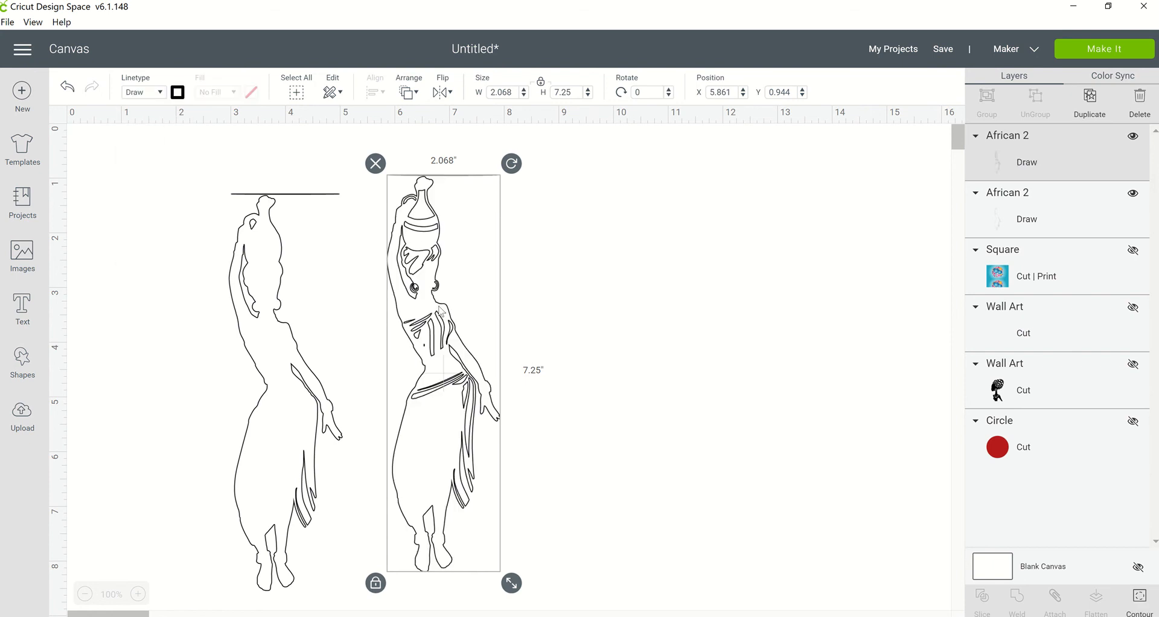
mouse_move(722, 271)
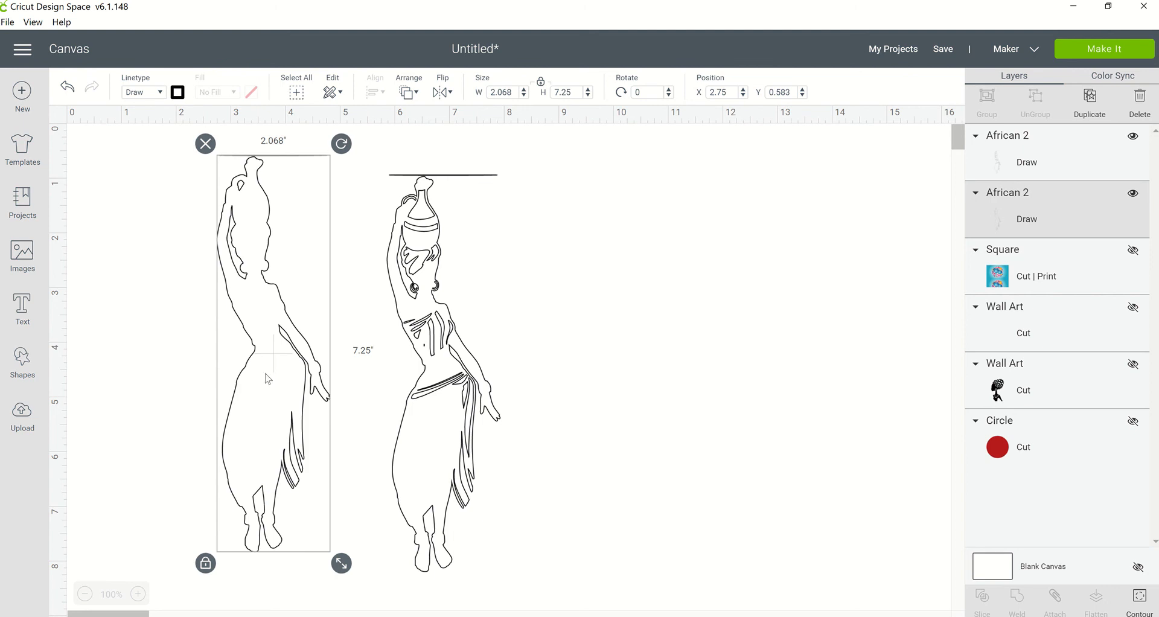
mouse_move(444, 441)
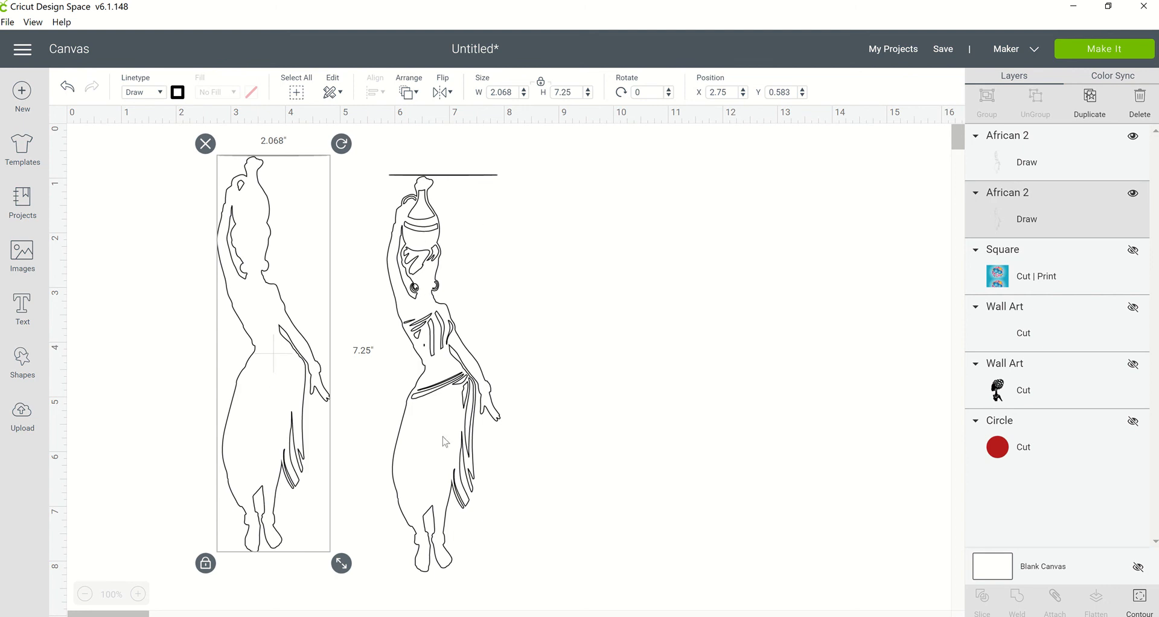
mouse_move(425, 245)
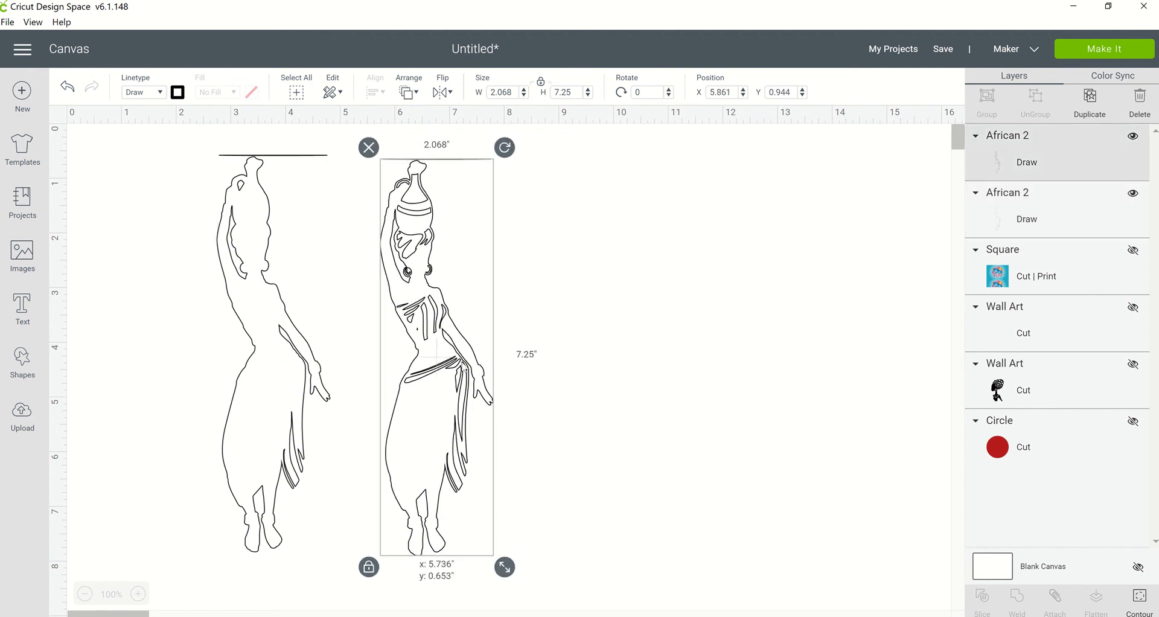
left_click(557, 324)
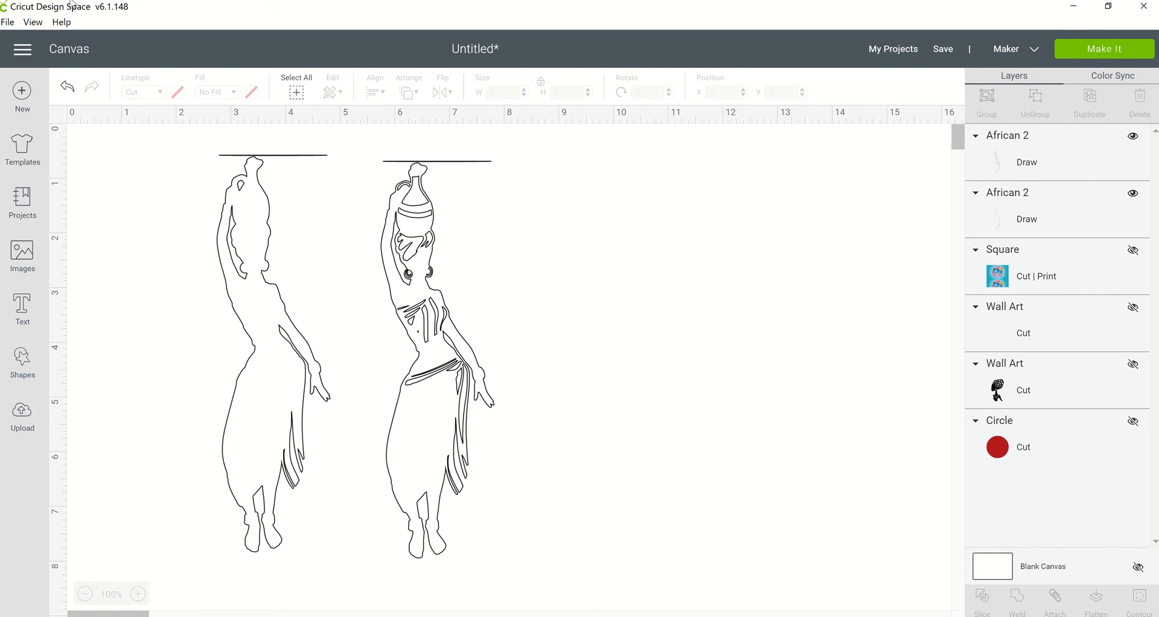
mouse_move(260, 173)
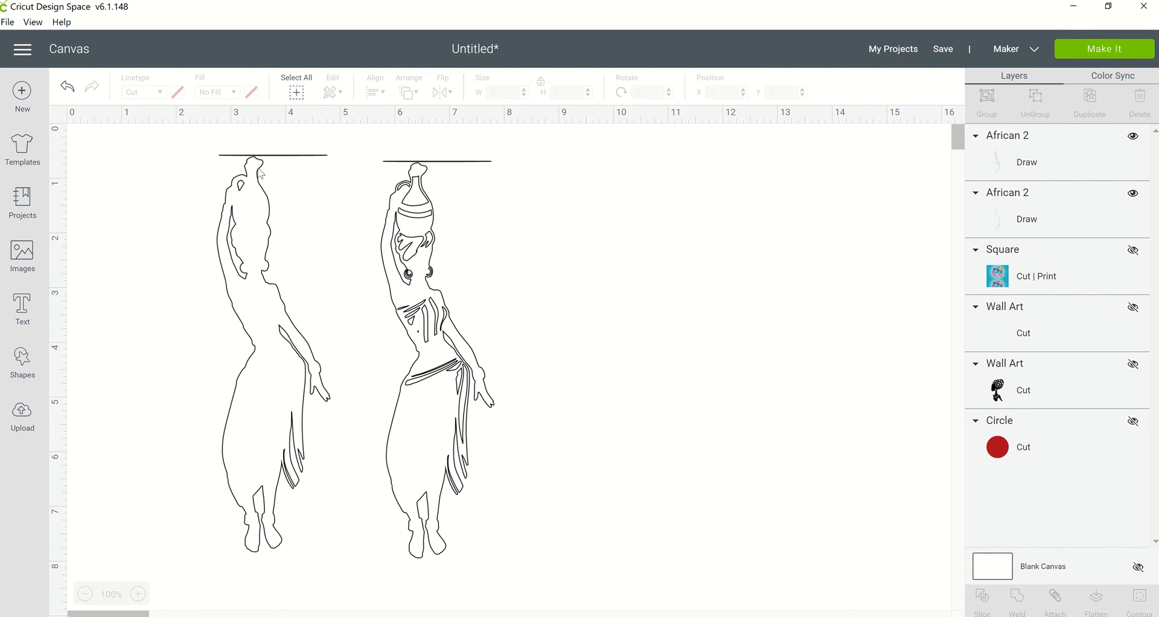
mouse_move(290, 539)
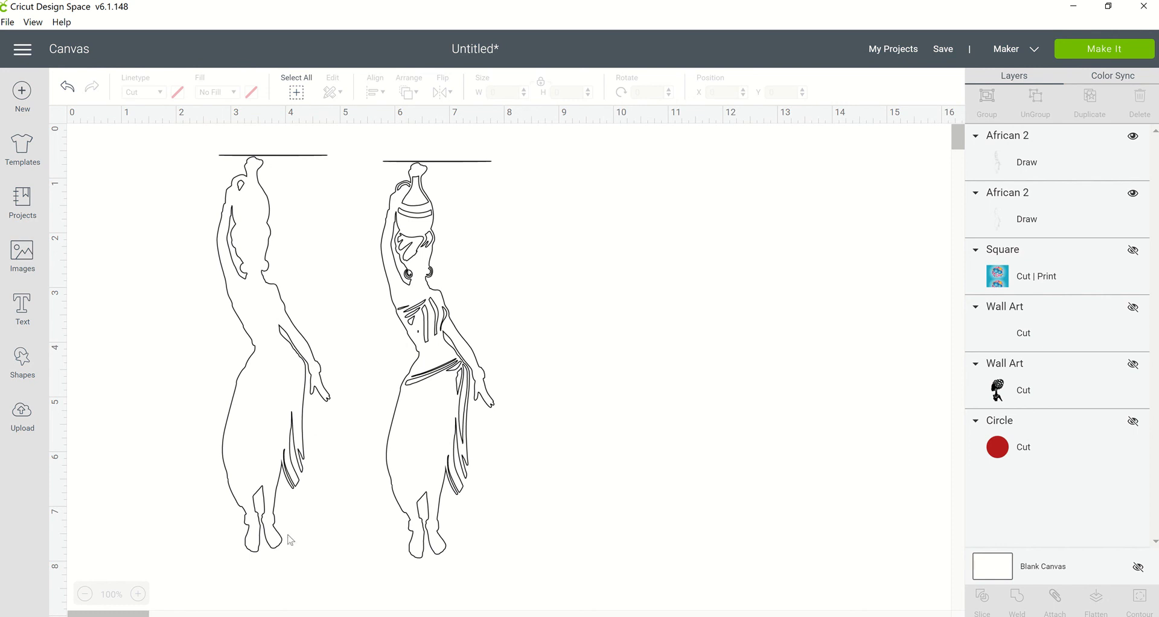
mouse_move(539, 238)
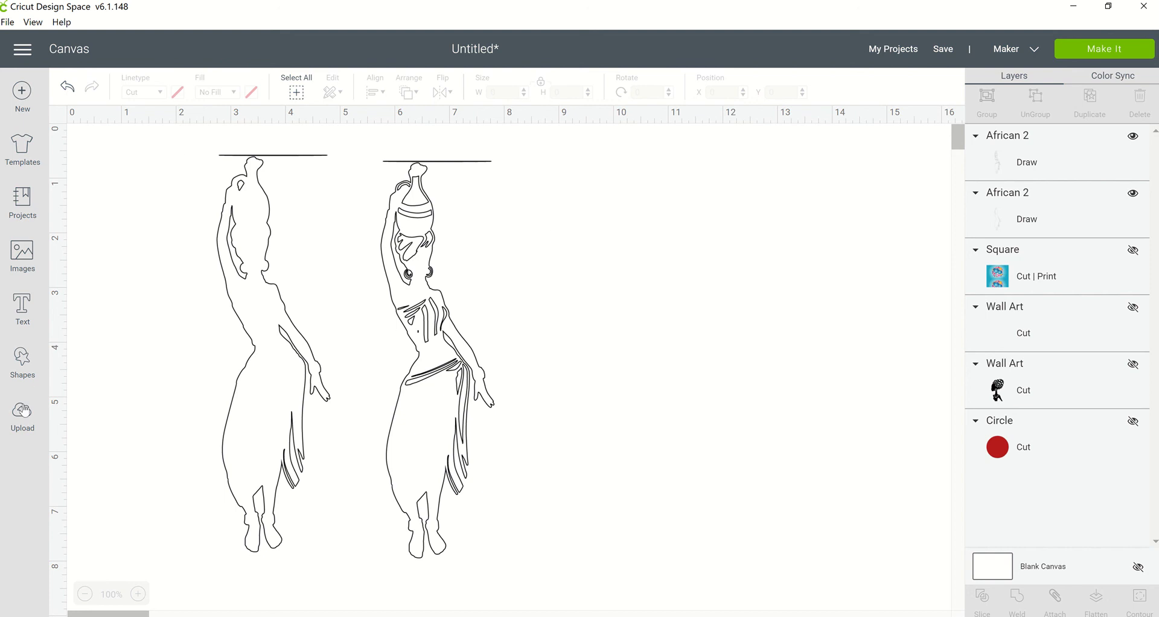
left_click(22, 410)
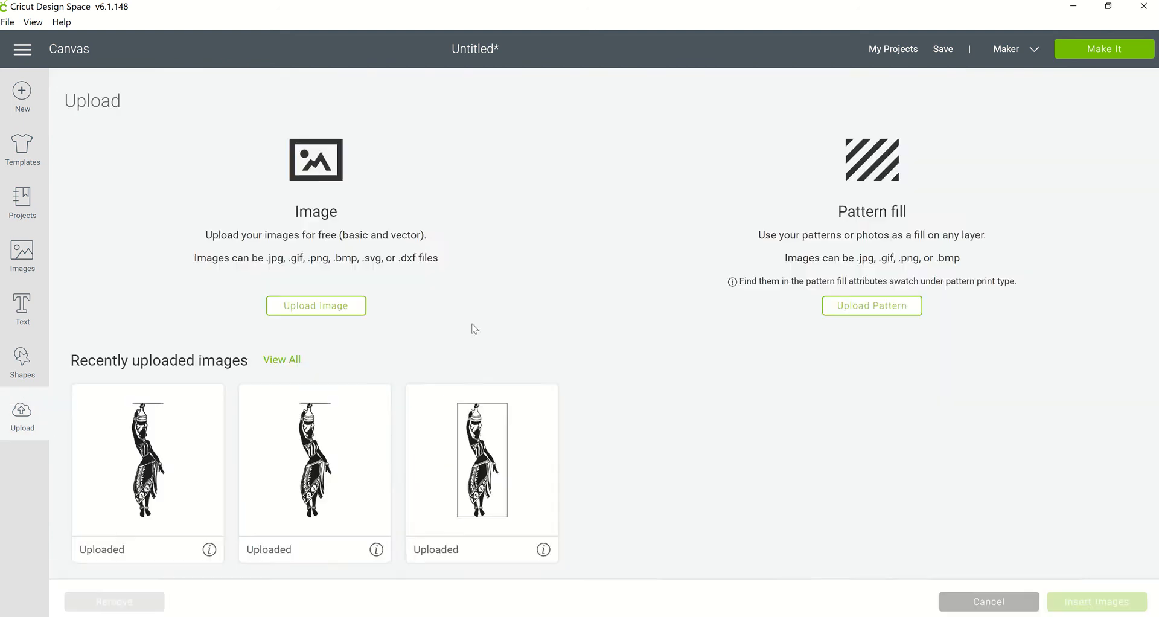
Step: Upload the african 2 image again, save it as a Cut silhouette, and insert it
left_click(316, 305)
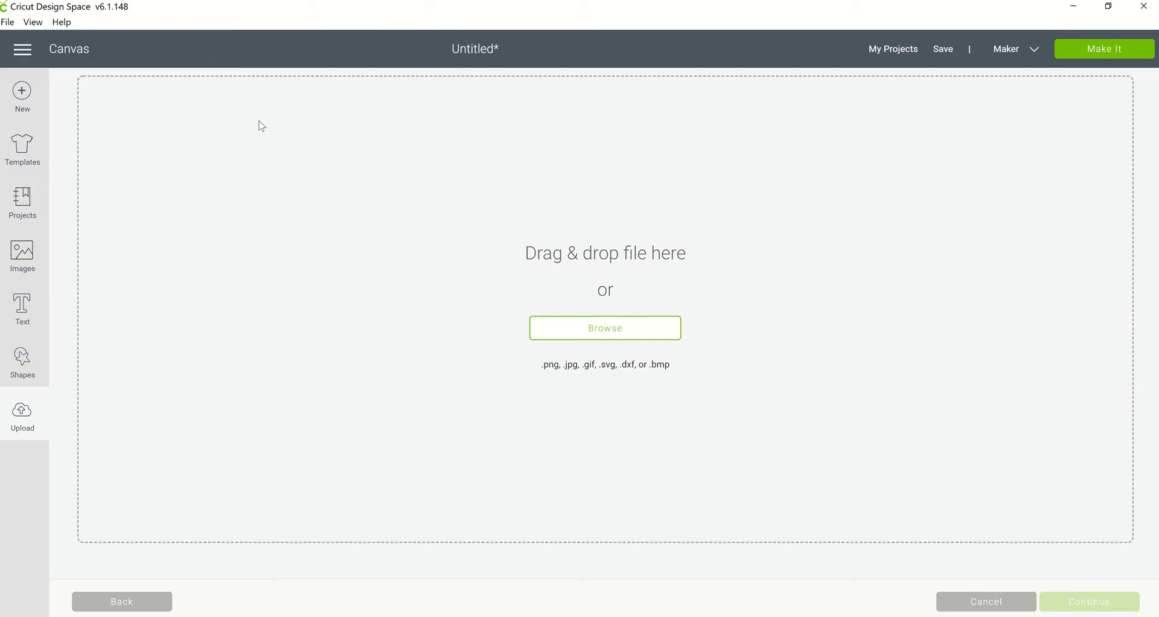
left_click(604, 328)
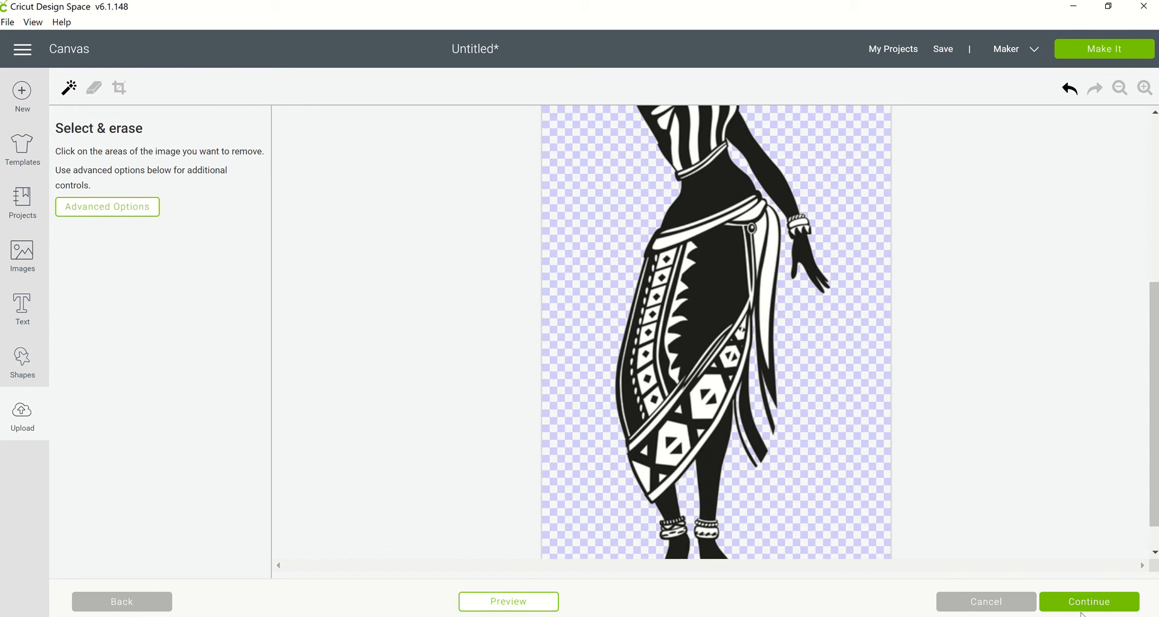
left_click(1088, 601)
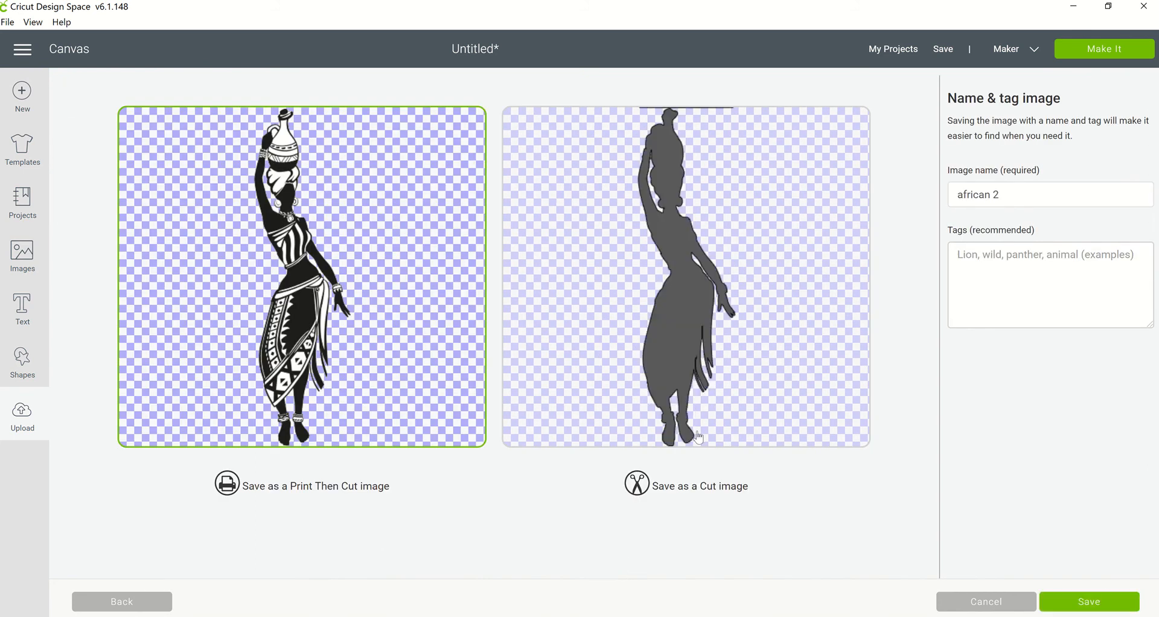
left_click(685, 277)
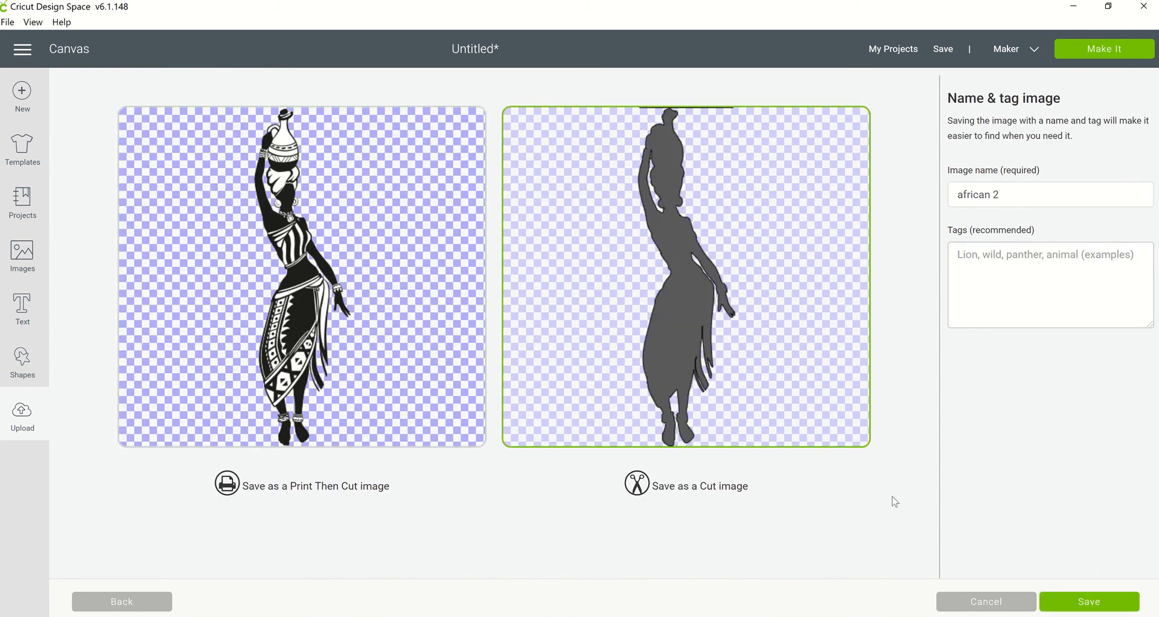
left_click(1088, 601)
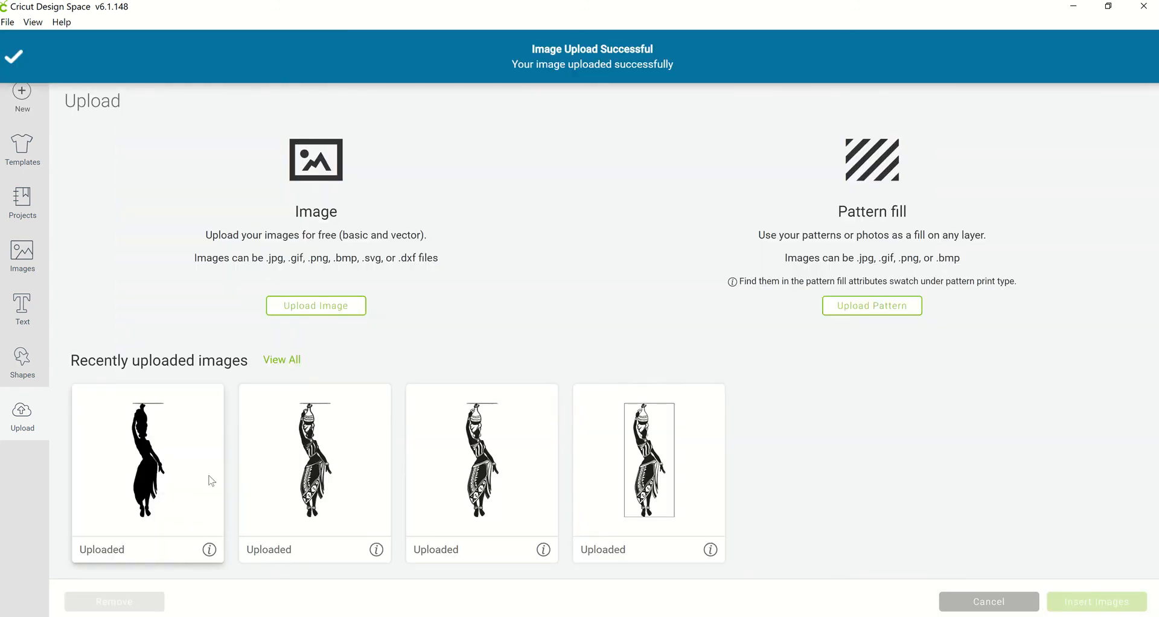
mouse_move(148, 458)
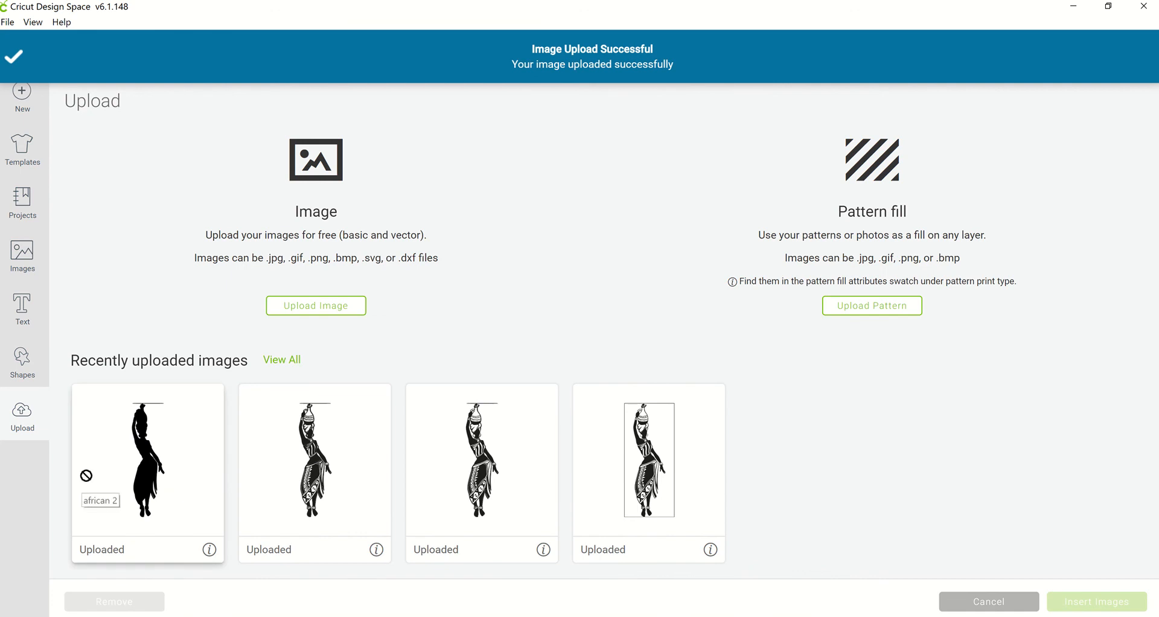
left_click(147, 459)
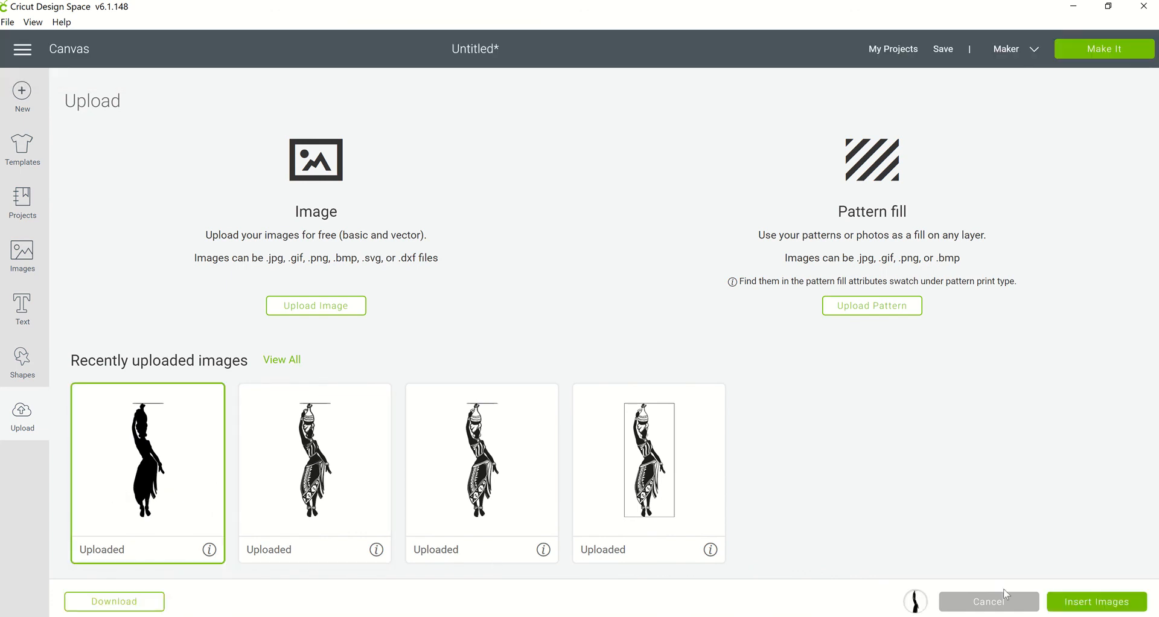
left_click(1095, 600)
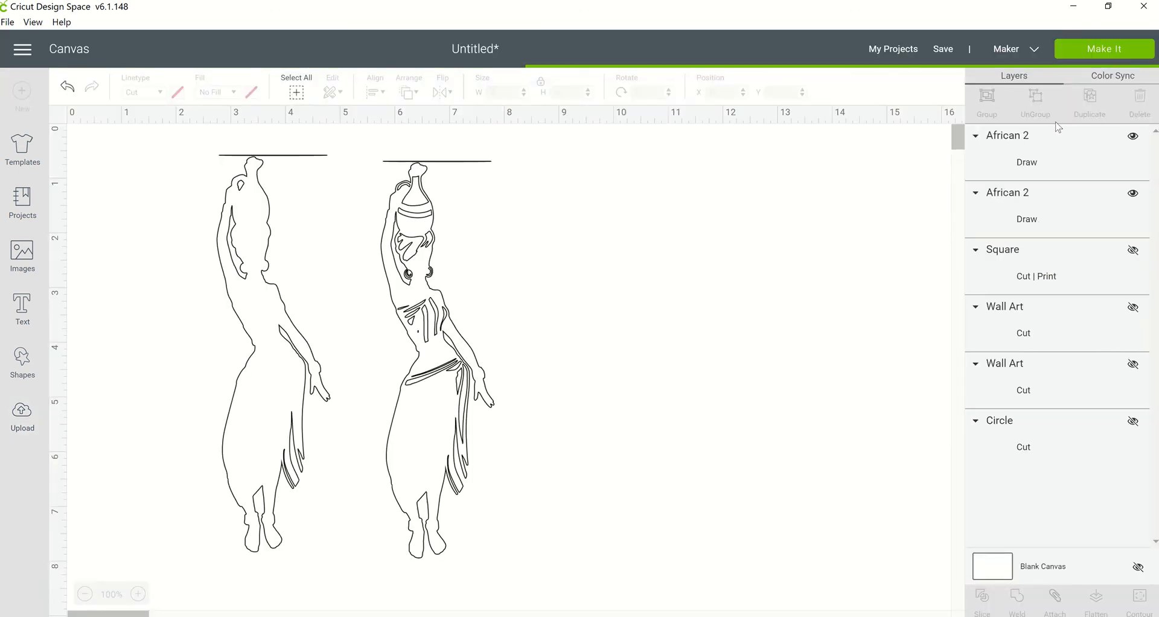
Step: Shrink the silhouette to about 7.6 inches tall and move it beside the two drawings
left_click(1010, 135)
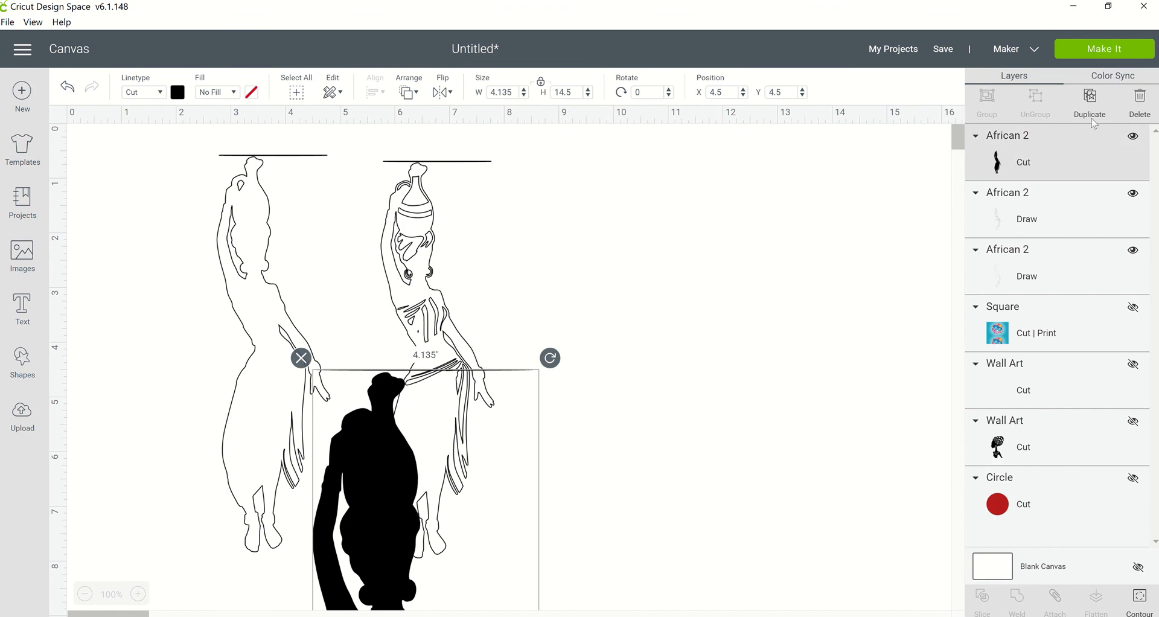
mouse_move(1073, 151)
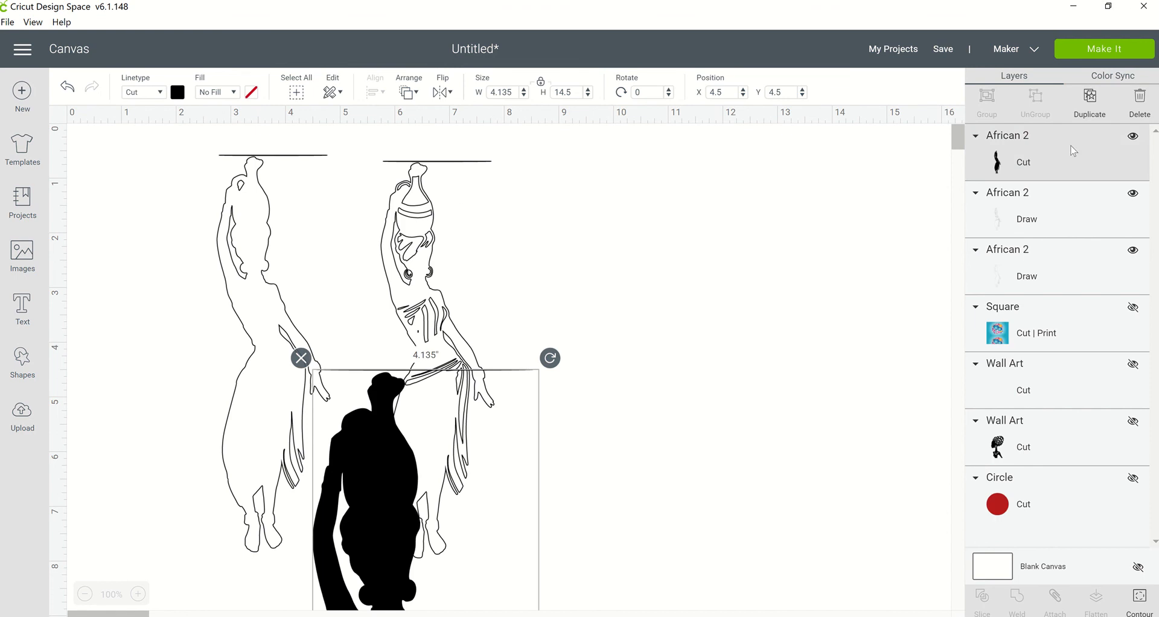
mouse_move(534, 320)
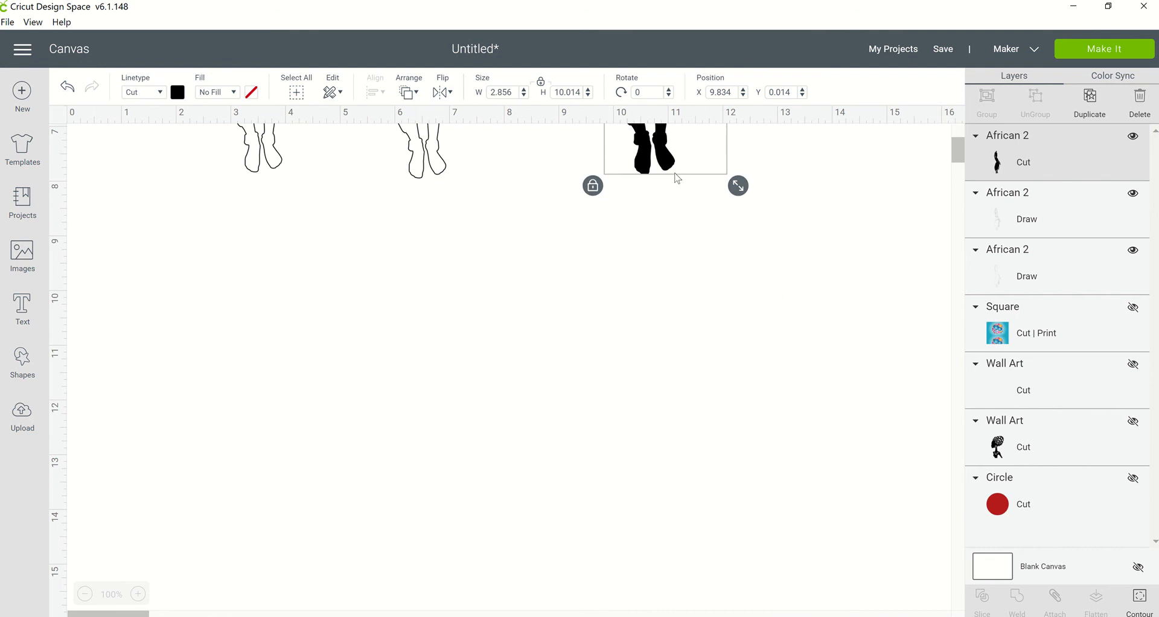
left_click_drag(737, 185, 734, 550)
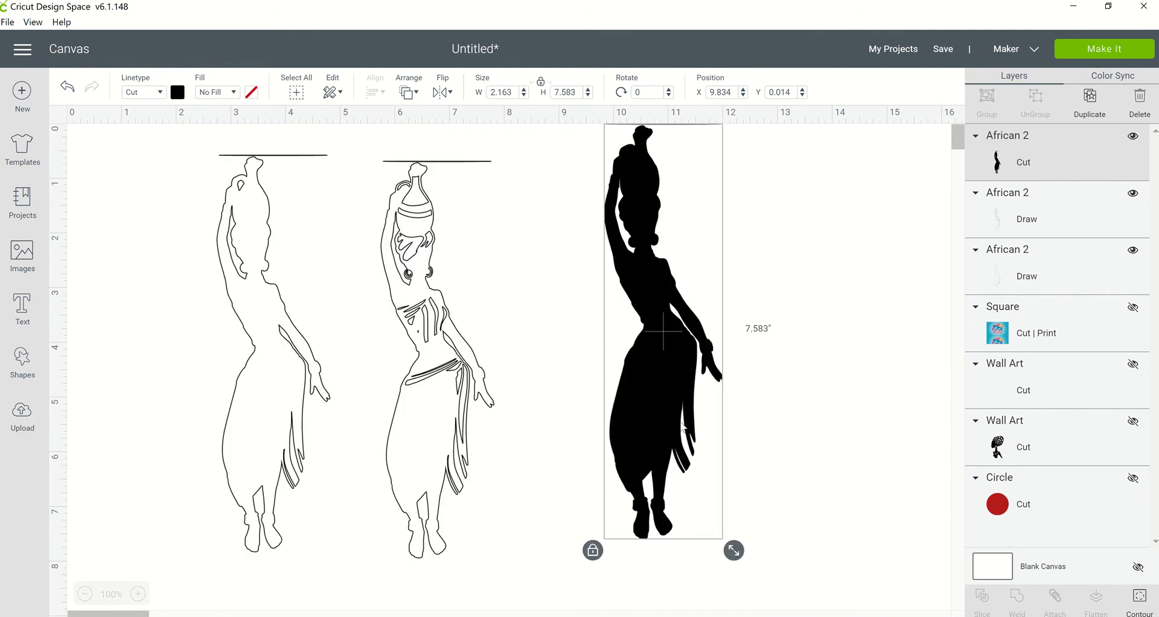
left_click_drag(663, 333, 646, 355)
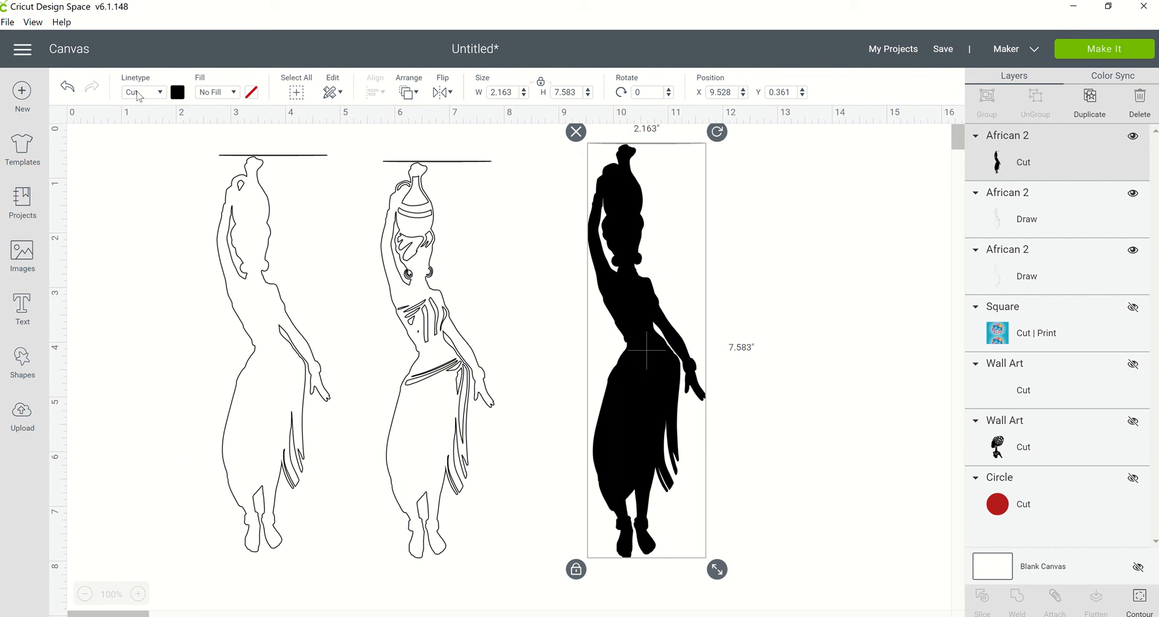
left_click(144, 92)
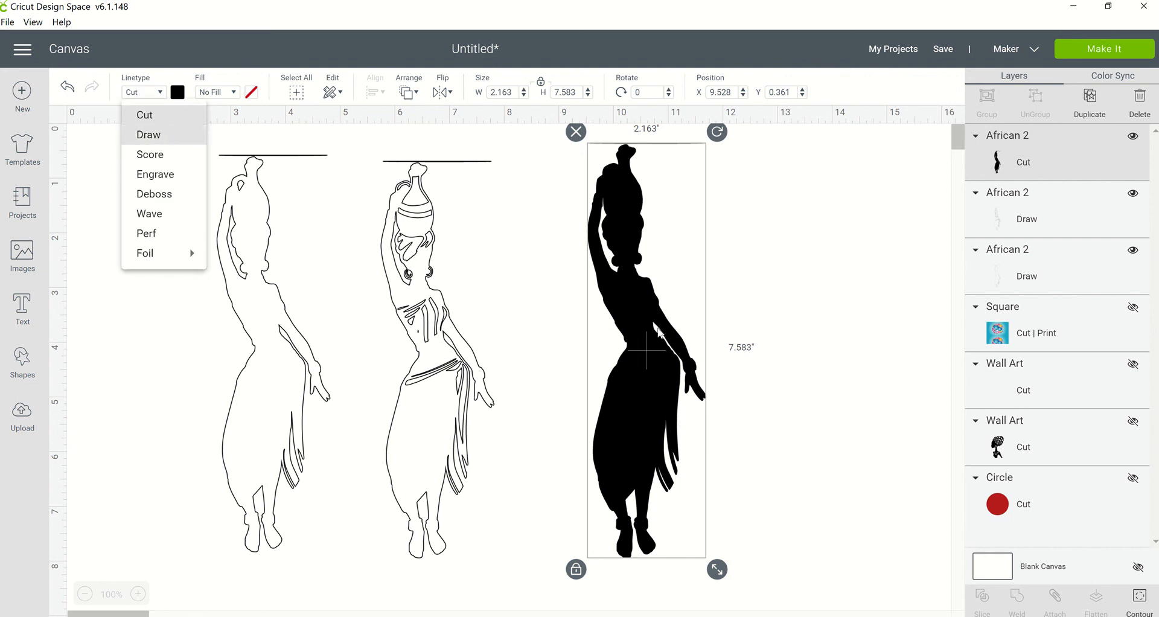
mouse_move(652, 521)
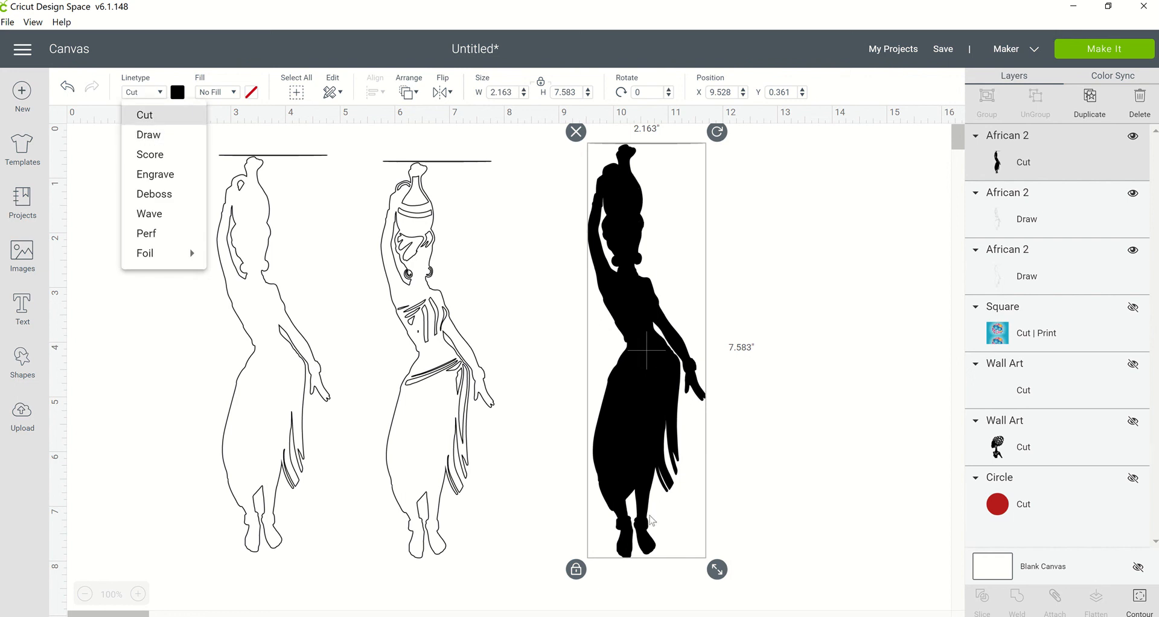